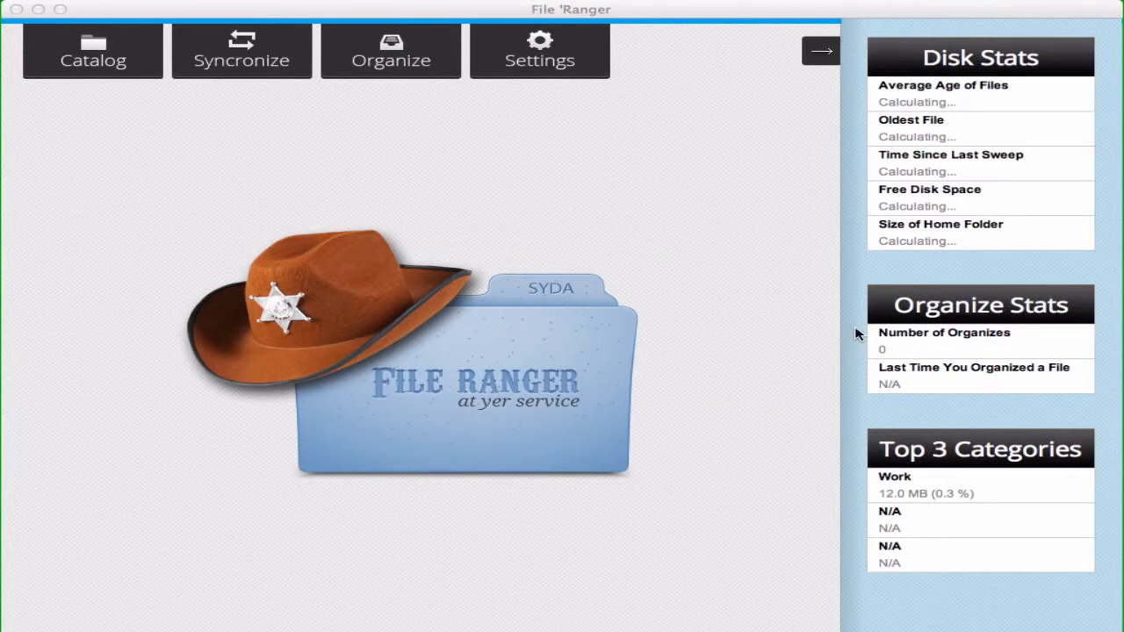
mouse_move(893, 261)
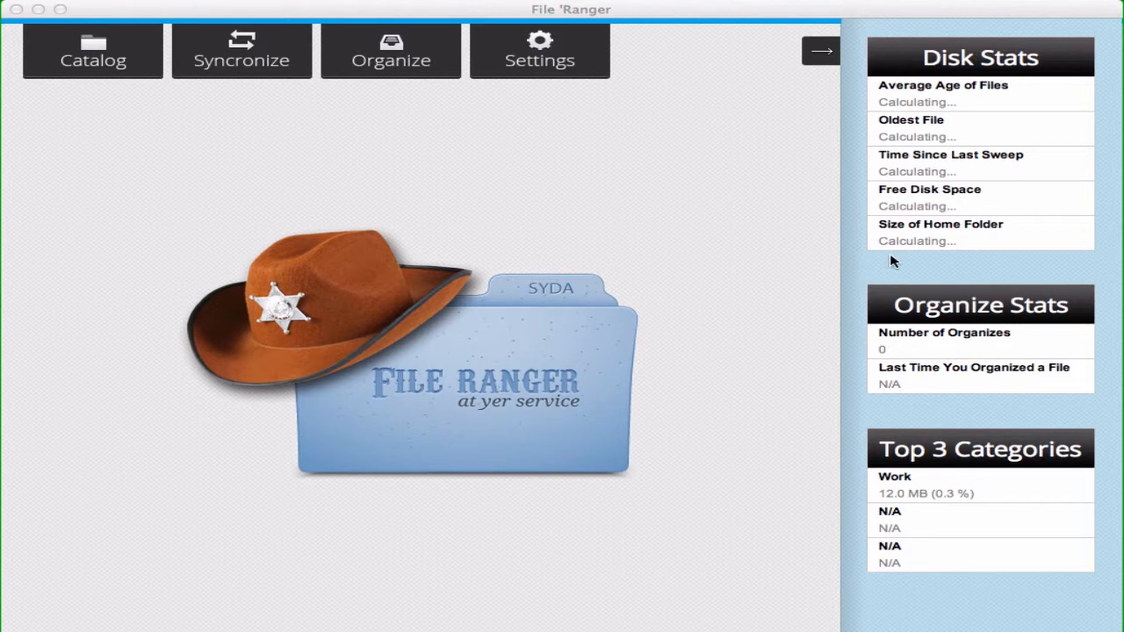
mouse_move(1015, 288)
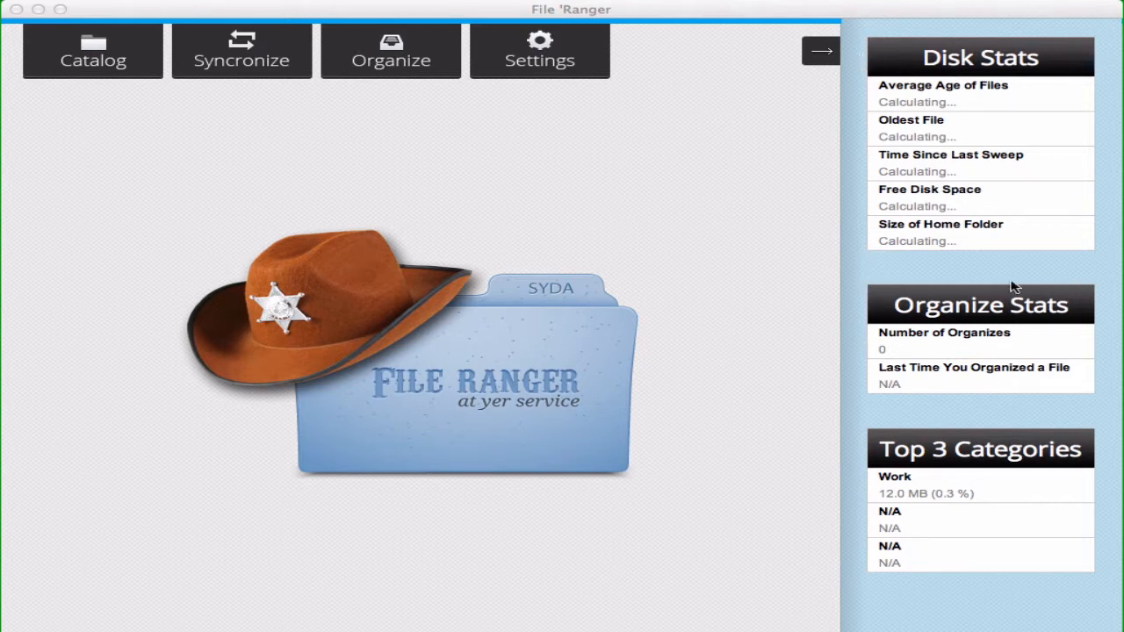
mouse_move(922, 289)
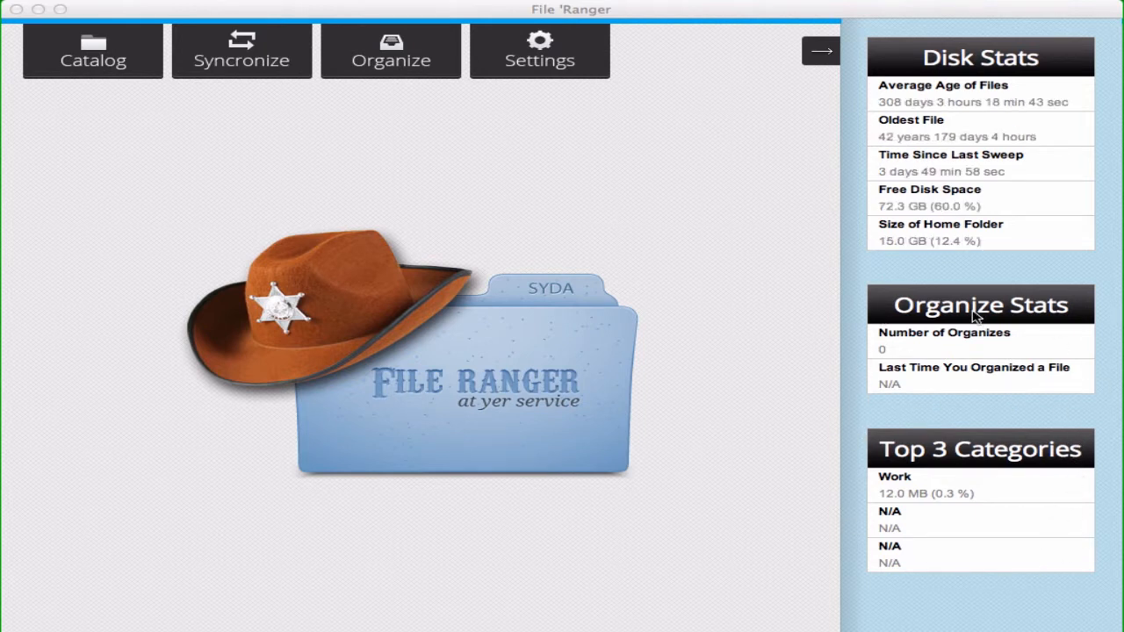
mouse_move(889, 60)
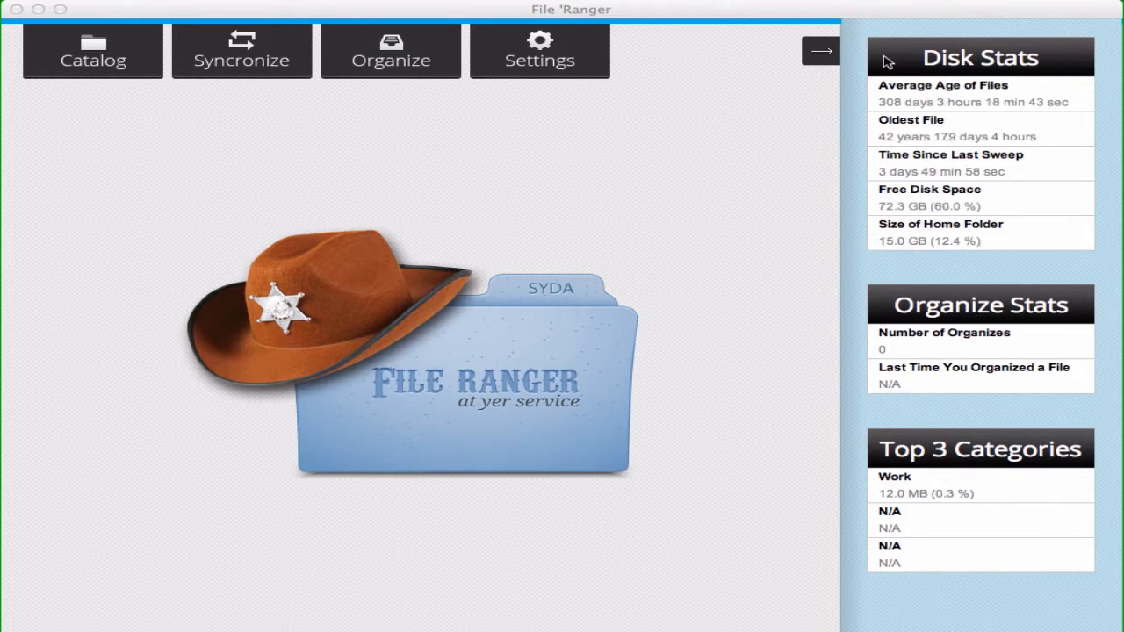
mouse_move(938, 102)
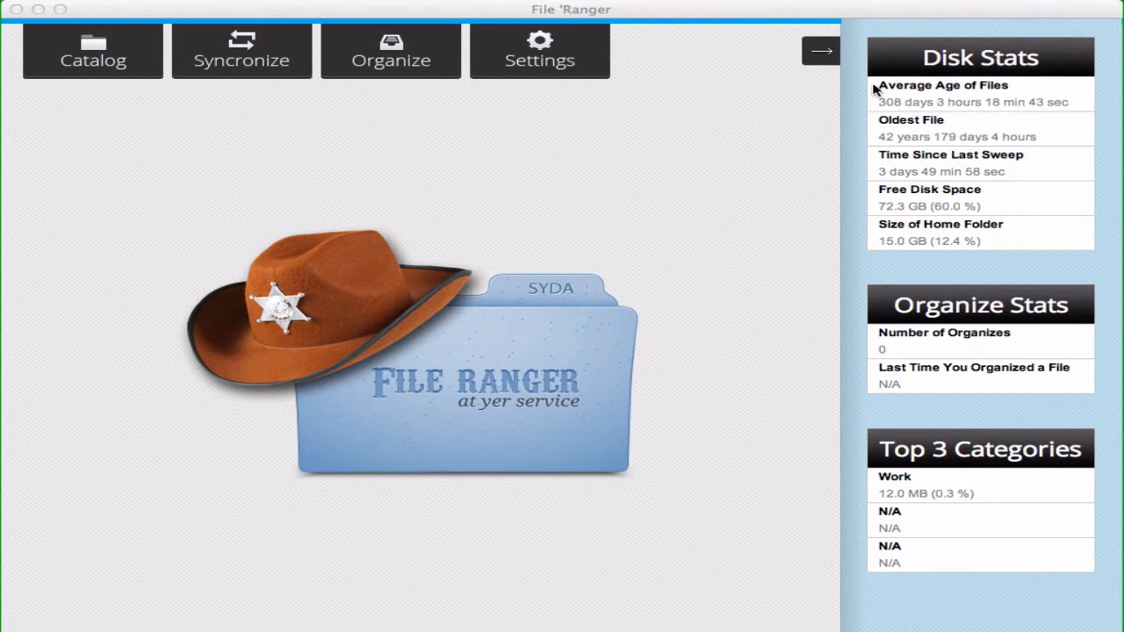
mouse_move(877, 123)
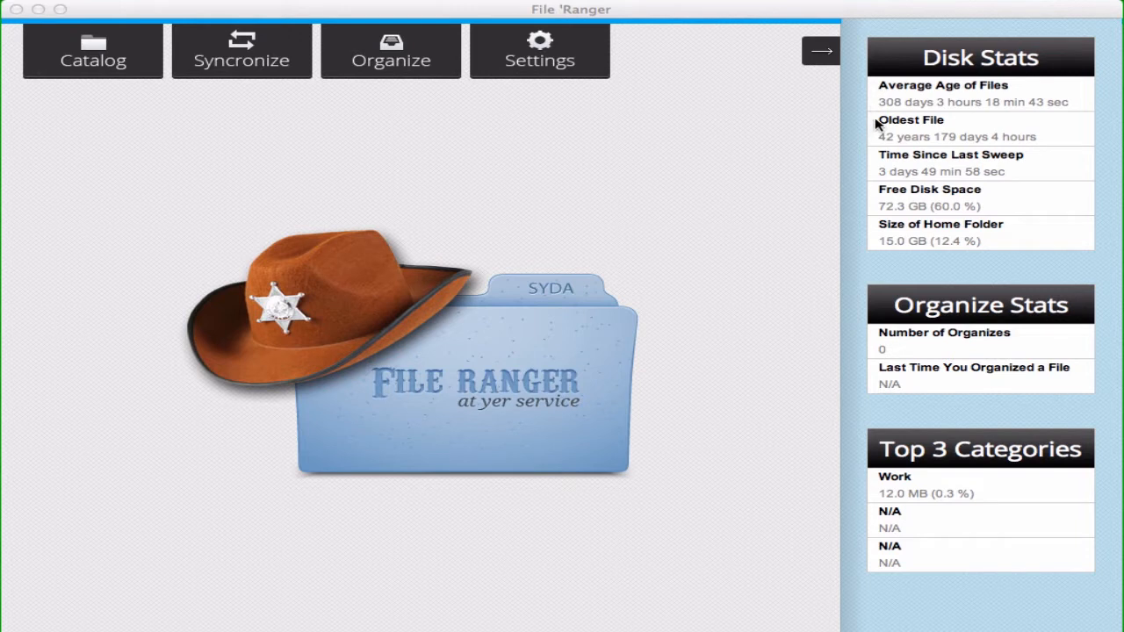
mouse_move(870, 161)
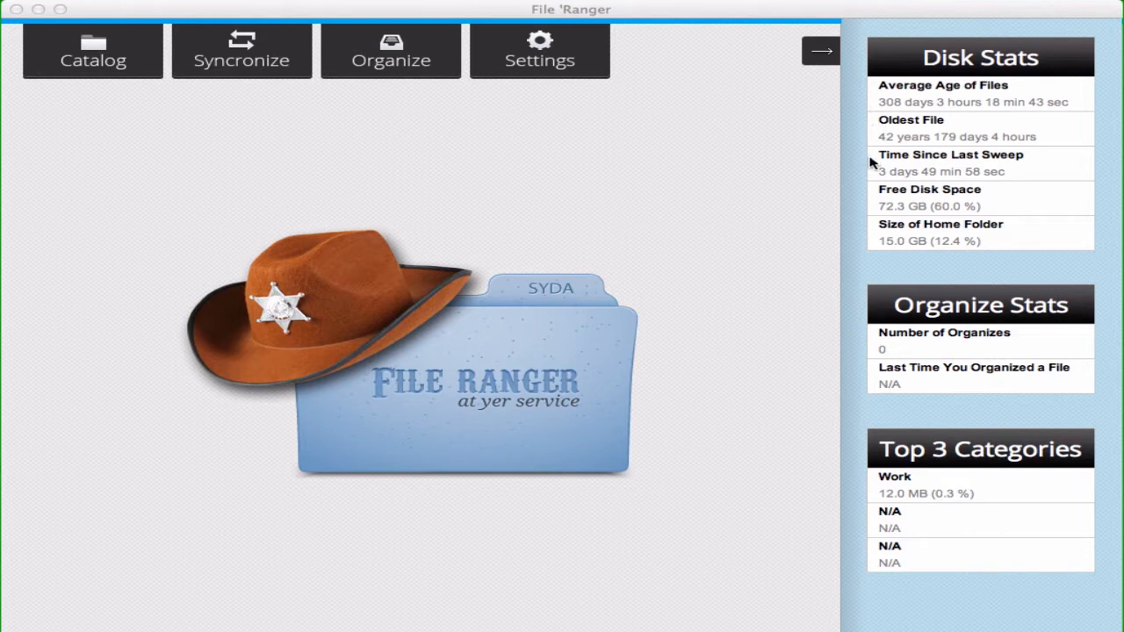
mouse_move(873, 232)
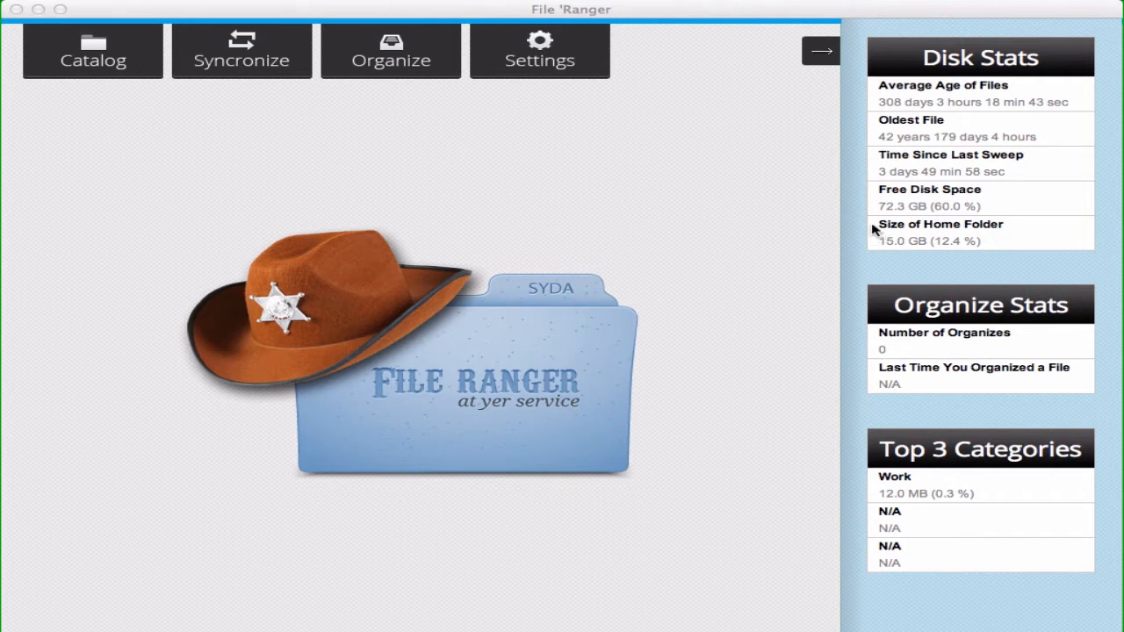
mouse_move(1058, 130)
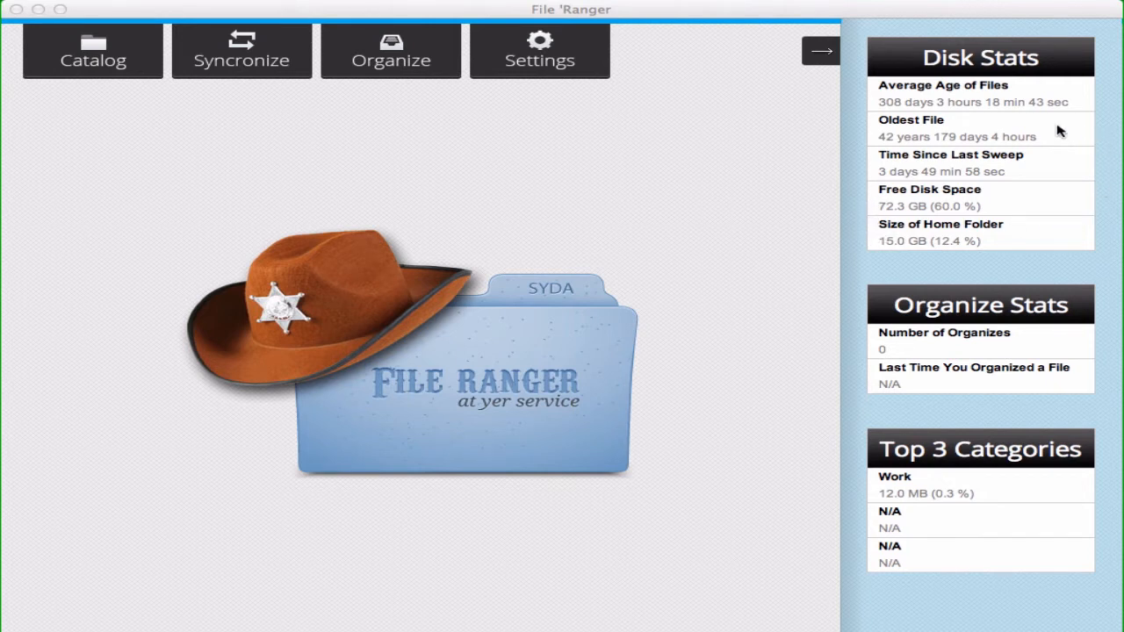
mouse_move(1059, 141)
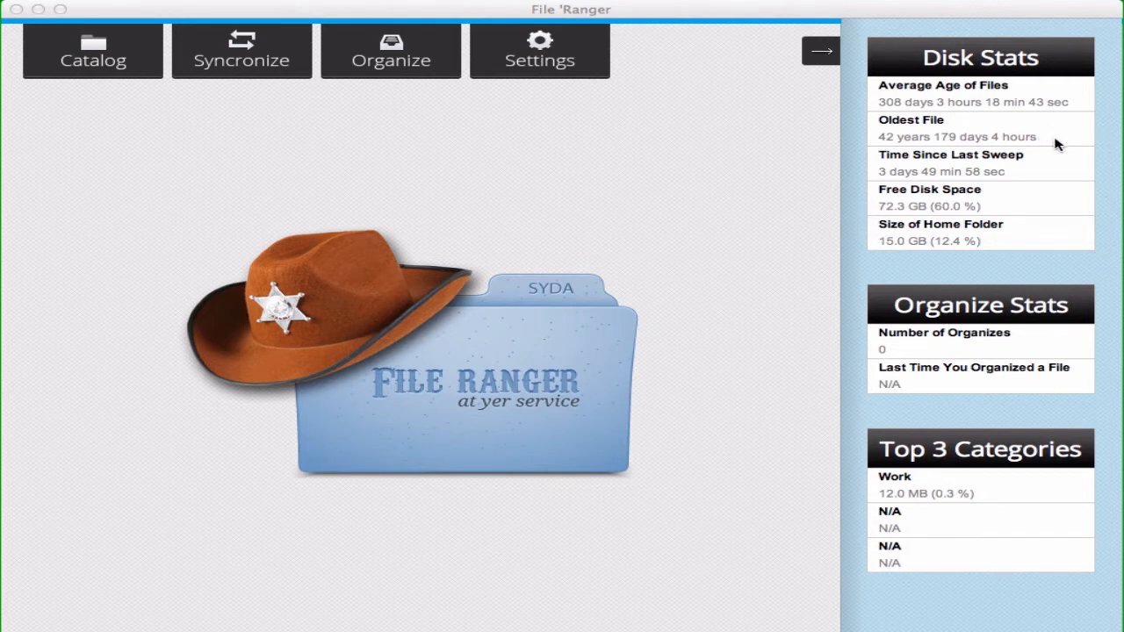
mouse_move(945, 151)
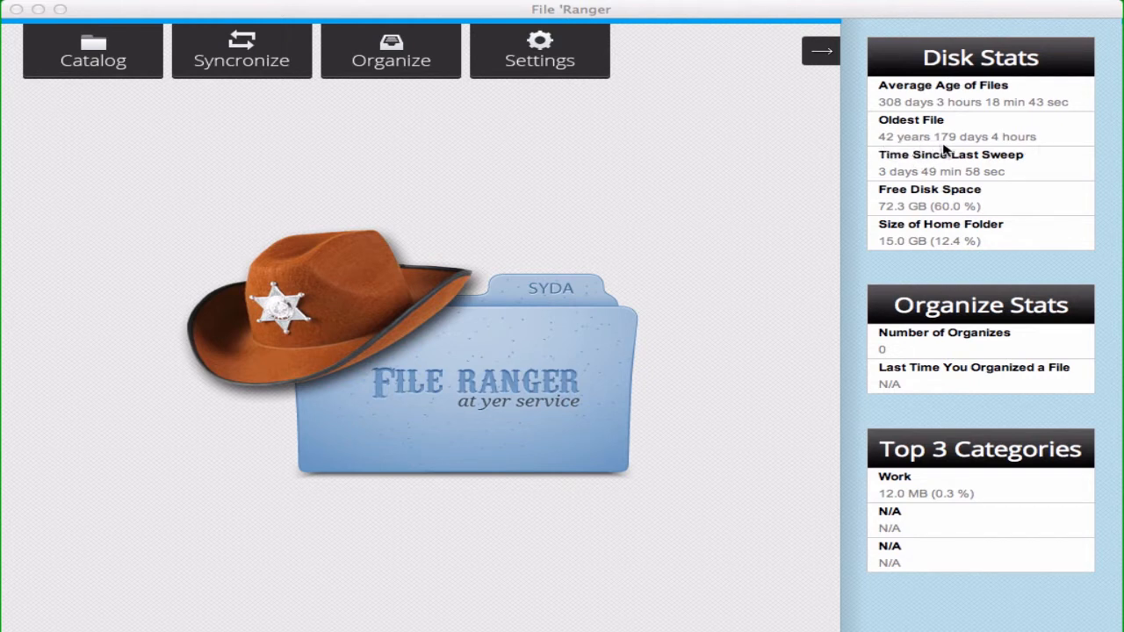
mouse_move(877, 157)
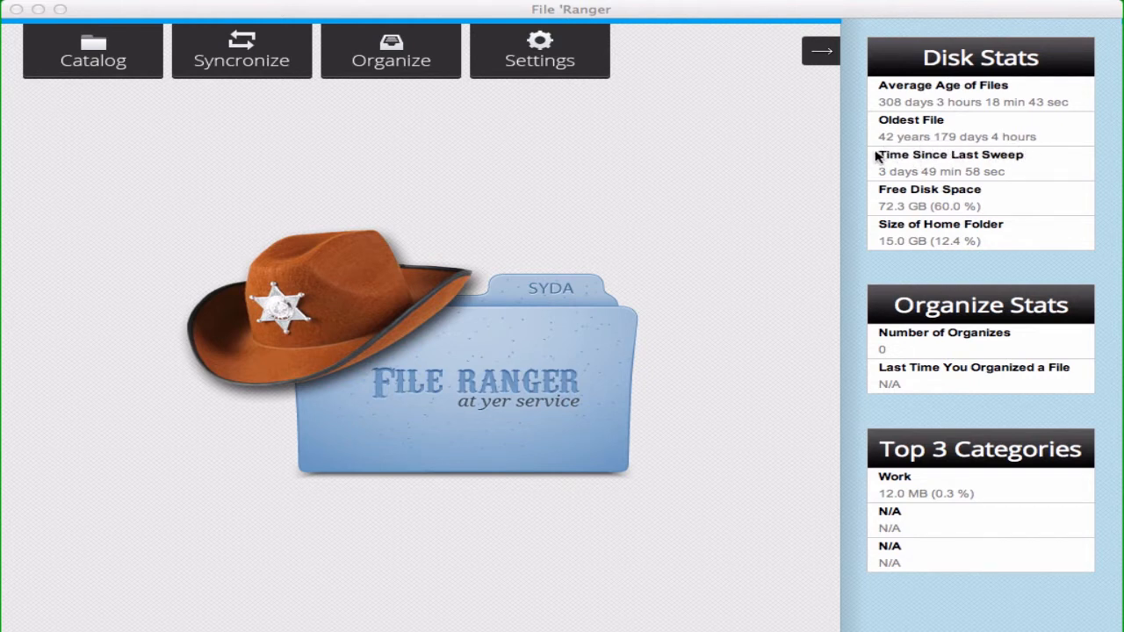
mouse_move(885, 143)
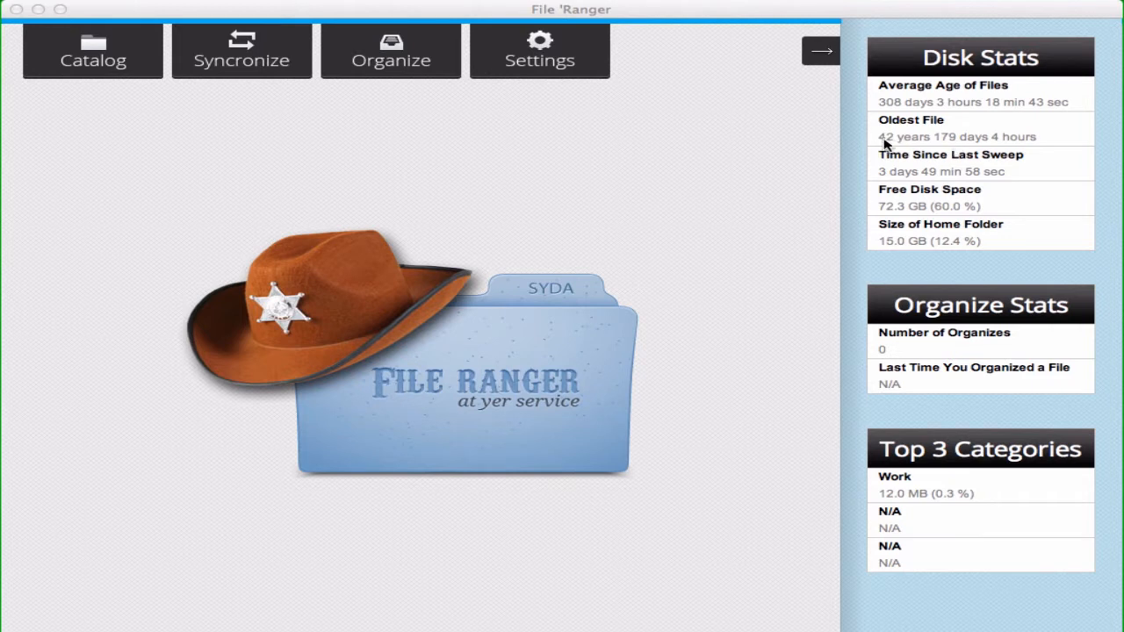
mouse_move(883, 153)
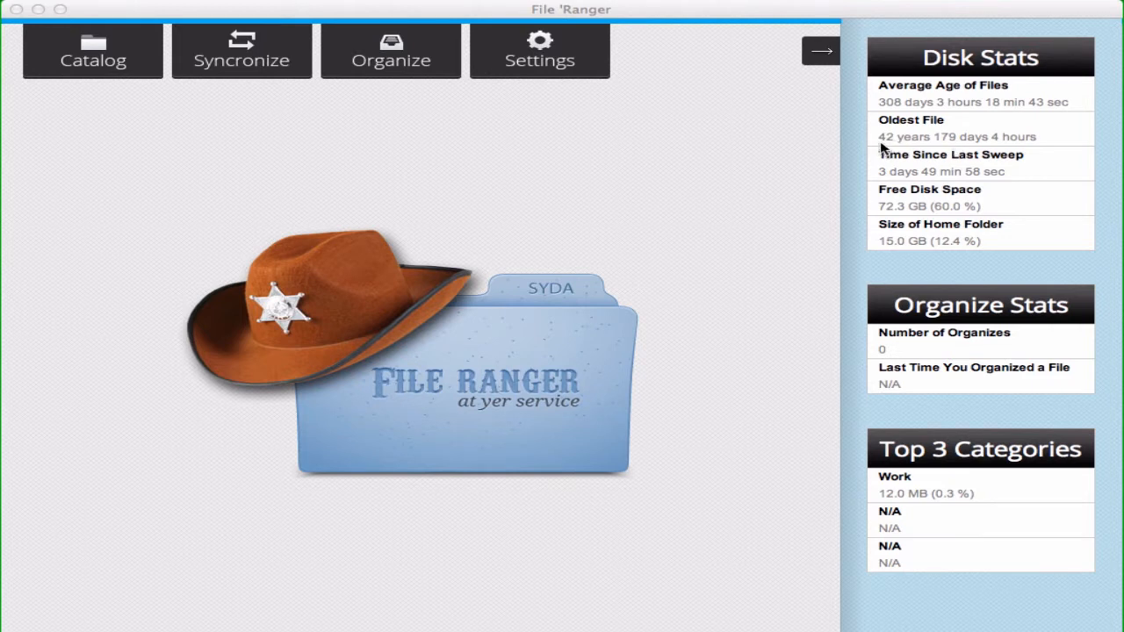
mouse_move(884, 152)
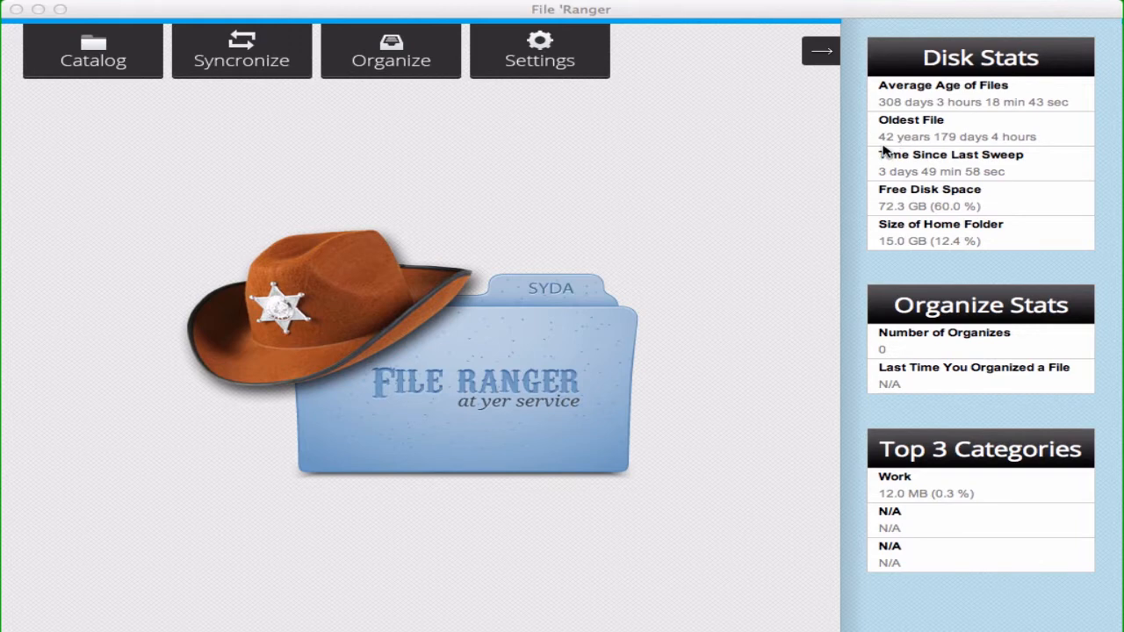
mouse_move(822, 54)
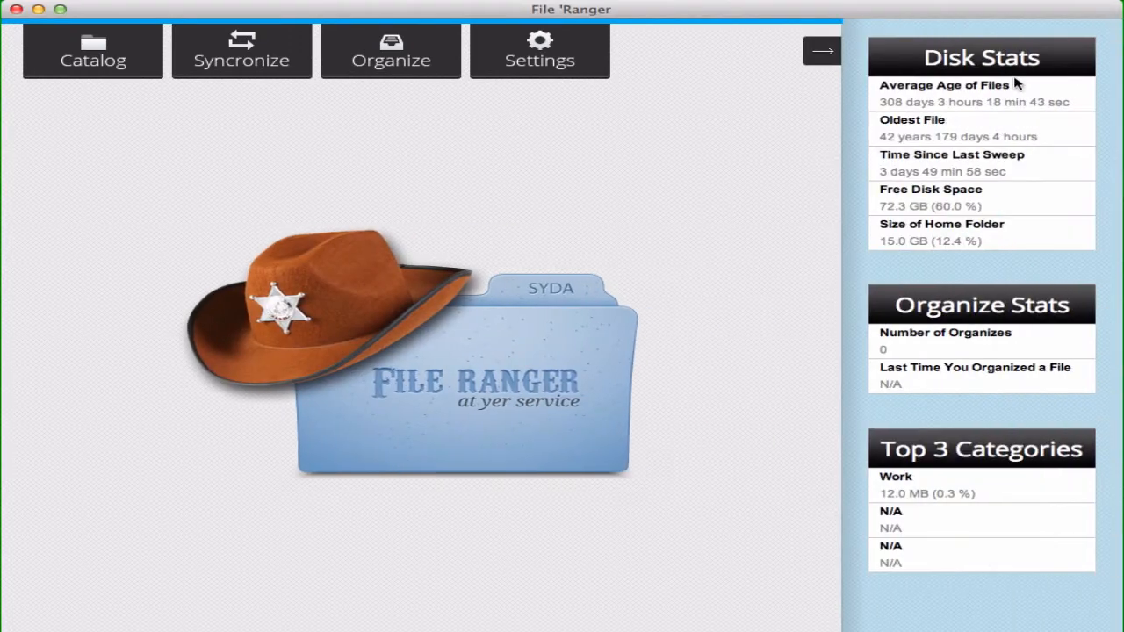
mouse_move(821, 51)
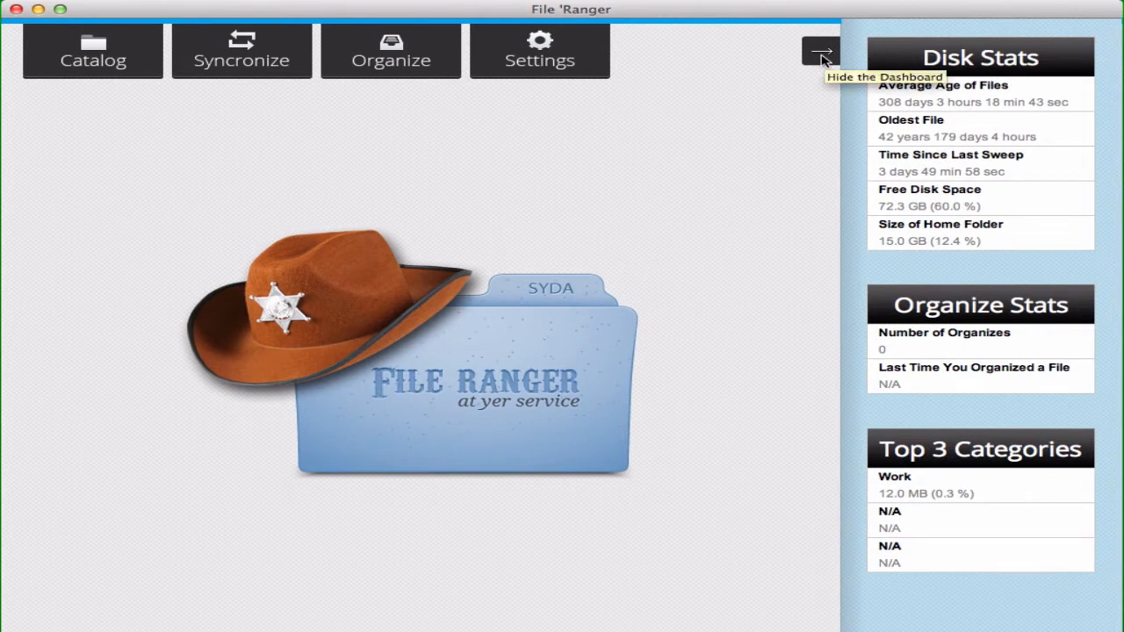
Hide the stats dashboard using the top-right arrow button.
left_click(822, 51)
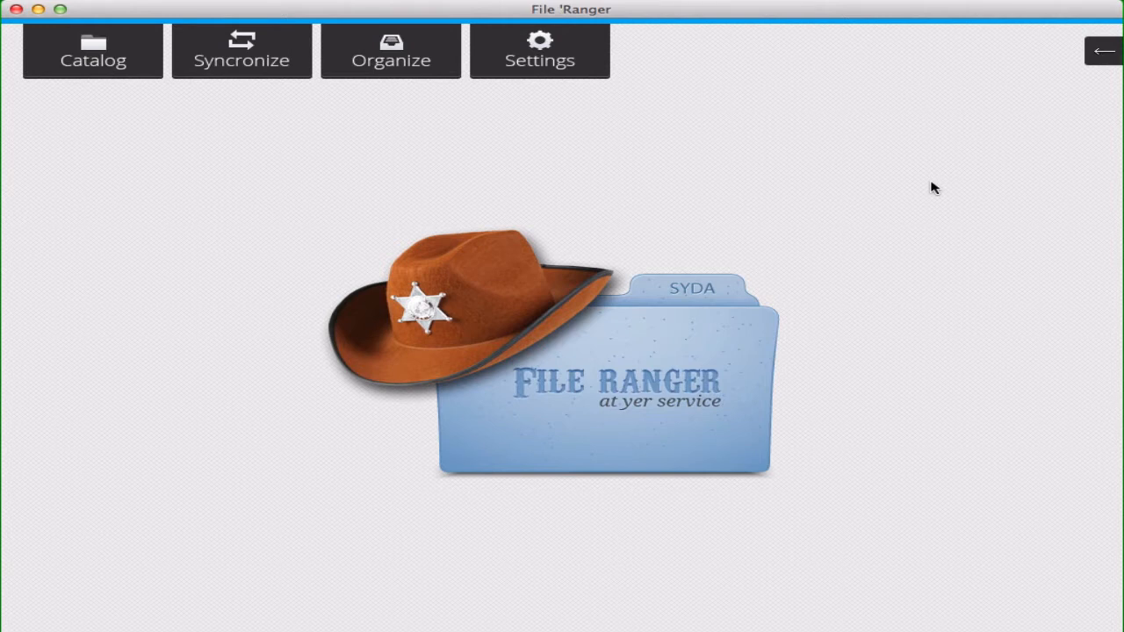
mouse_move(821, 184)
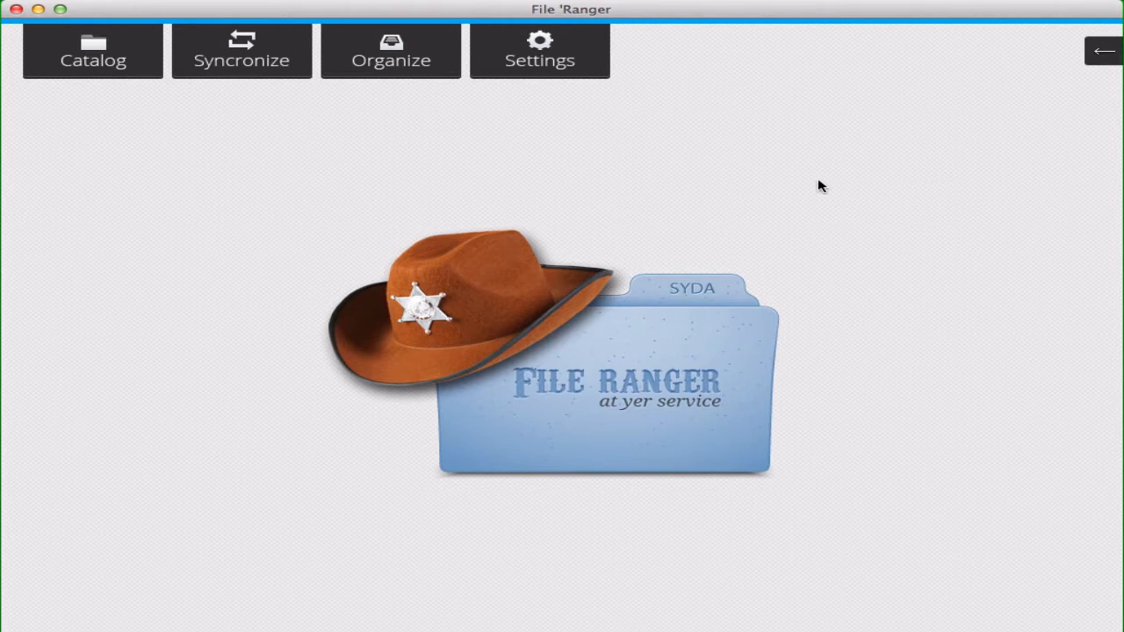
mouse_move(108, 162)
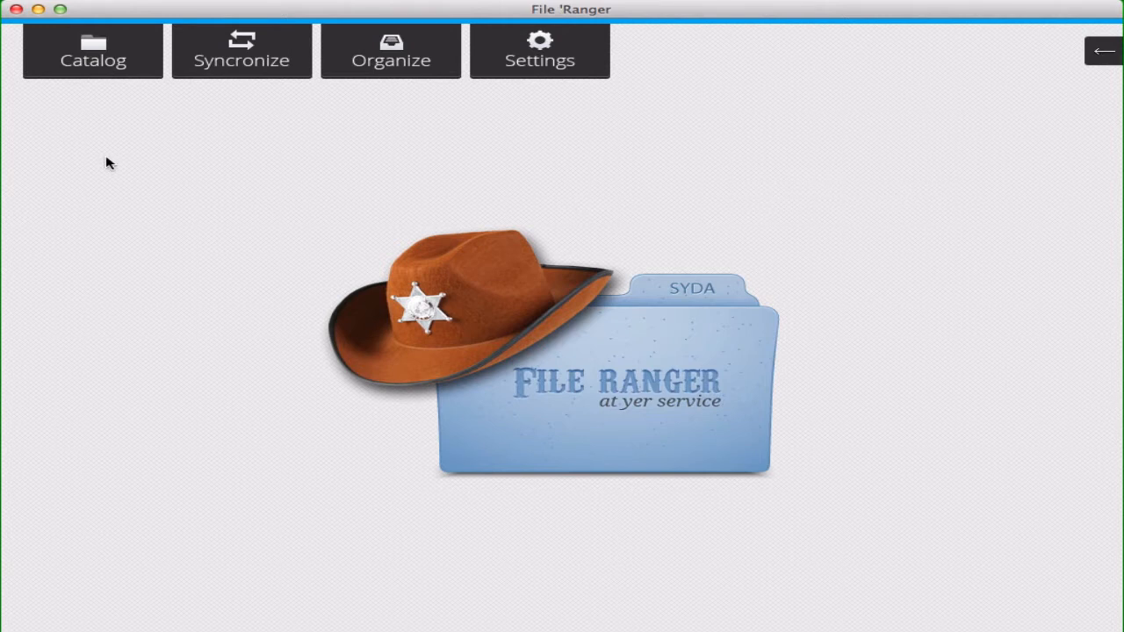
Open the Catalog page listing the active categories.
left_click(92, 50)
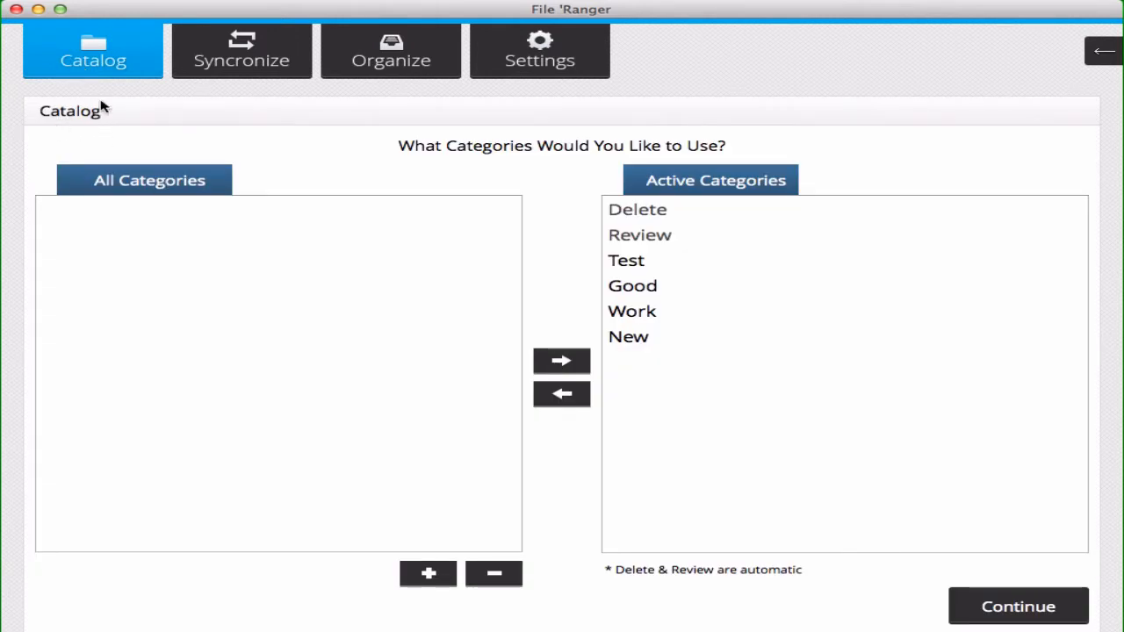
mouse_move(303, 248)
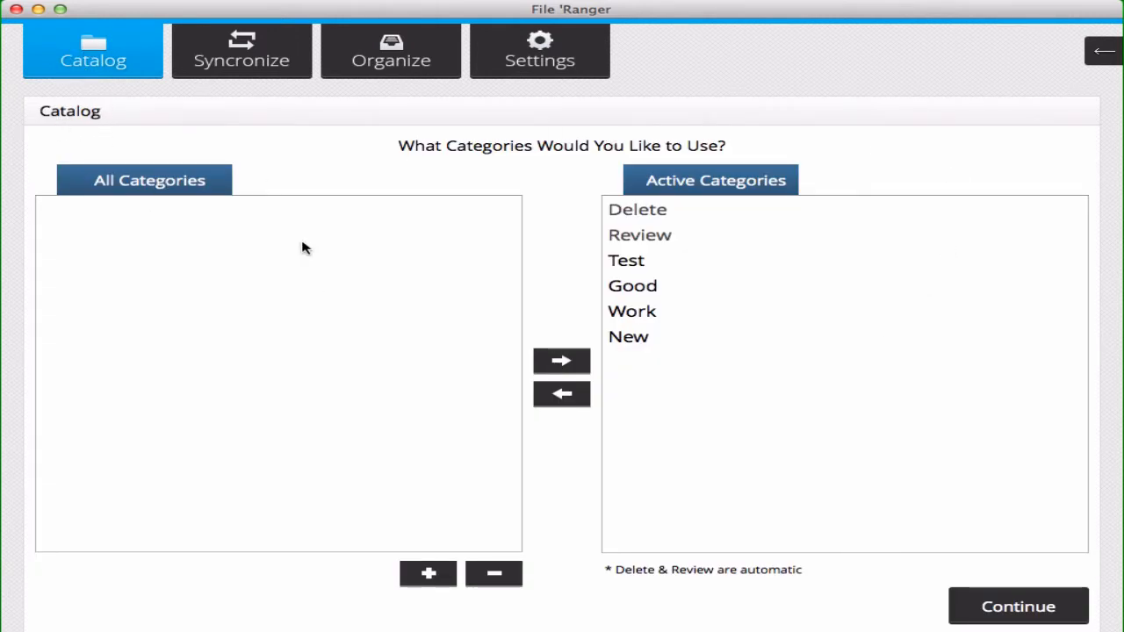
mouse_move(408, 173)
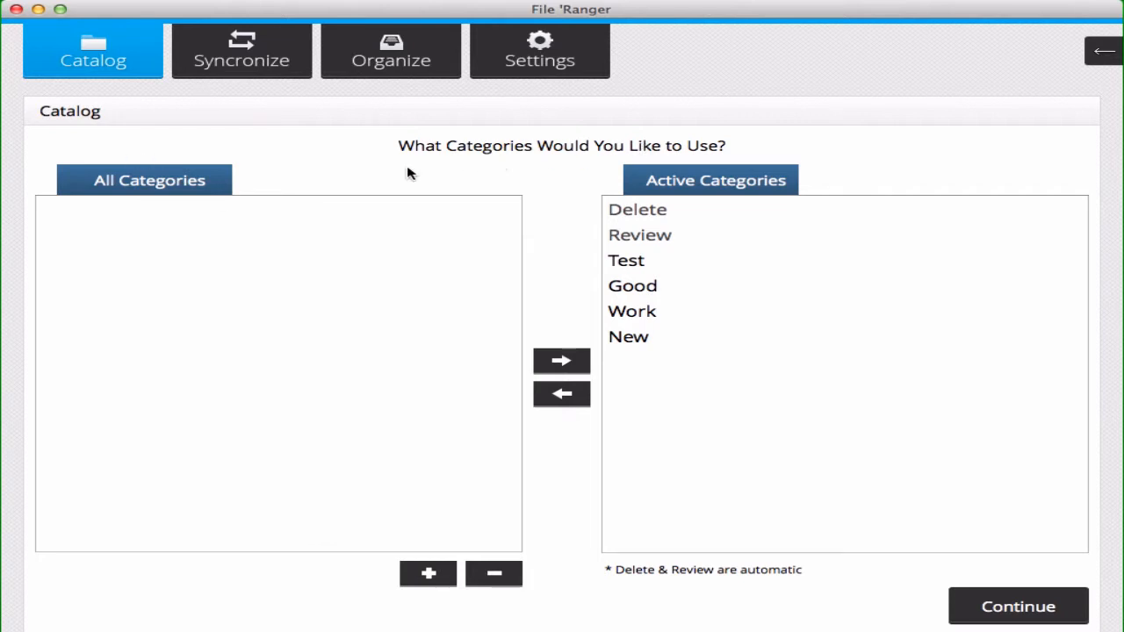
mouse_move(646, 264)
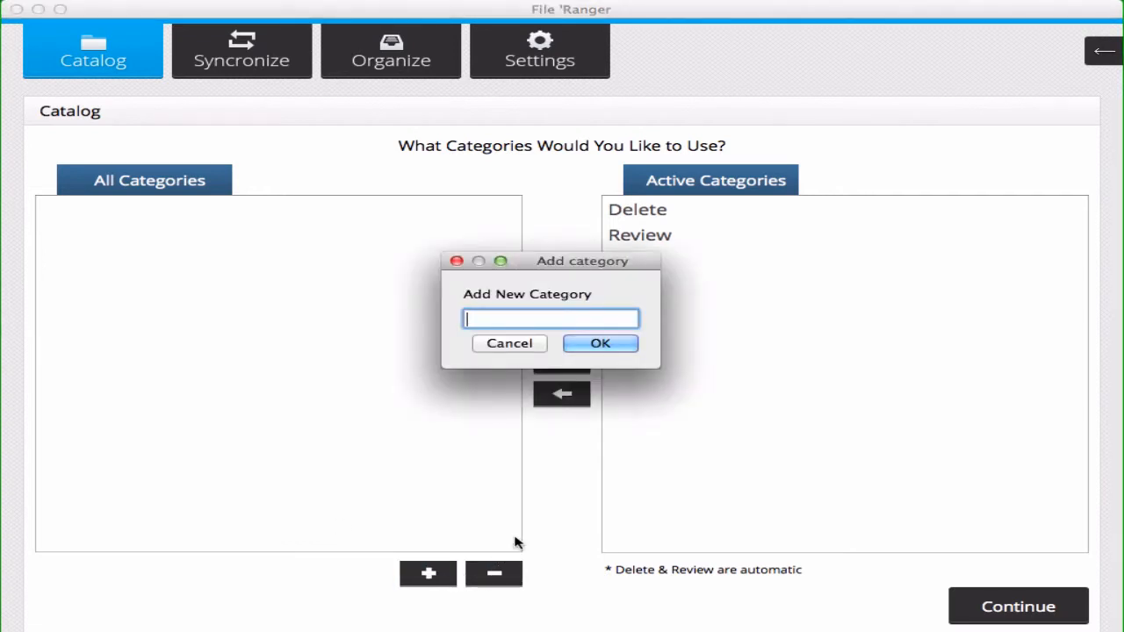
Add a category named 'New Category' and confirm the prompt.
type("New Ca")
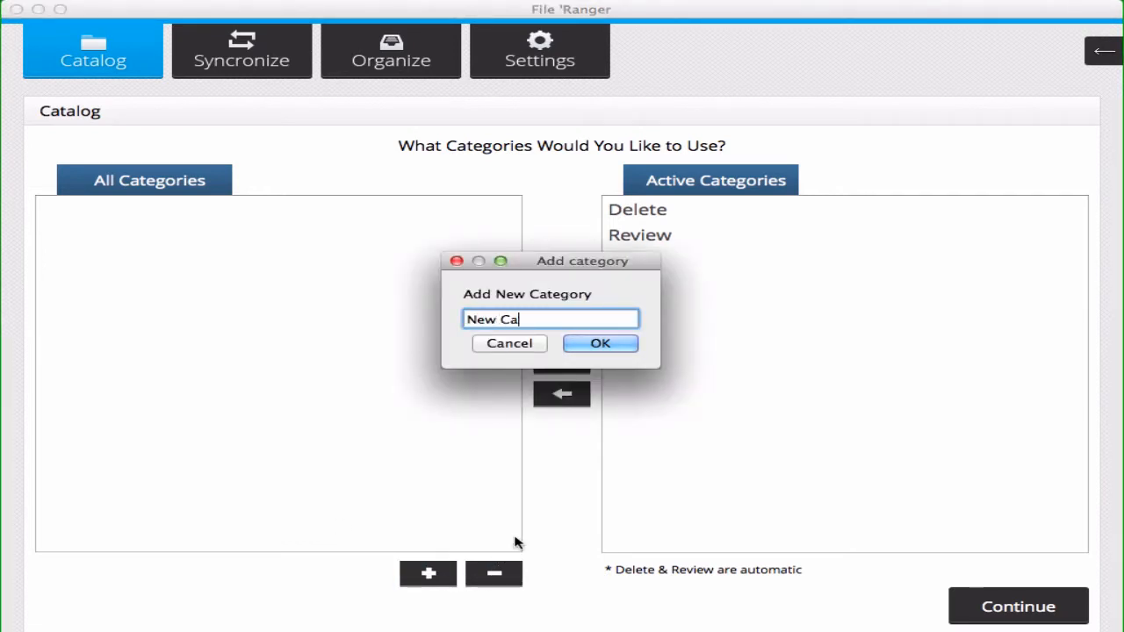
type("tegory")
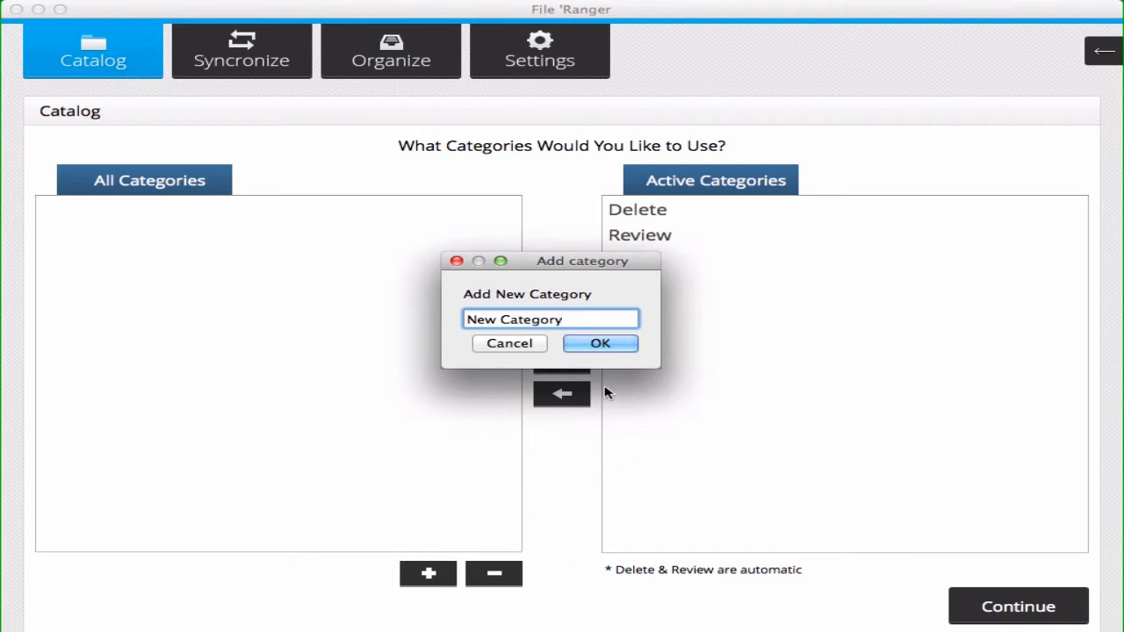
left_click(600, 343)
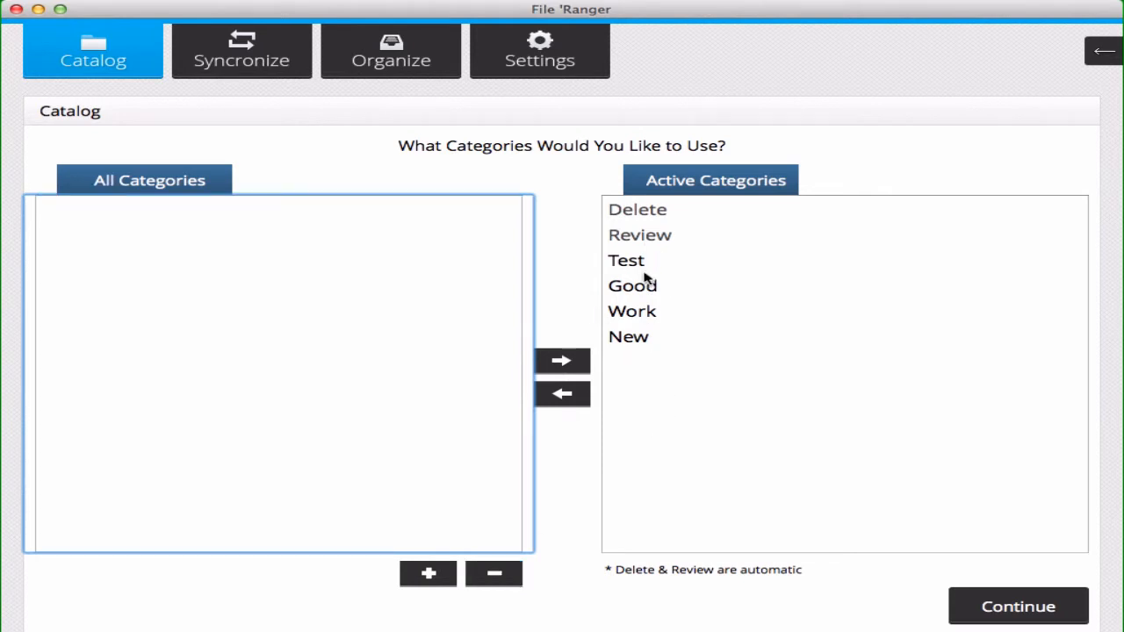
Remove Good from Active Categories and re-add it so it follows New.
left_click(633, 286)
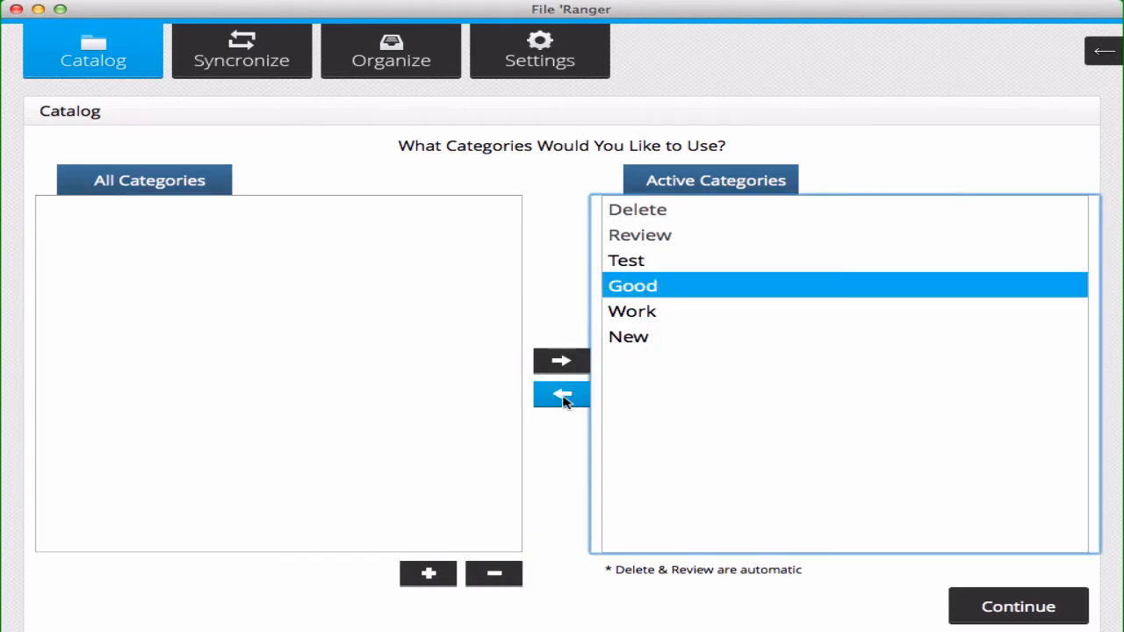
left_click(561, 395)
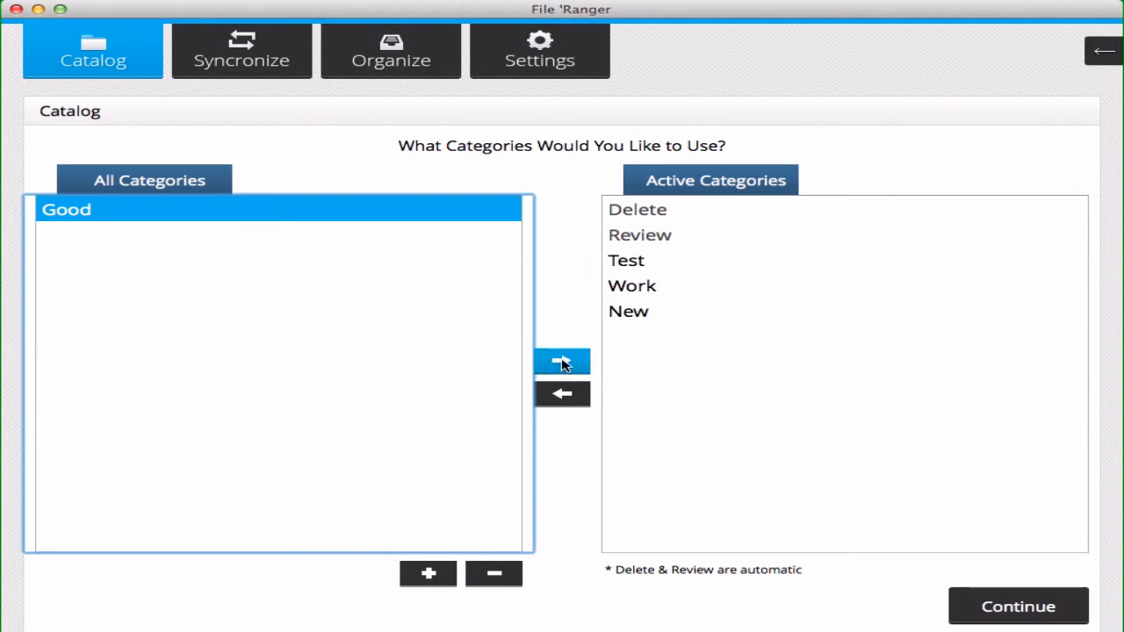
left_click(561, 360)
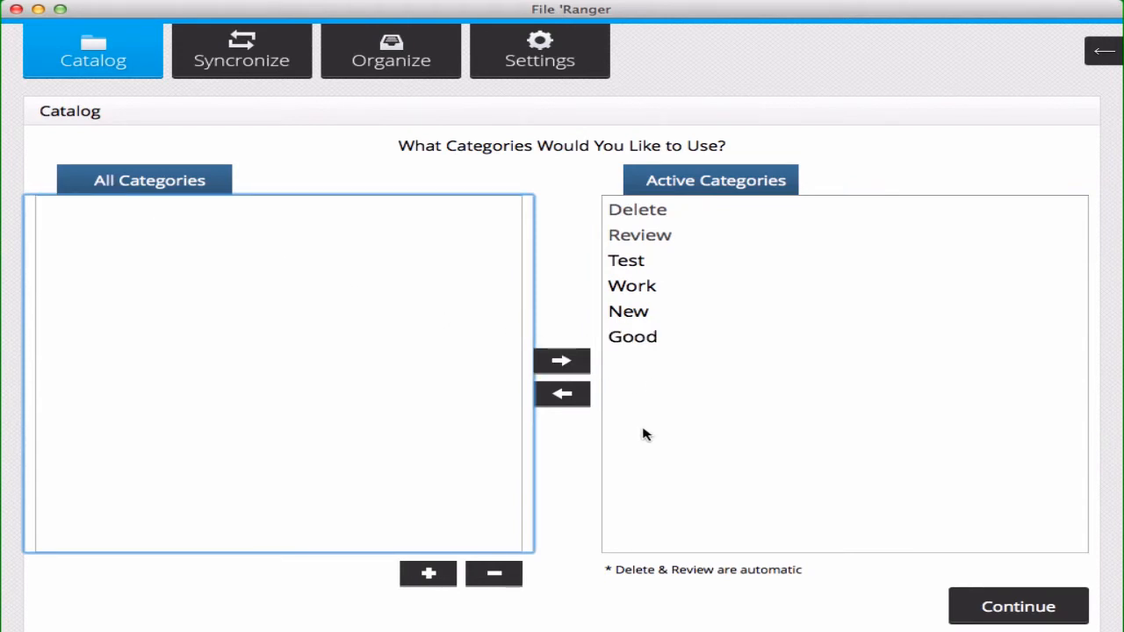
mouse_move(603, 251)
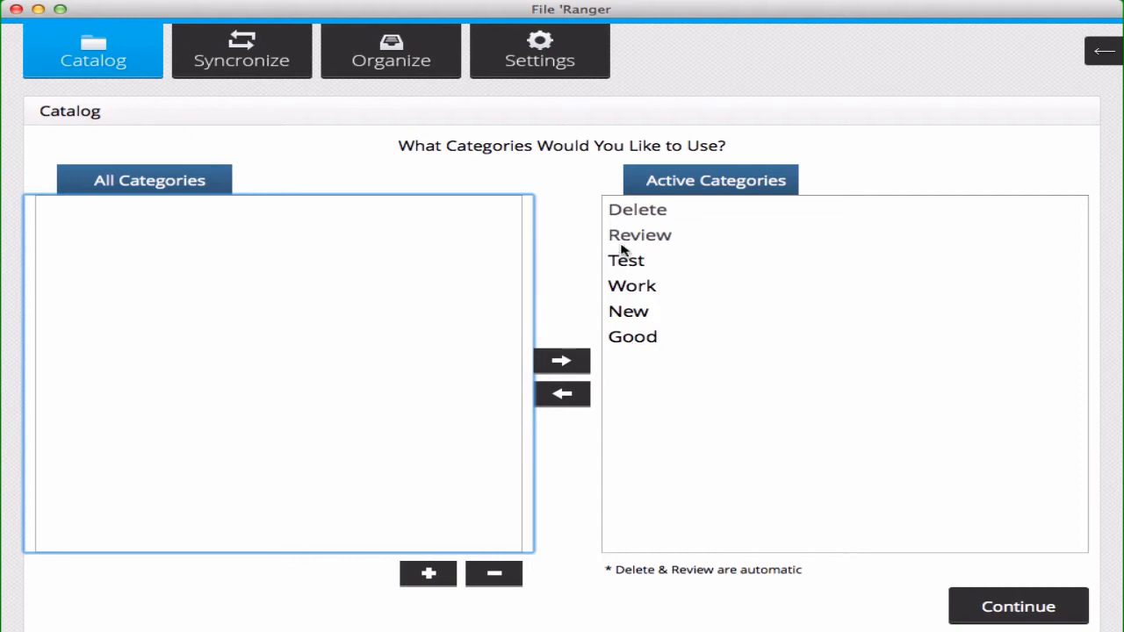
mouse_move(583, 202)
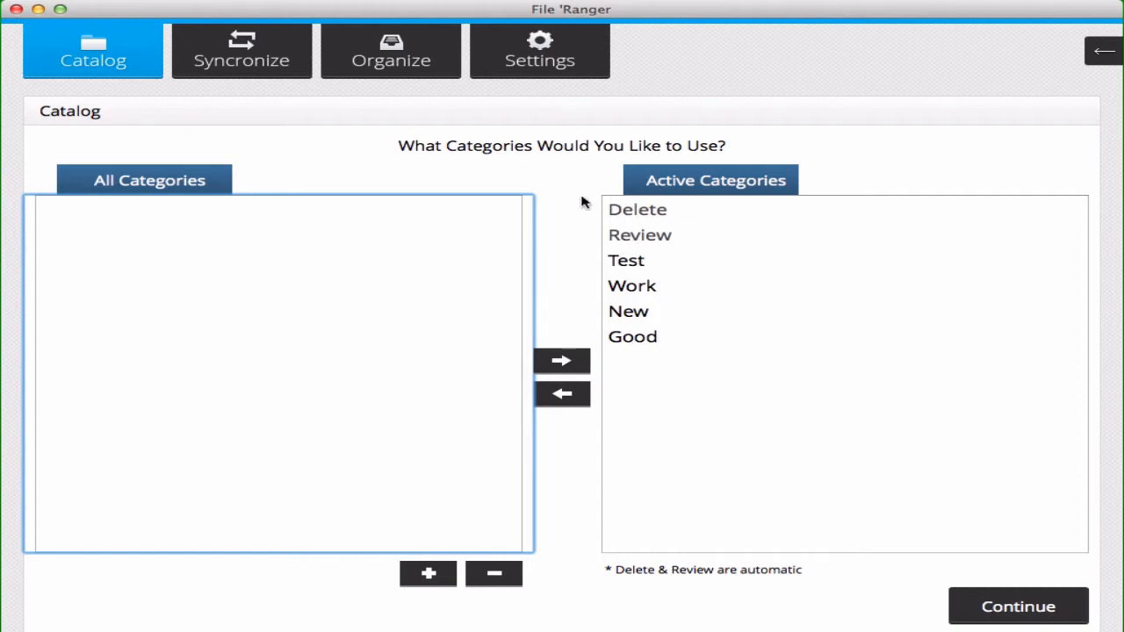
mouse_move(757, 362)
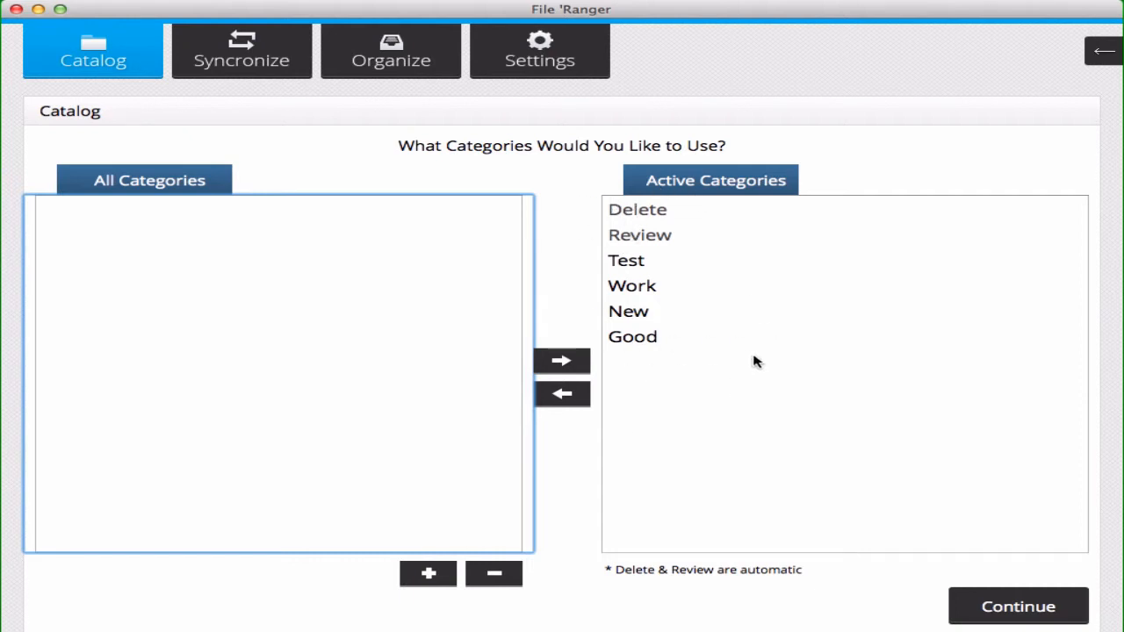
mouse_move(619, 359)
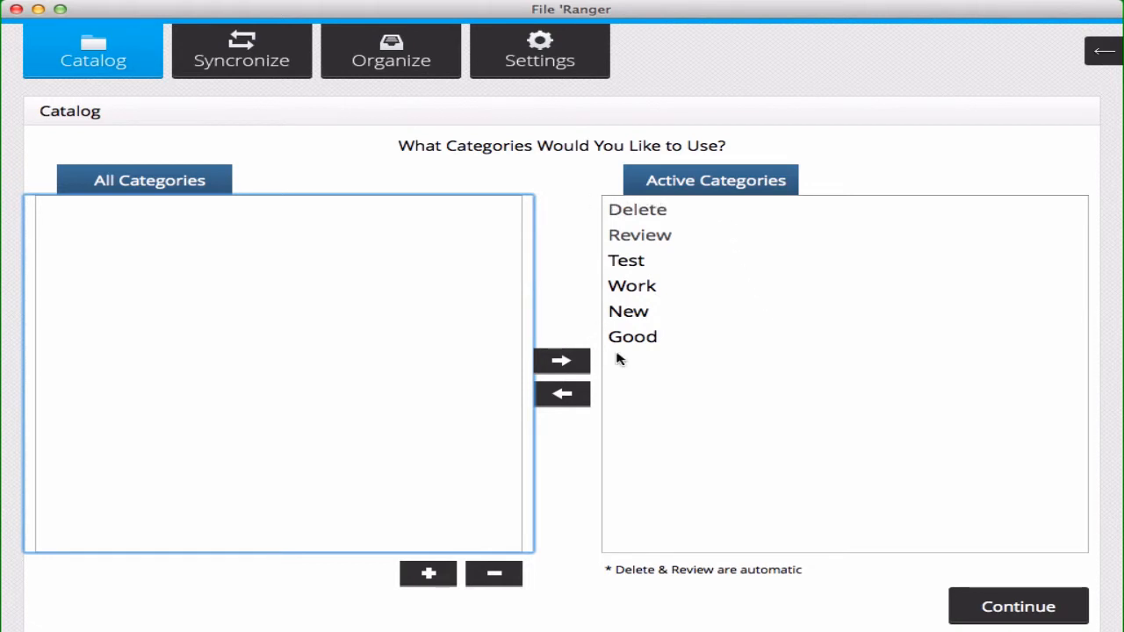
mouse_move(599, 358)
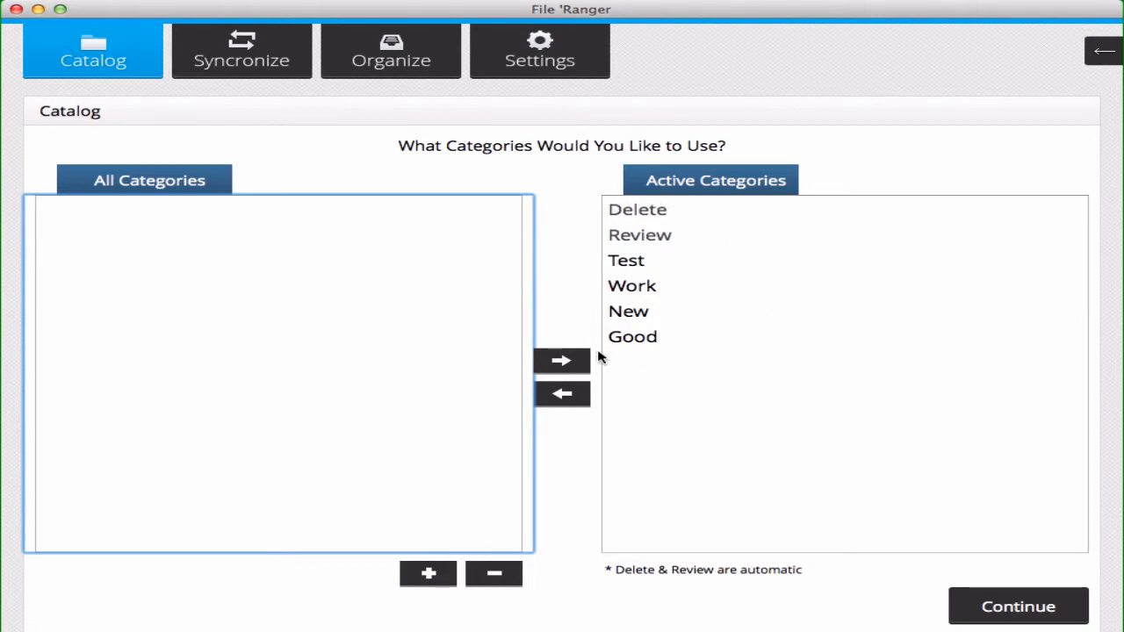
mouse_move(751, 296)
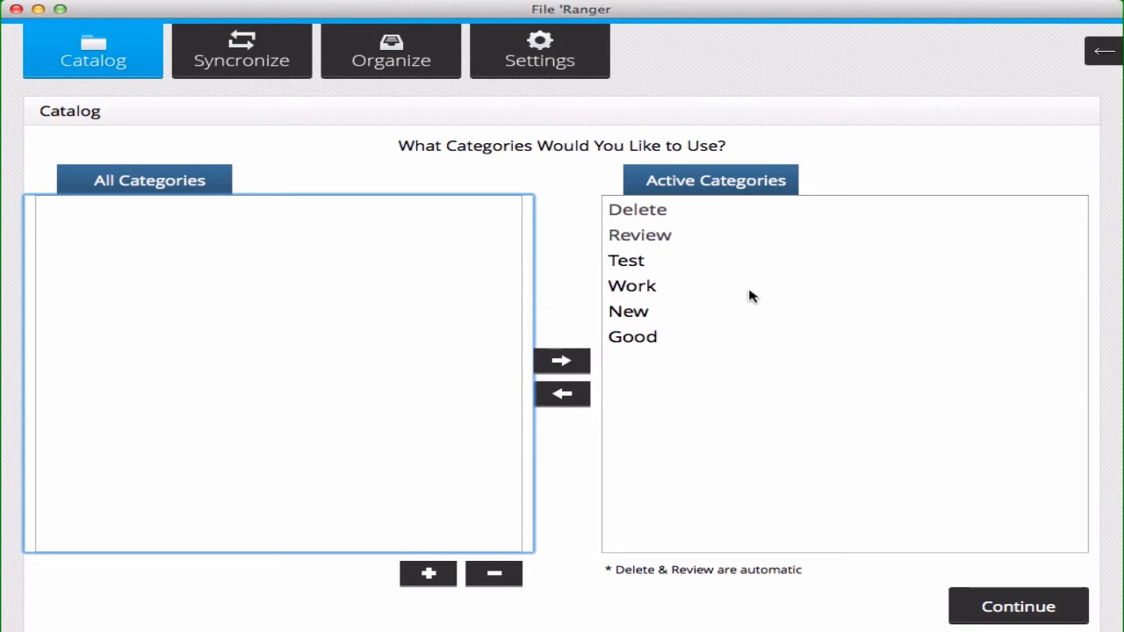
mouse_move(717, 285)
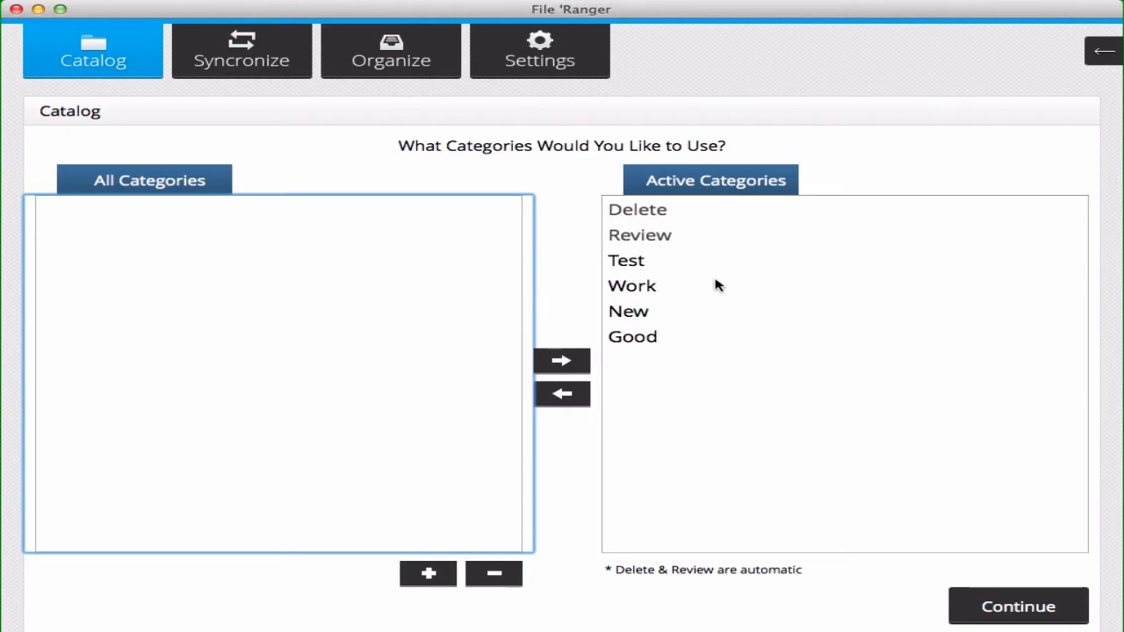
mouse_move(760, 273)
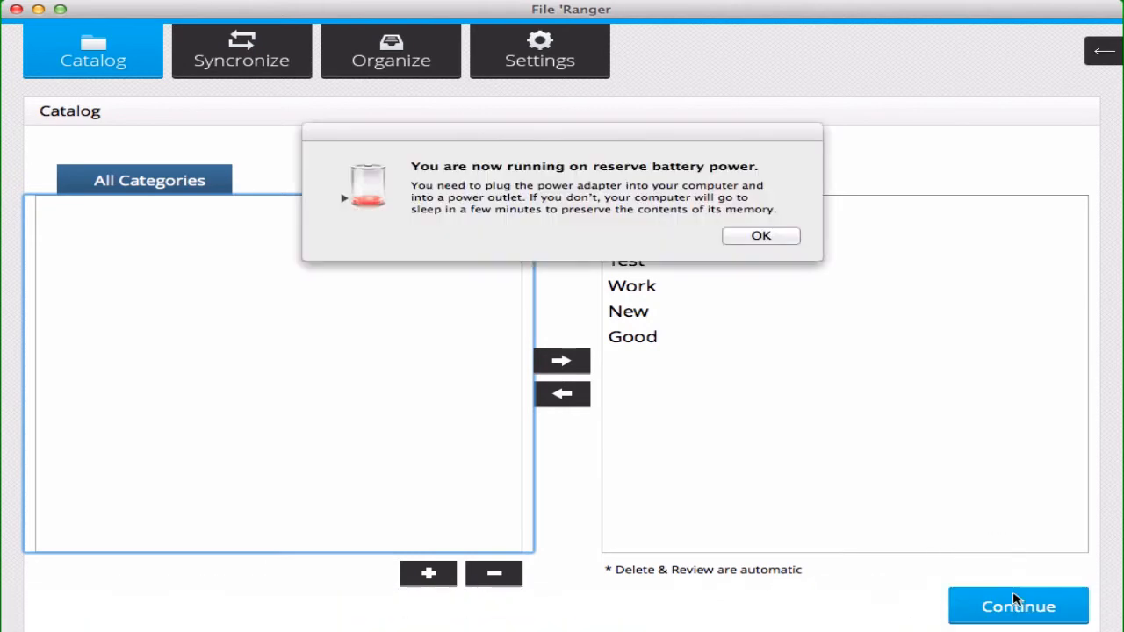
mouse_move(776, 252)
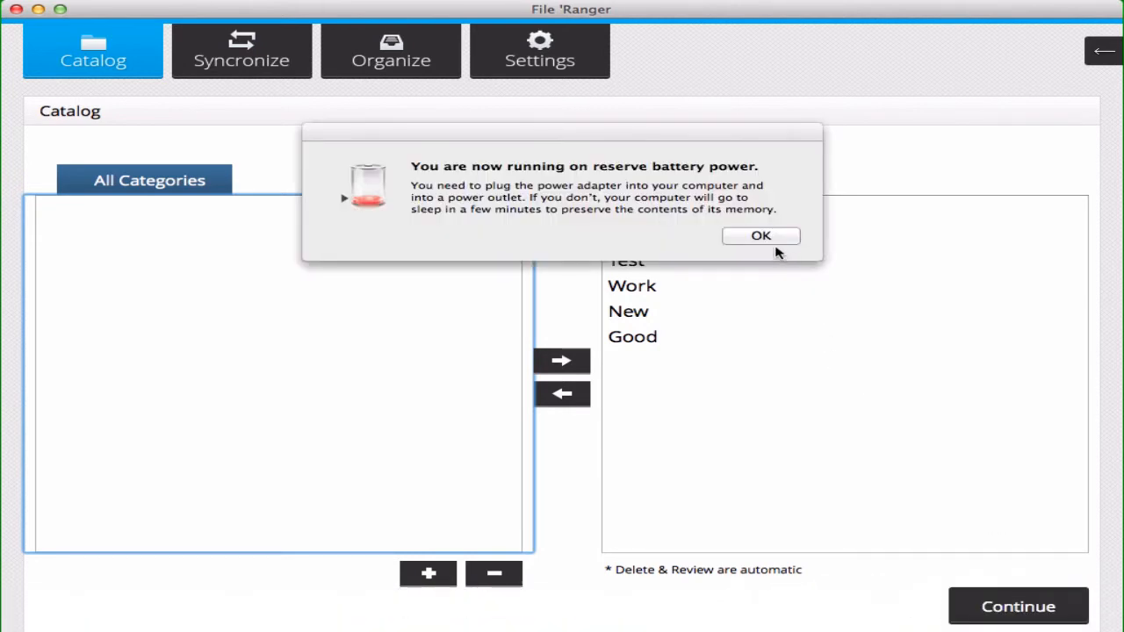
Dismiss the low-battery alert and continue with the chosen categories.
left_click(760, 236)
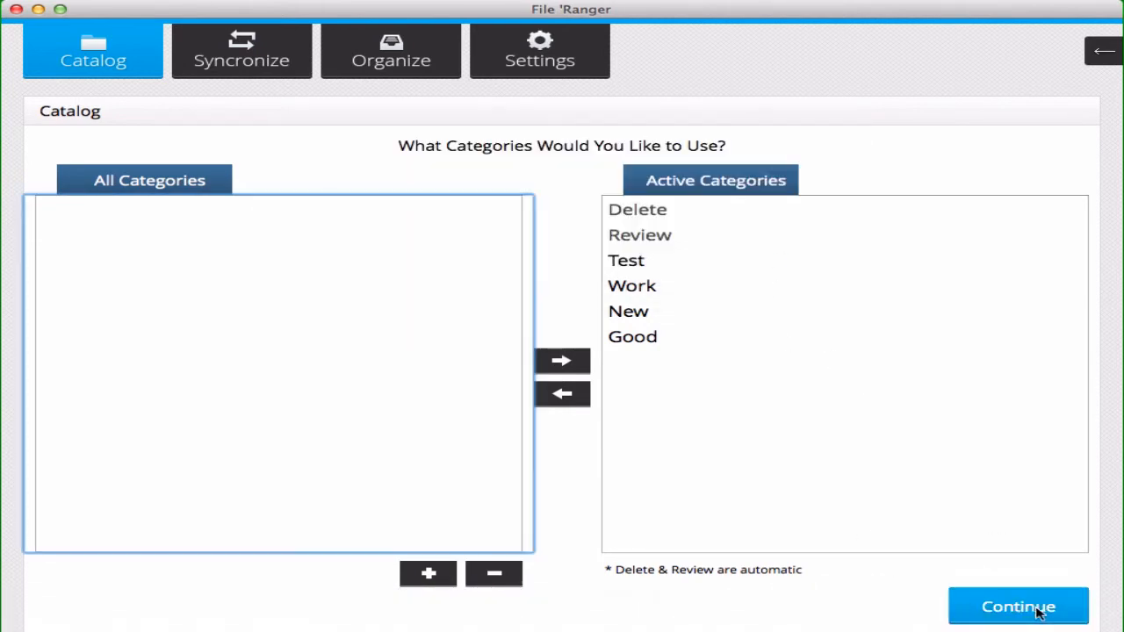
left_click(1018, 606)
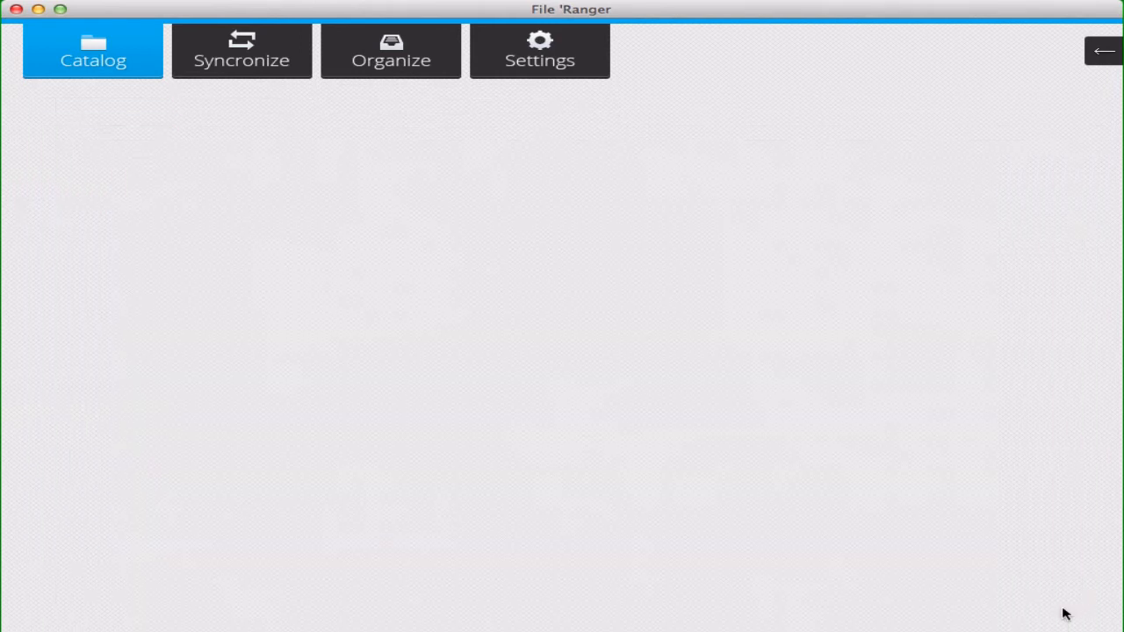
Expand Documents, Downloads and Desktop, and exclude the Backedup Library subfolder.
left_click(93, 60)
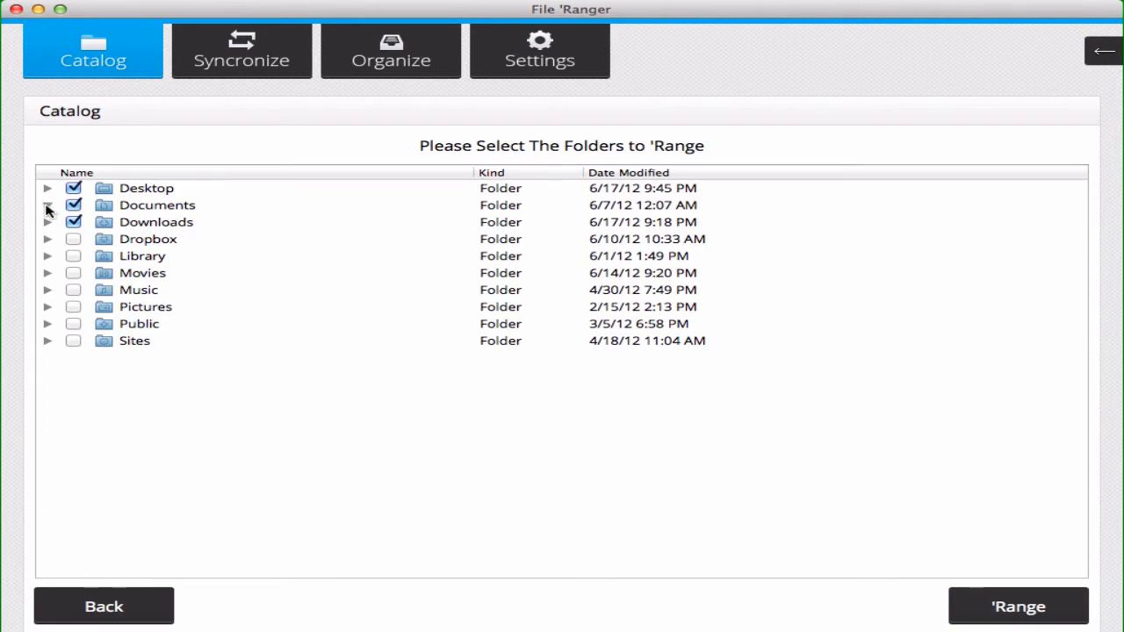
left_click(49, 204)
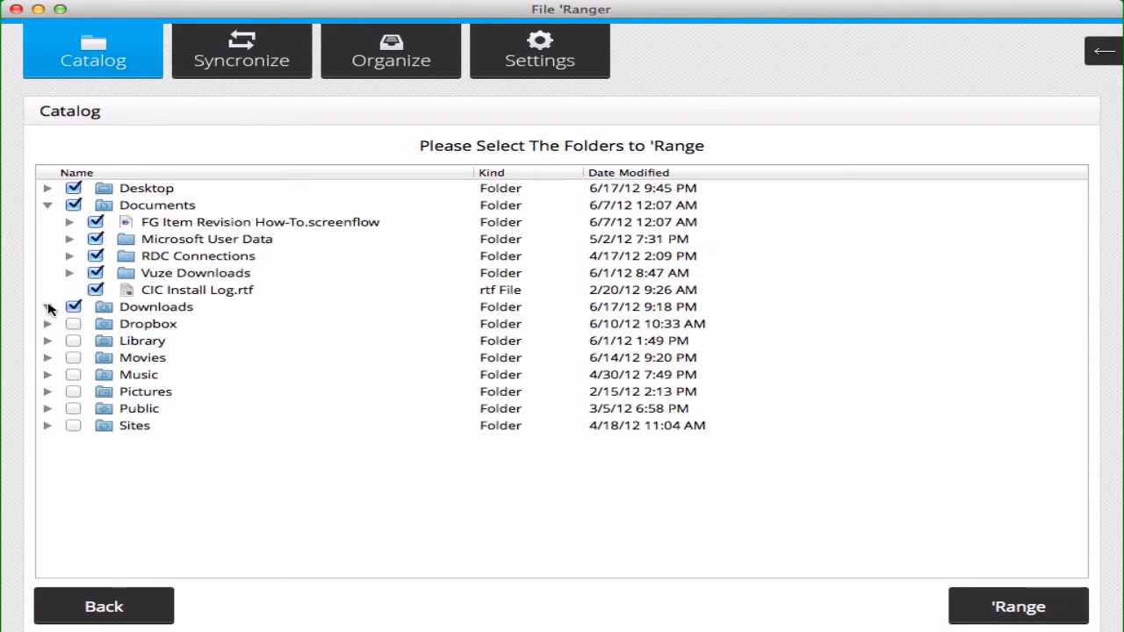
left_click(49, 307)
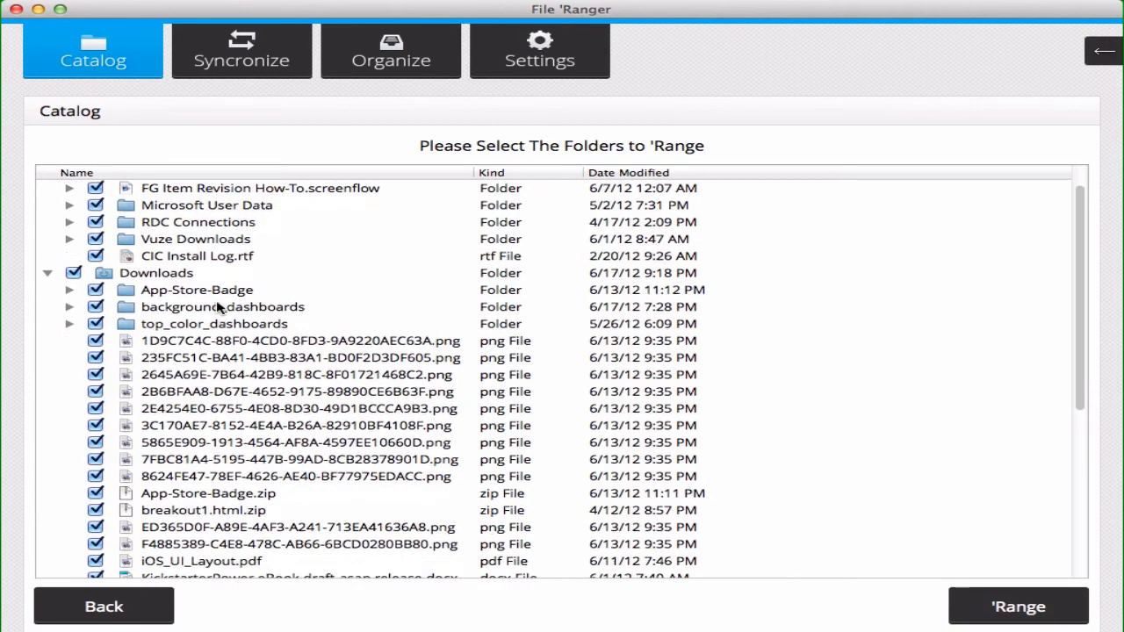
scroll("down", 3)
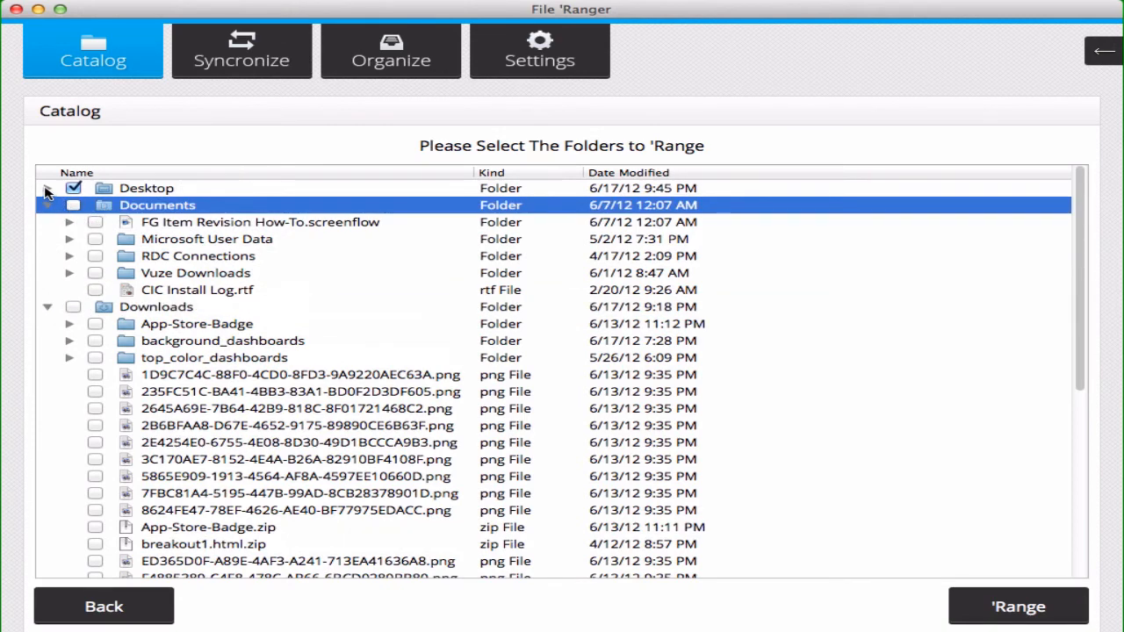
left_click(50, 188)
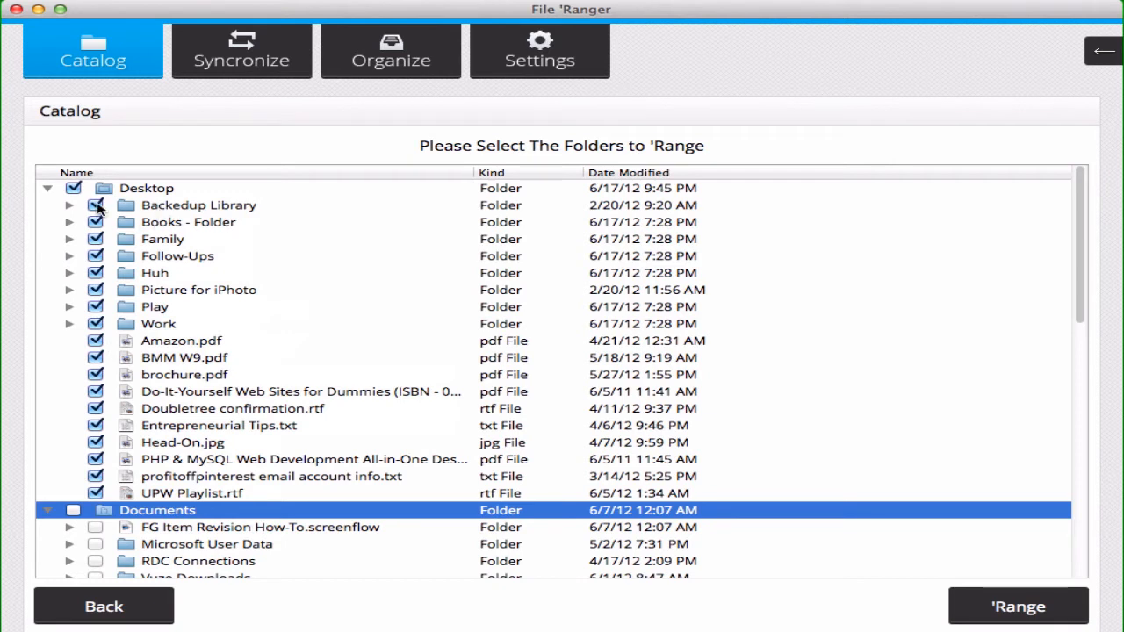
left_click(95, 205)
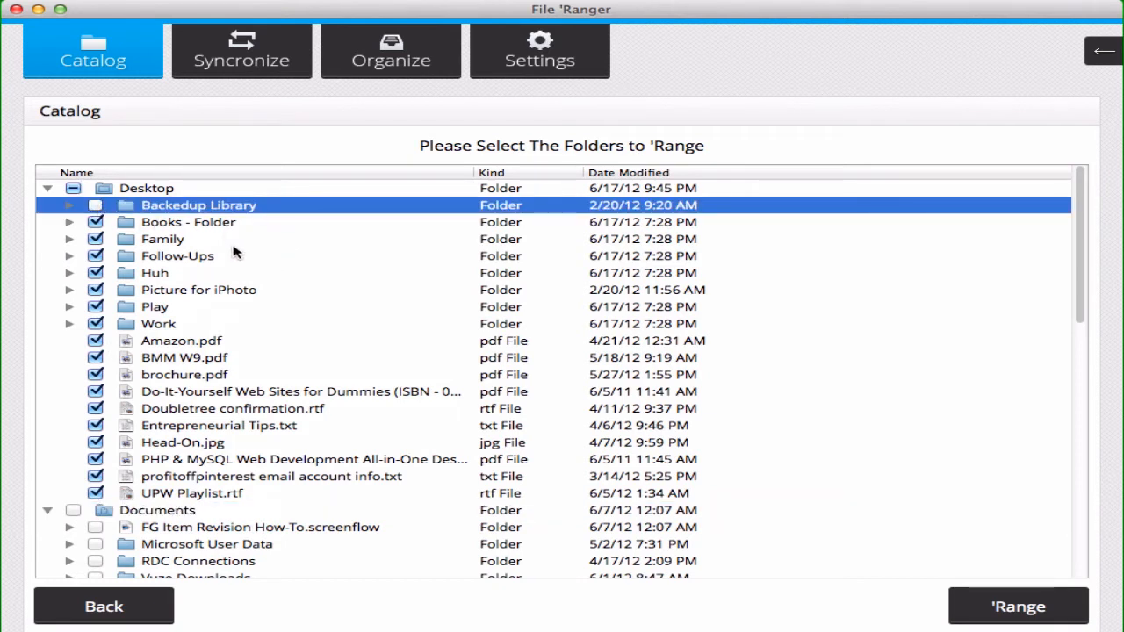
mouse_move(163, 328)
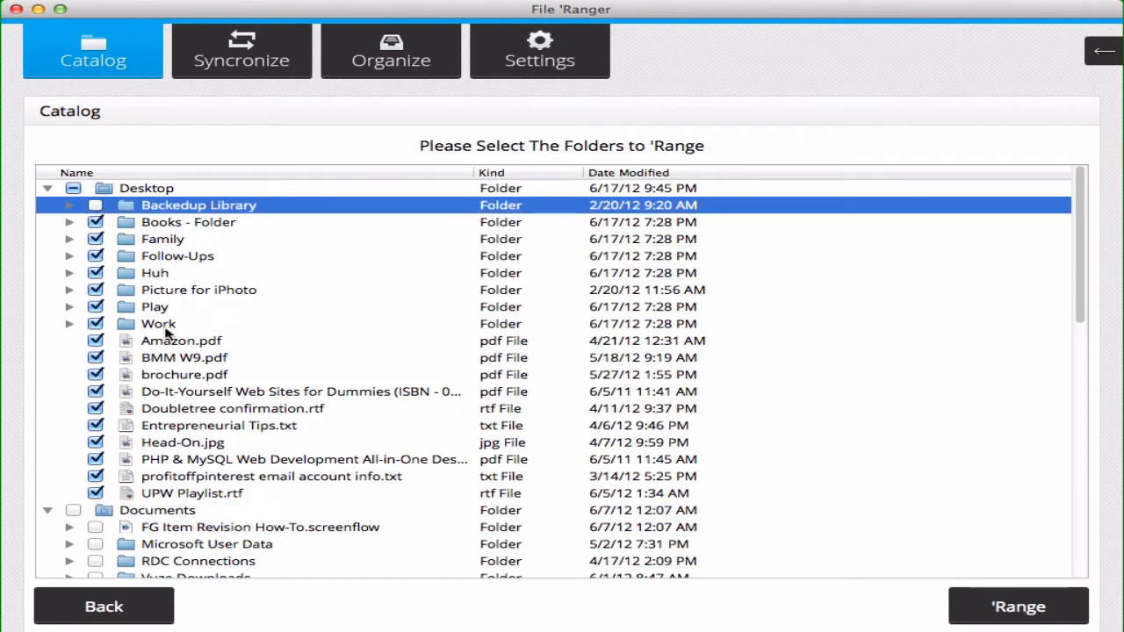
mouse_move(221, 294)
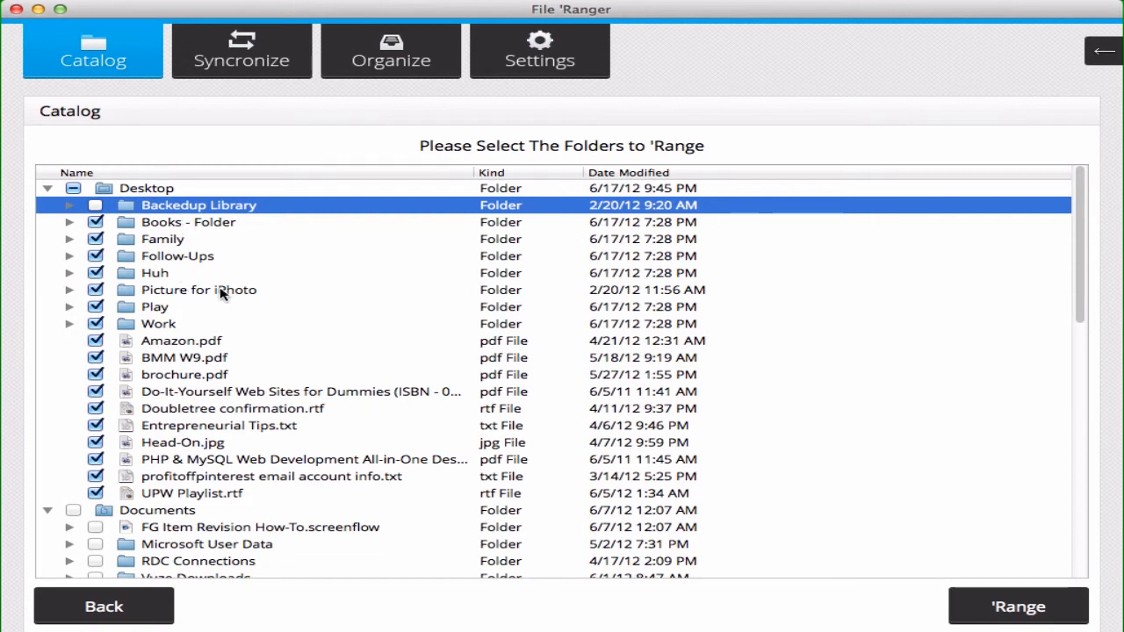
mouse_move(294, 252)
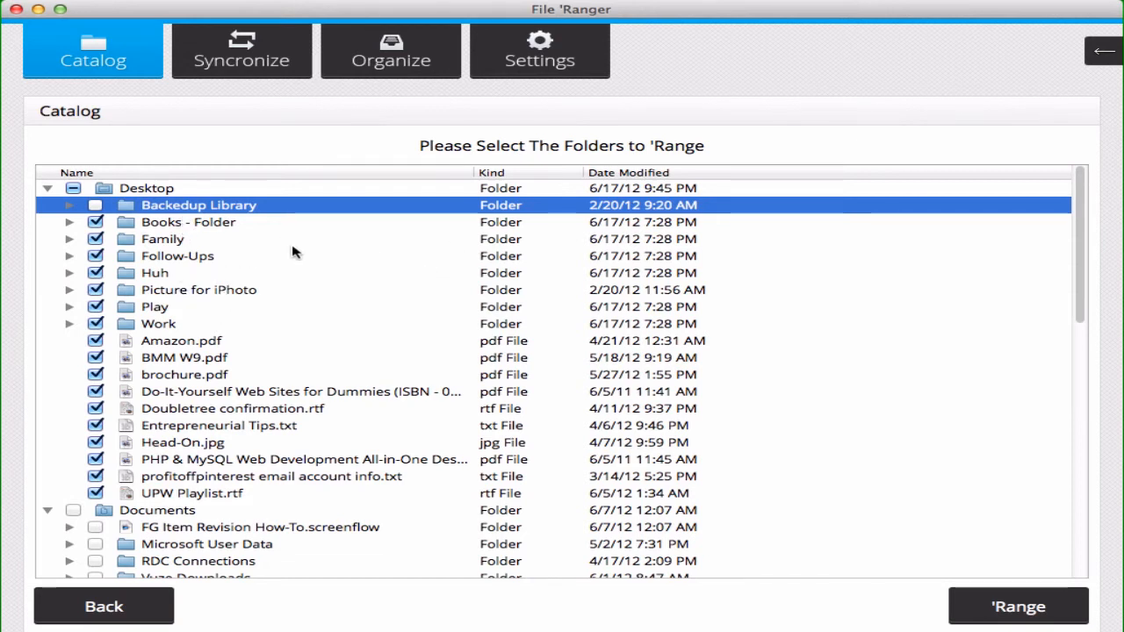
mouse_move(1029, 611)
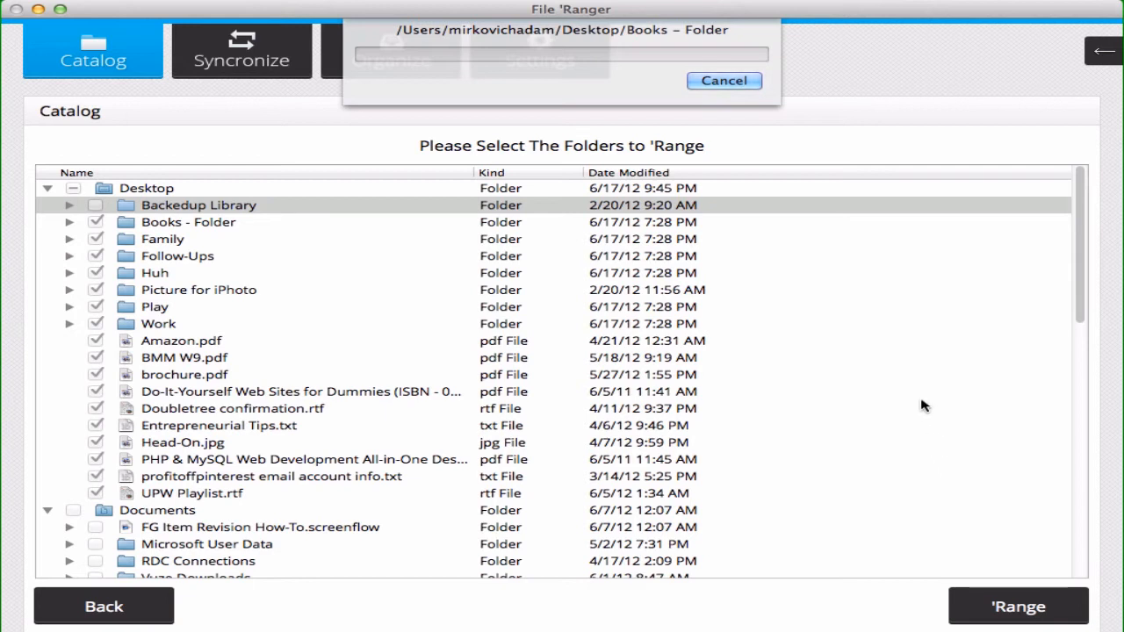
mouse_move(856, 161)
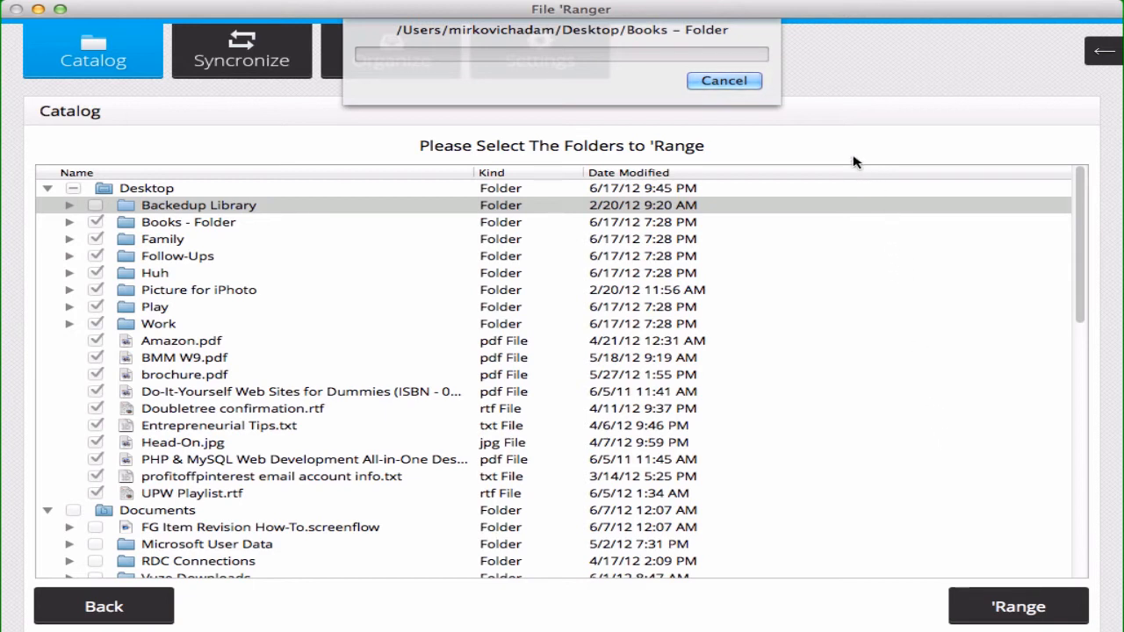
mouse_move(846, 258)
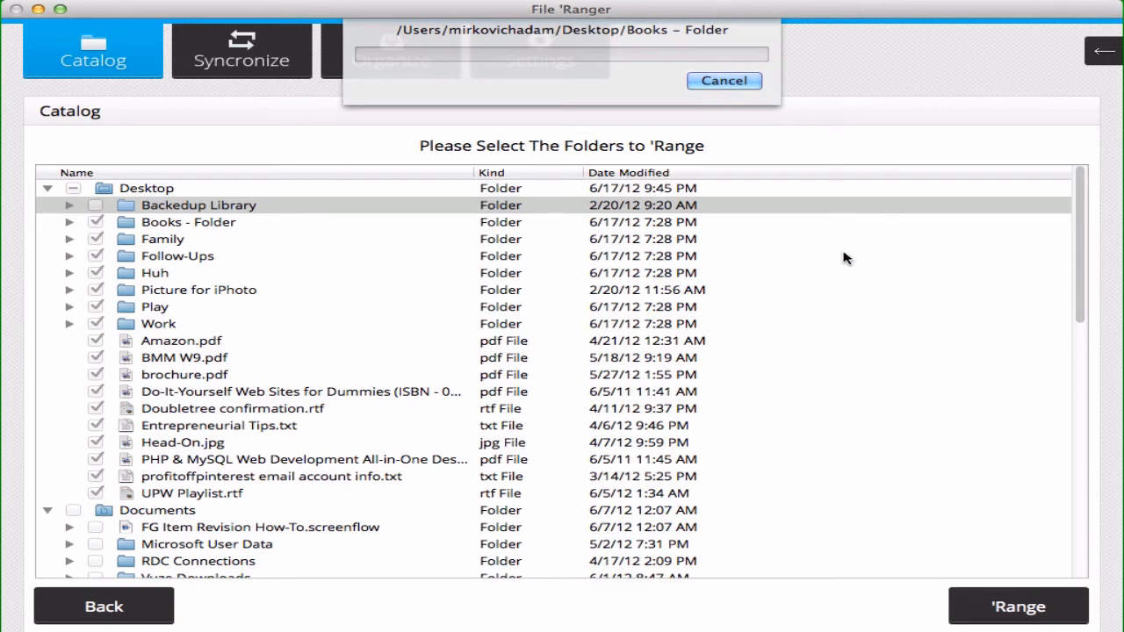
mouse_move(1012, 290)
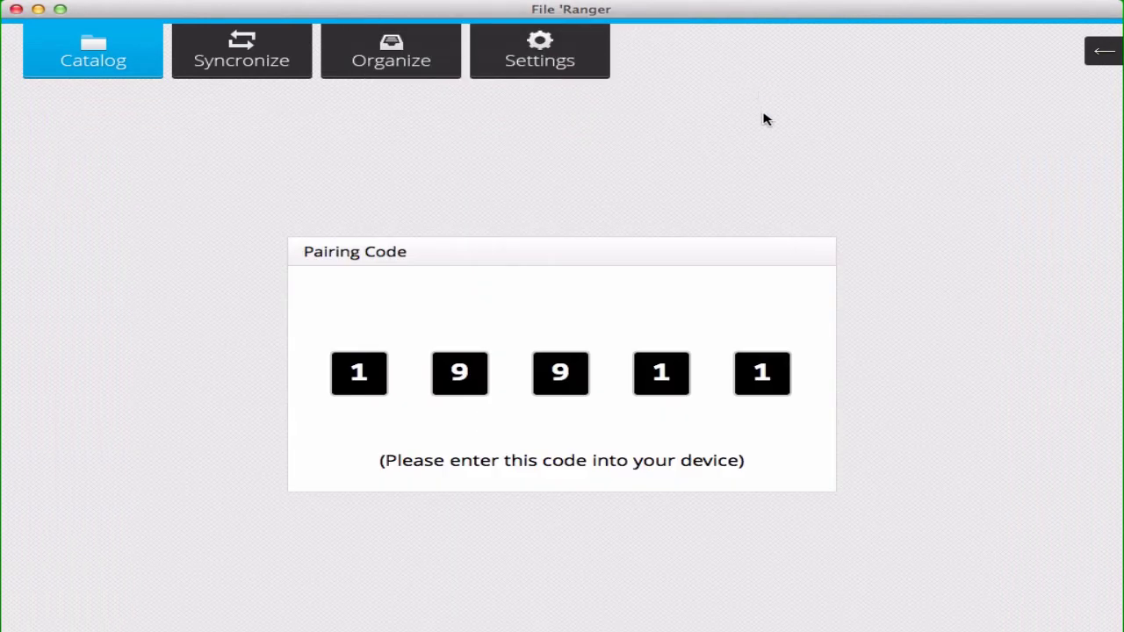
mouse_move(275, 221)
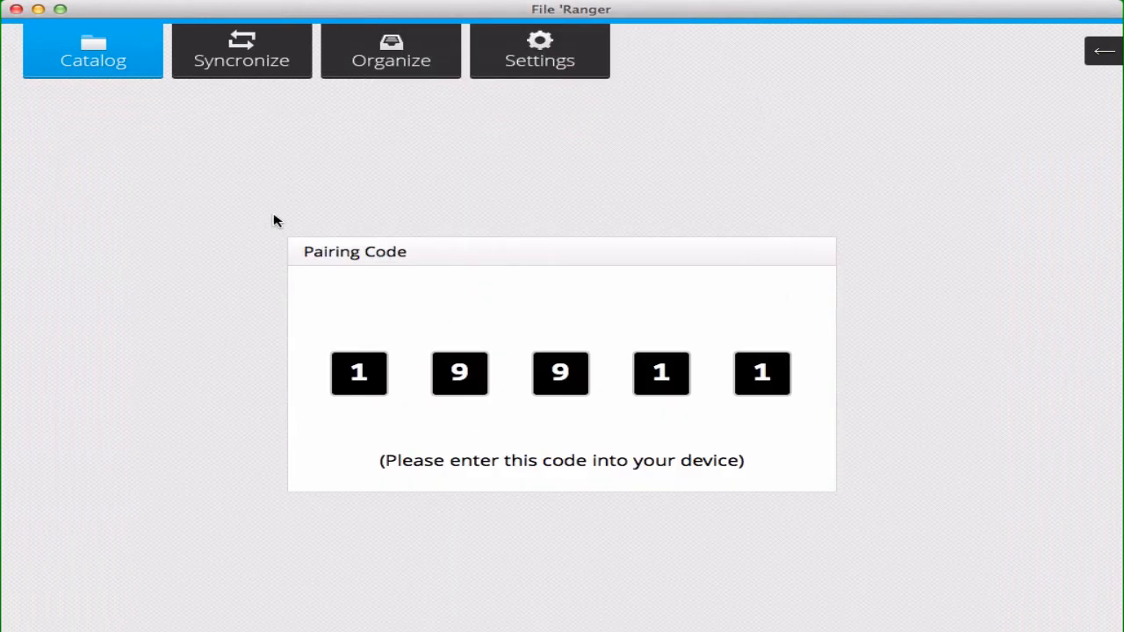
mouse_move(960, 230)
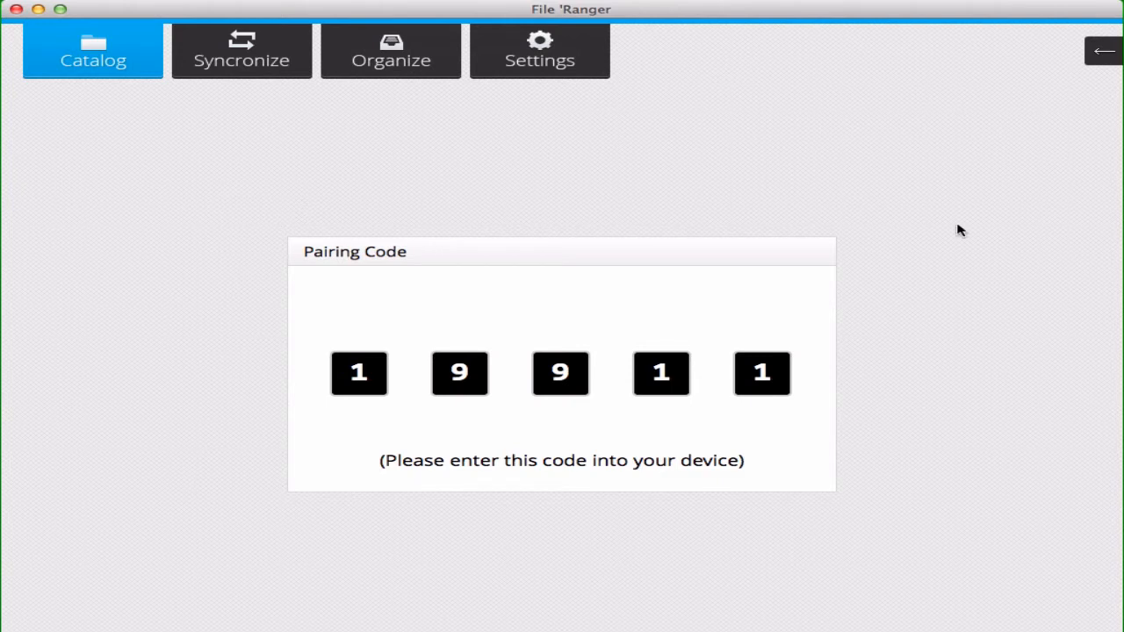
mouse_move(838, 373)
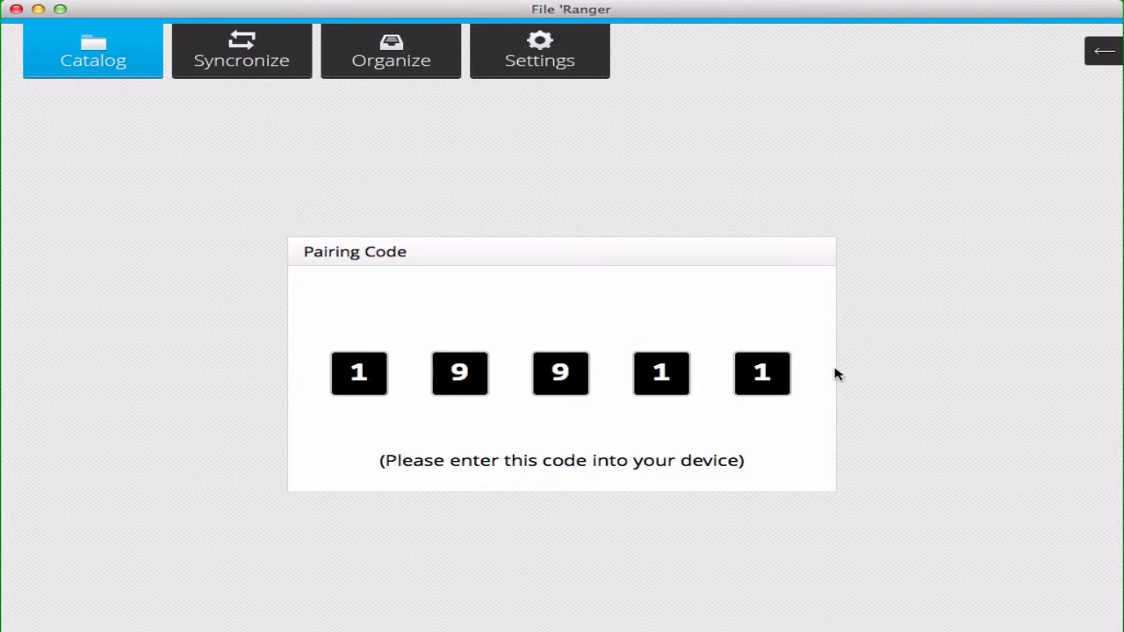
mouse_move(876, 407)
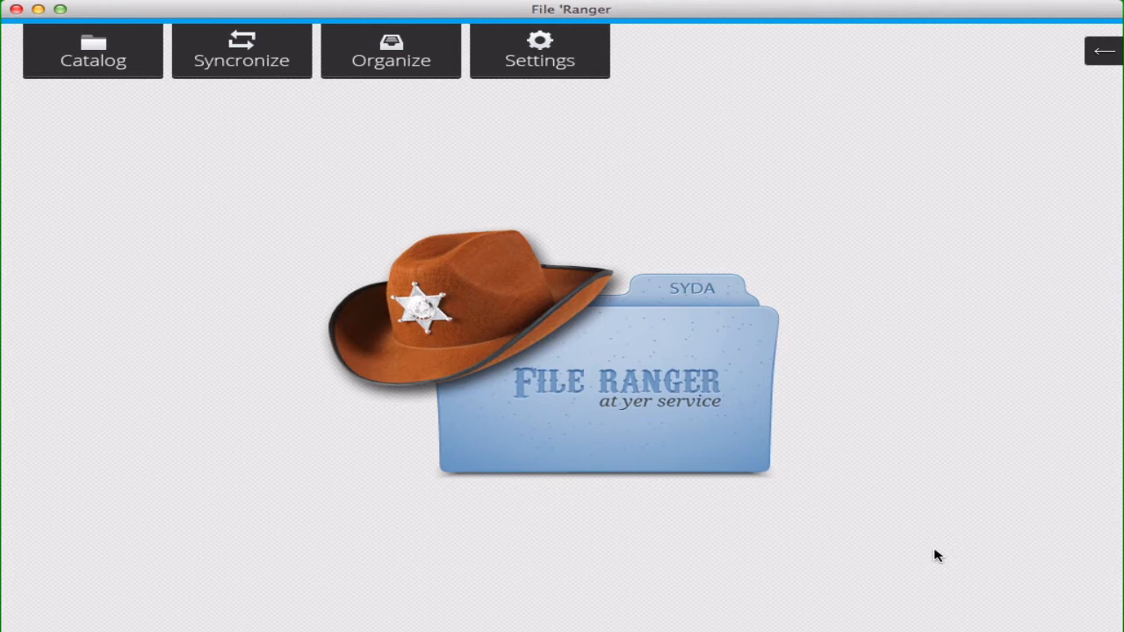
mouse_move(889, 552)
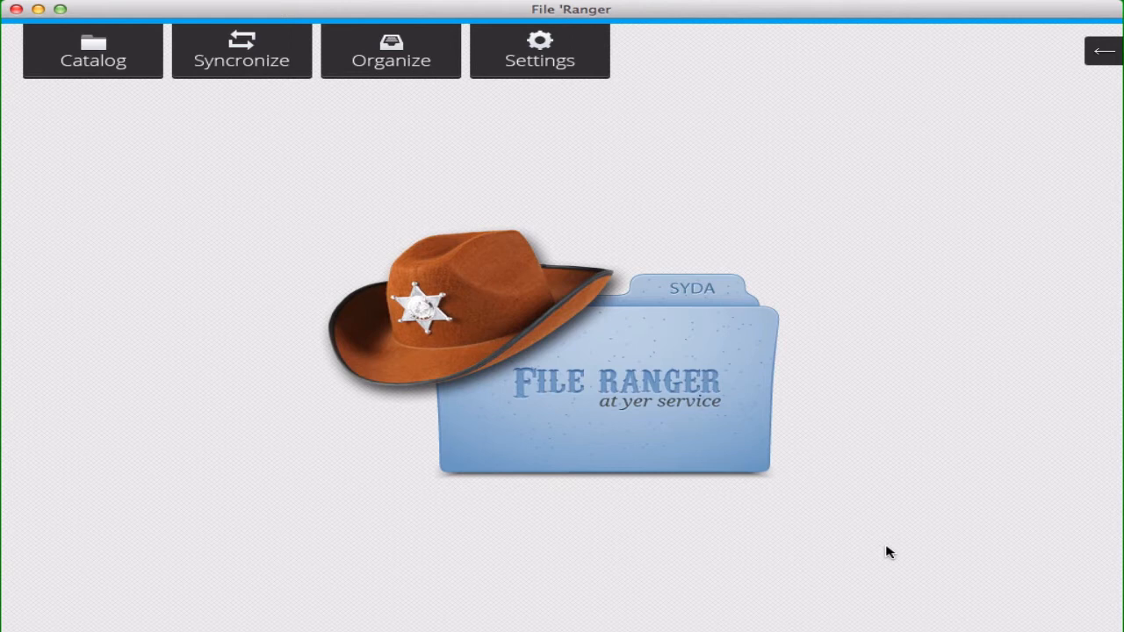
mouse_move(725, 448)
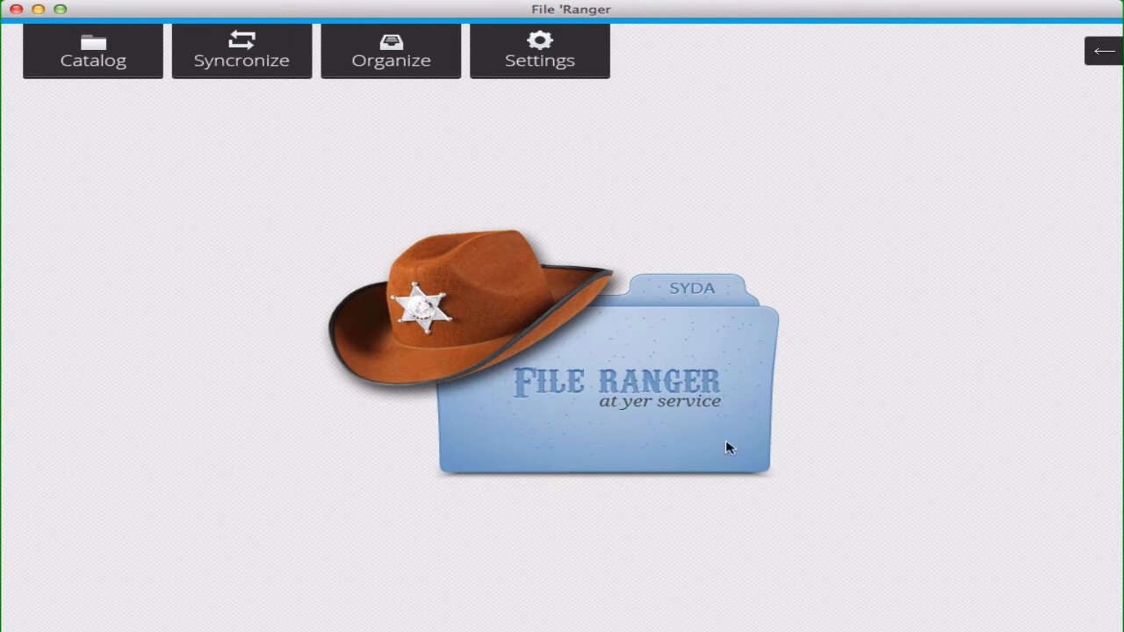
Switch to the Syncronize tab from the welcome screen.
left_click(241, 60)
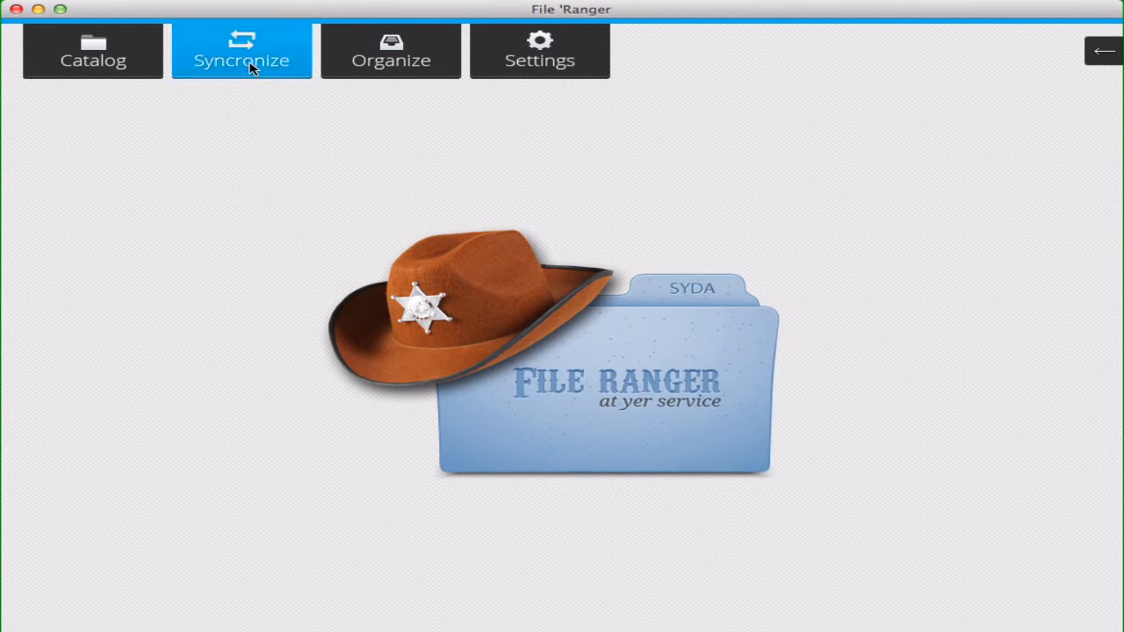
left_click(241, 50)
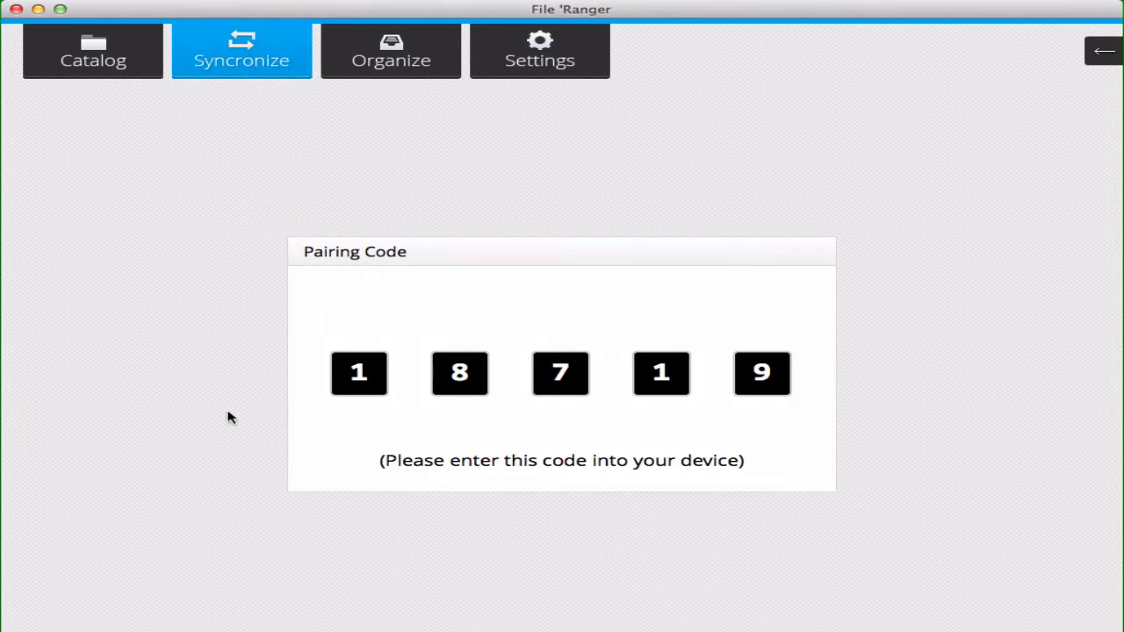
mouse_move(225, 447)
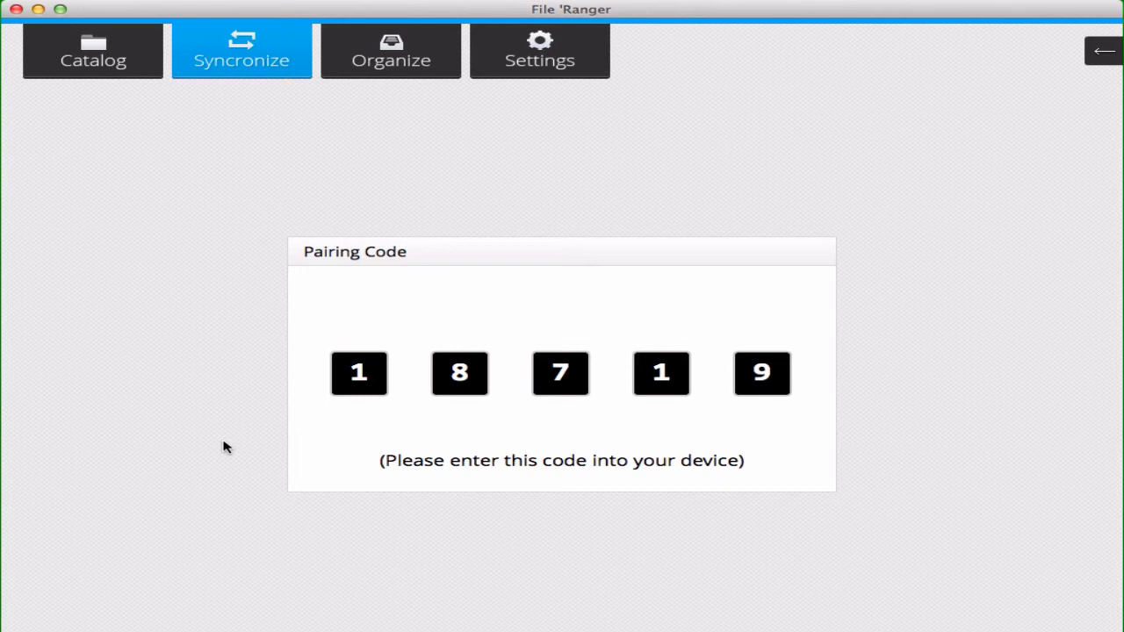
Open the Organize tab, showing the Test category's PDF file.
left_click(391, 50)
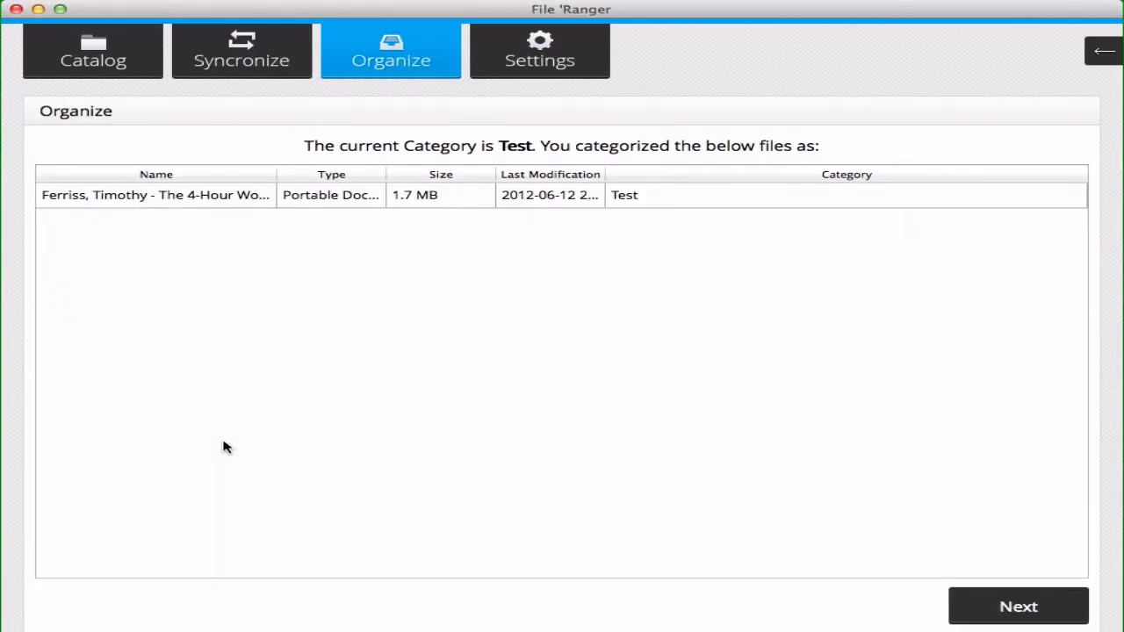
mouse_move(234, 434)
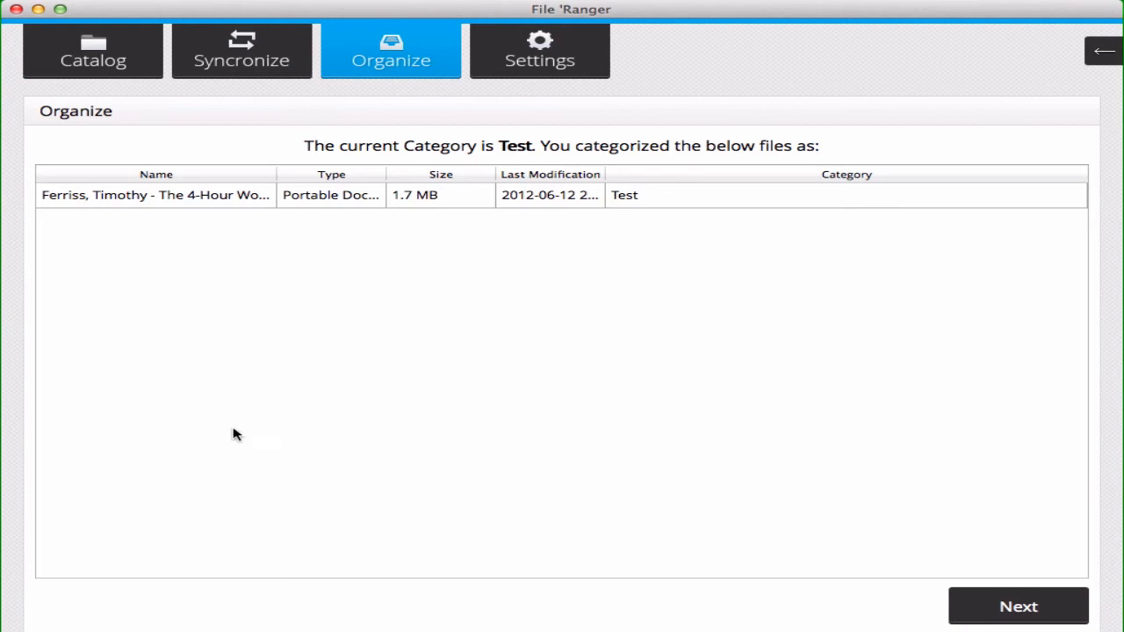
mouse_move(739, 214)
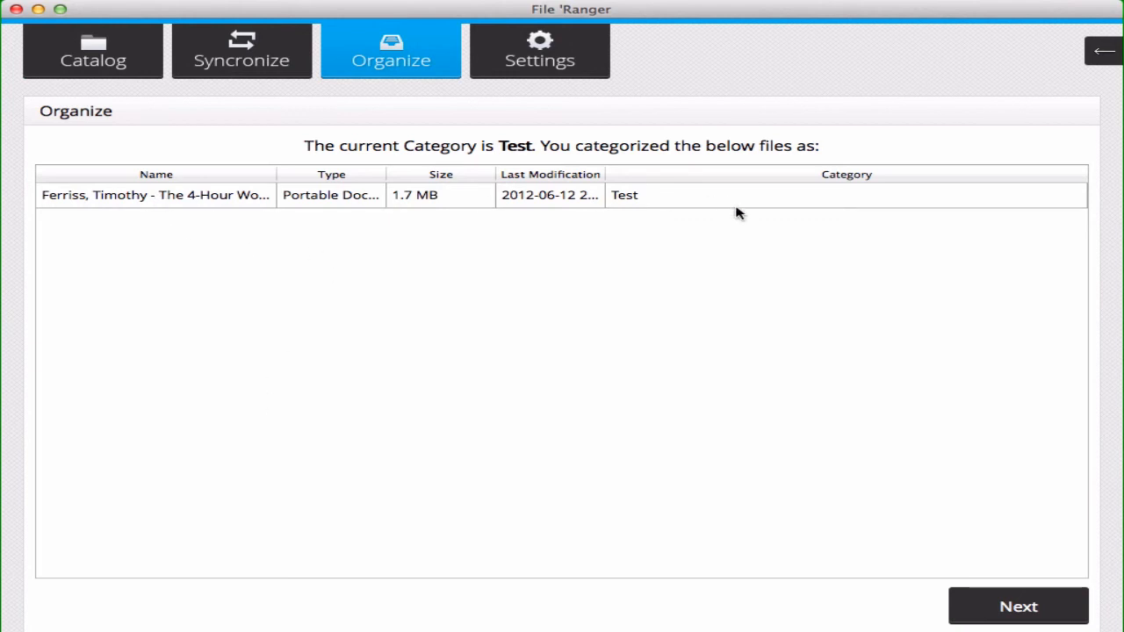
mouse_move(148, 241)
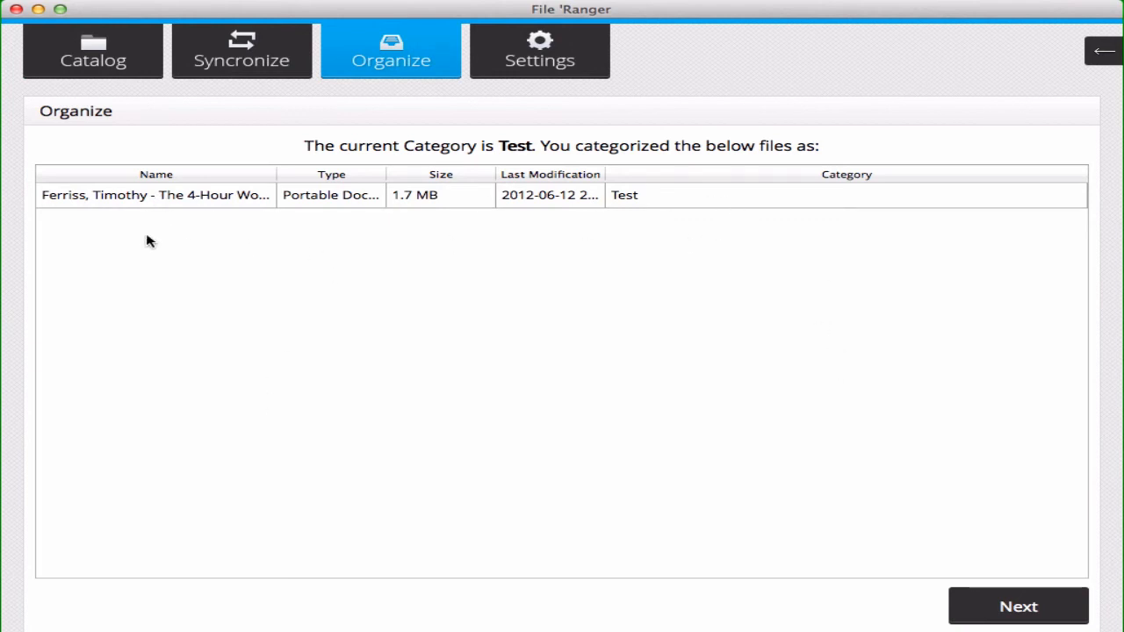
mouse_move(482, 309)
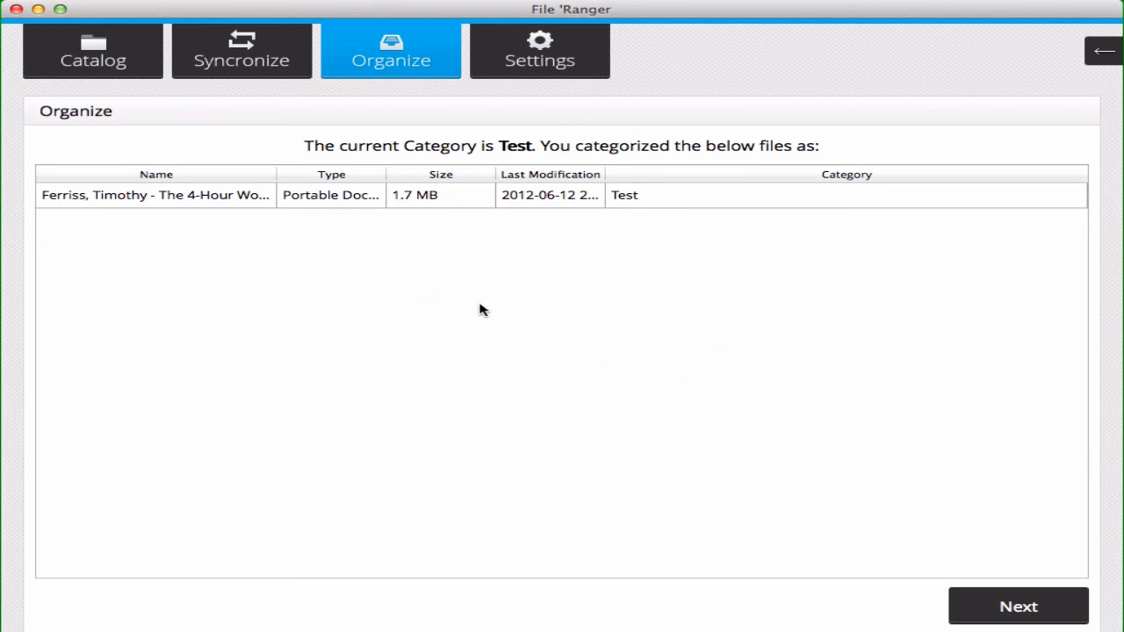
mouse_move(434, 288)
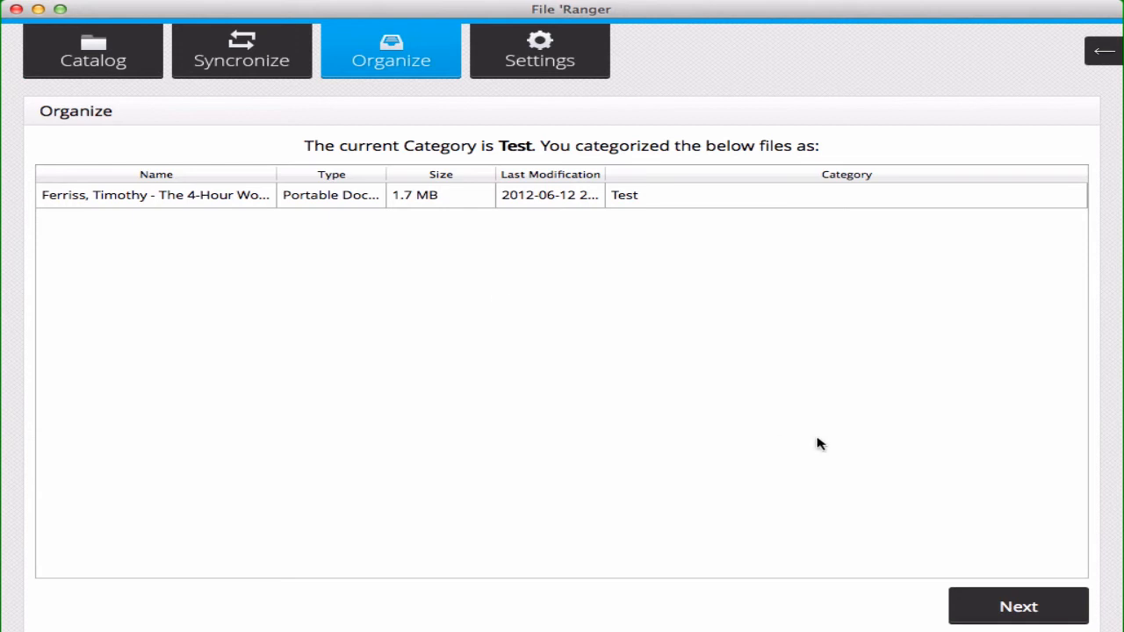
mouse_move(1009, 603)
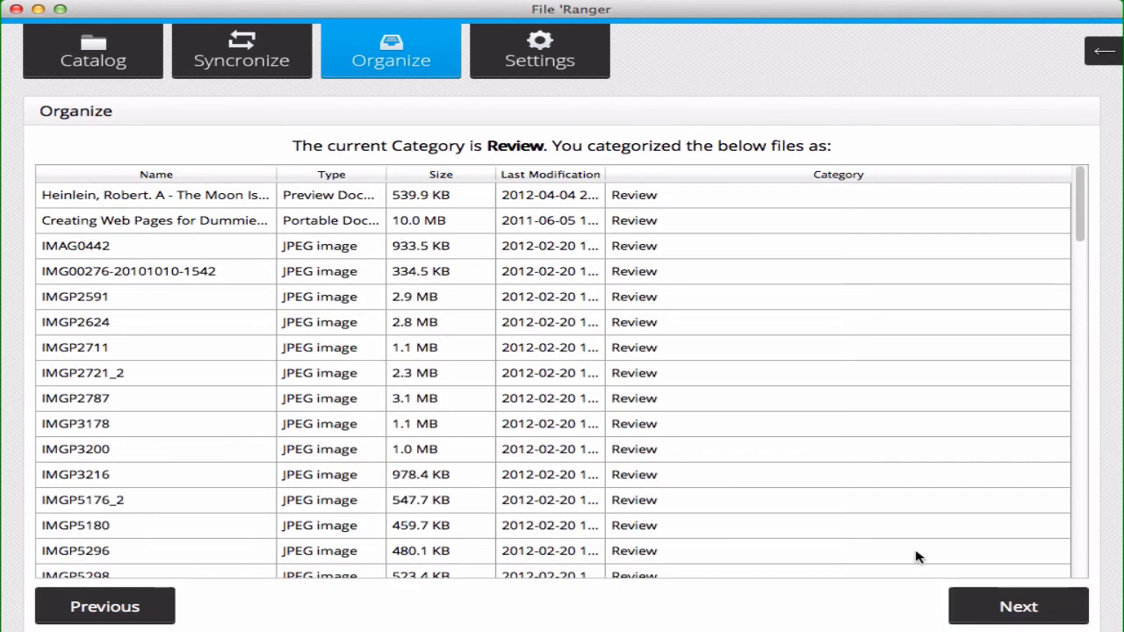
Go back to the Test category and scroll down the file list.
left_click(106, 606)
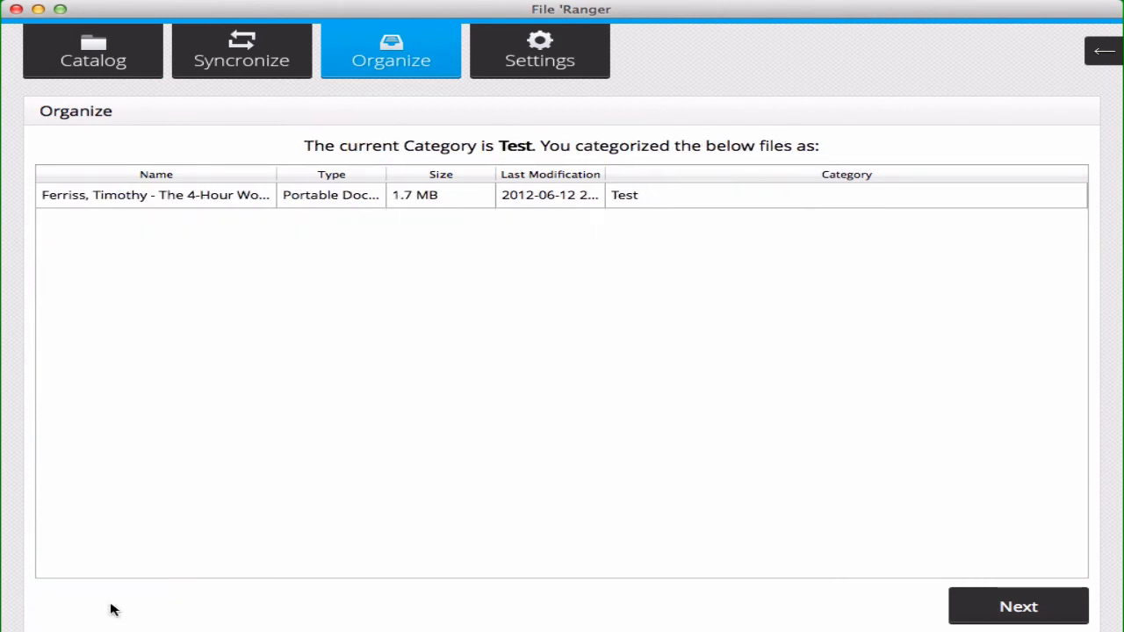
mouse_move(985, 596)
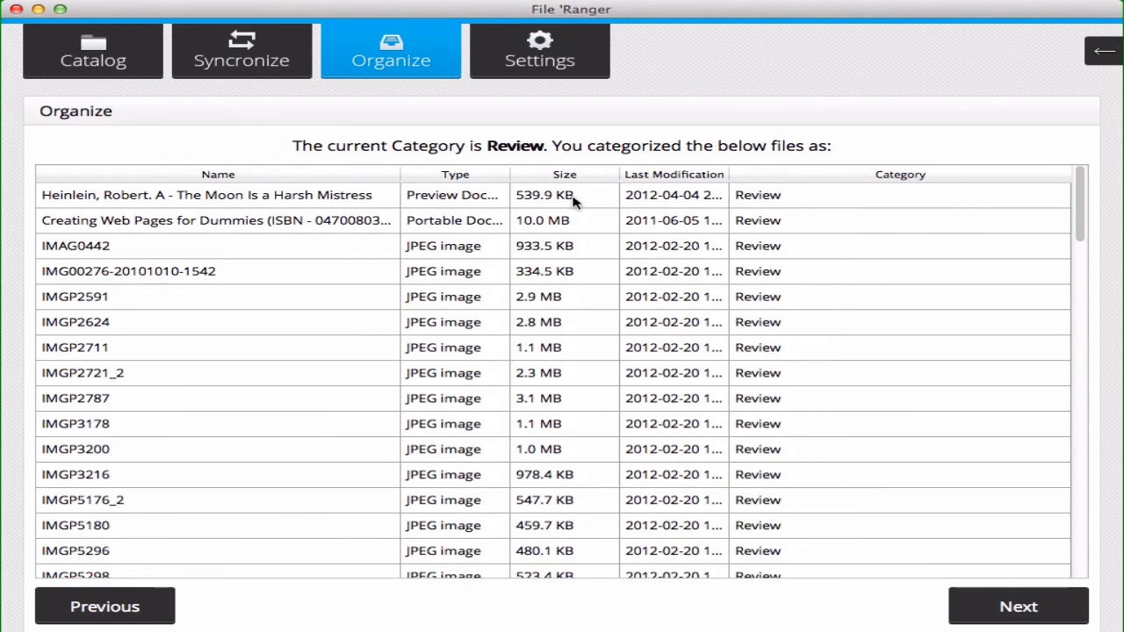
mouse_move(912, 243)
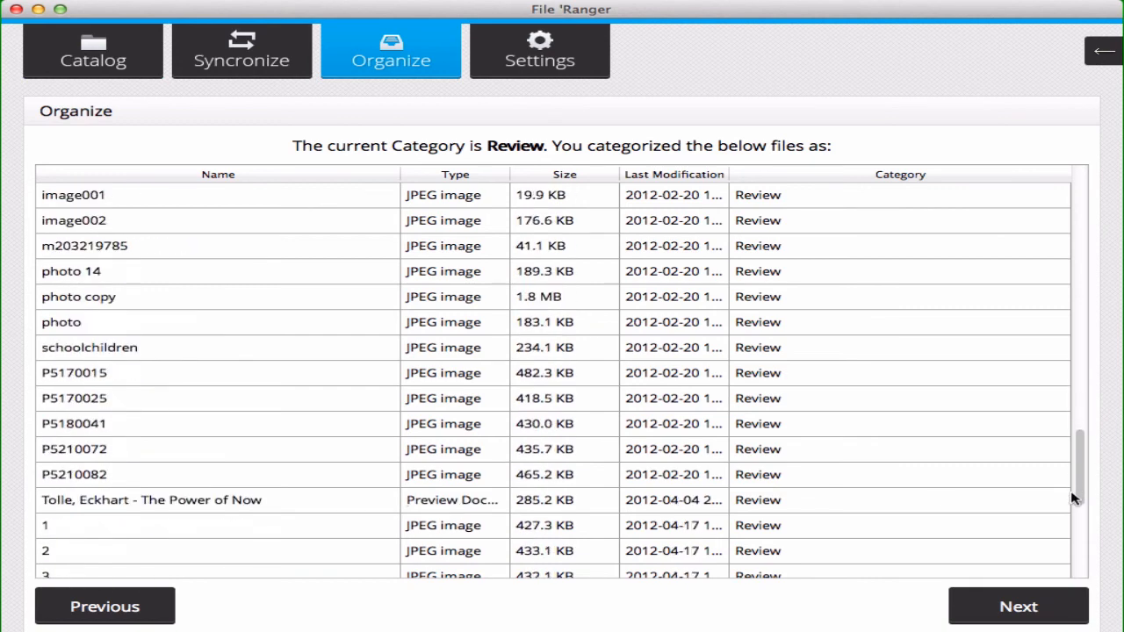
scroll("down", 3)
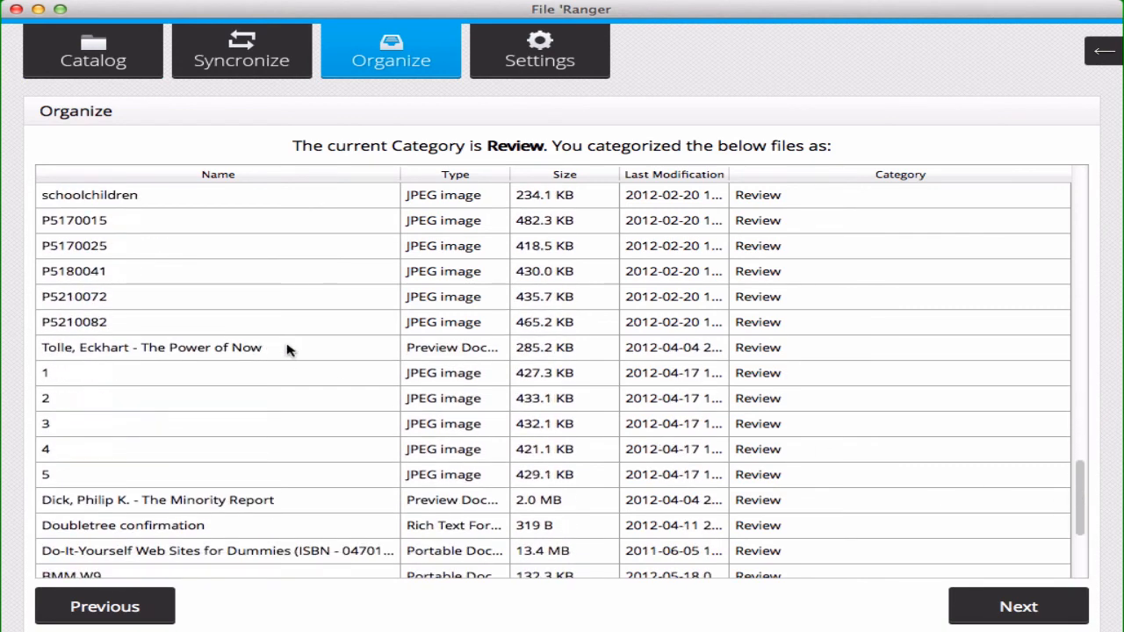
mouse_move(140, 356)
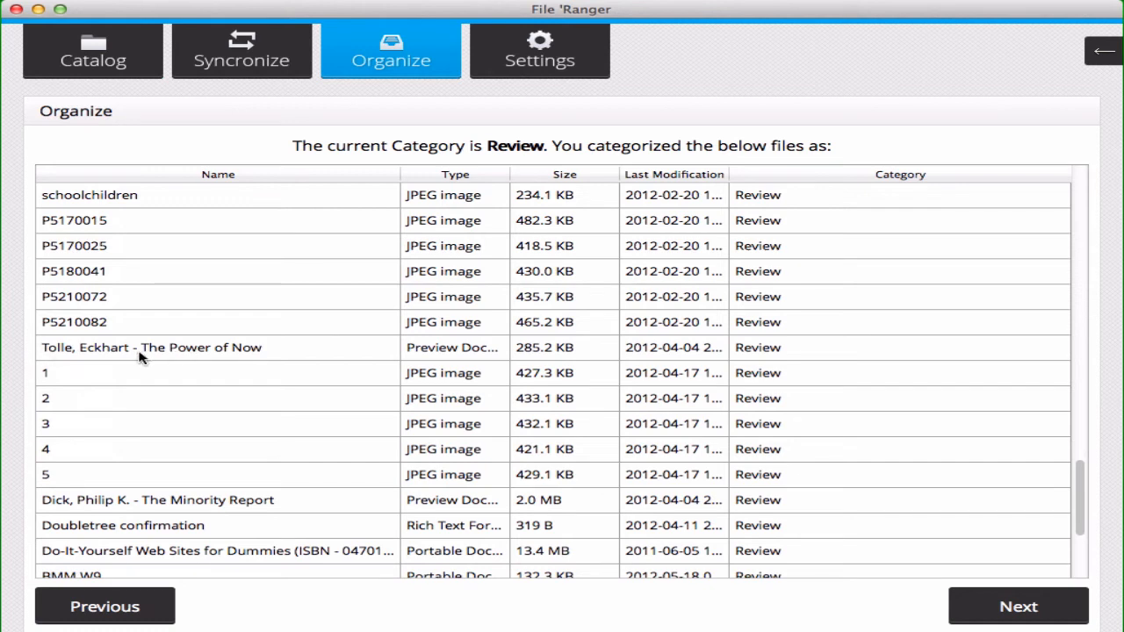
mouse_move(489, 354)
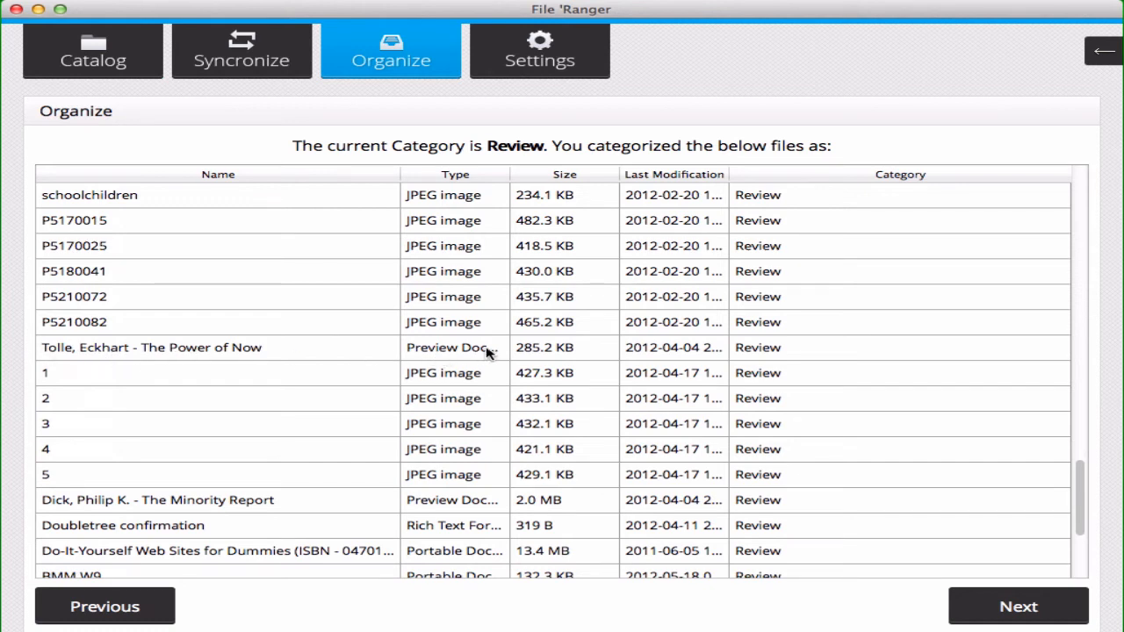
mouse_move(88, 356)
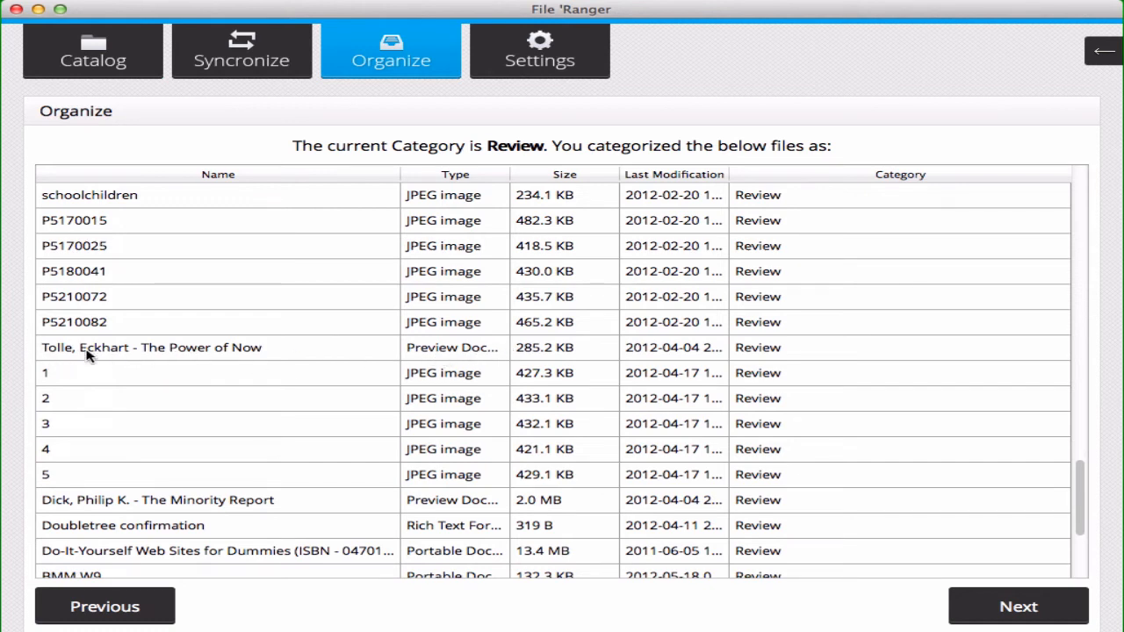
mouse_move(805, 351)
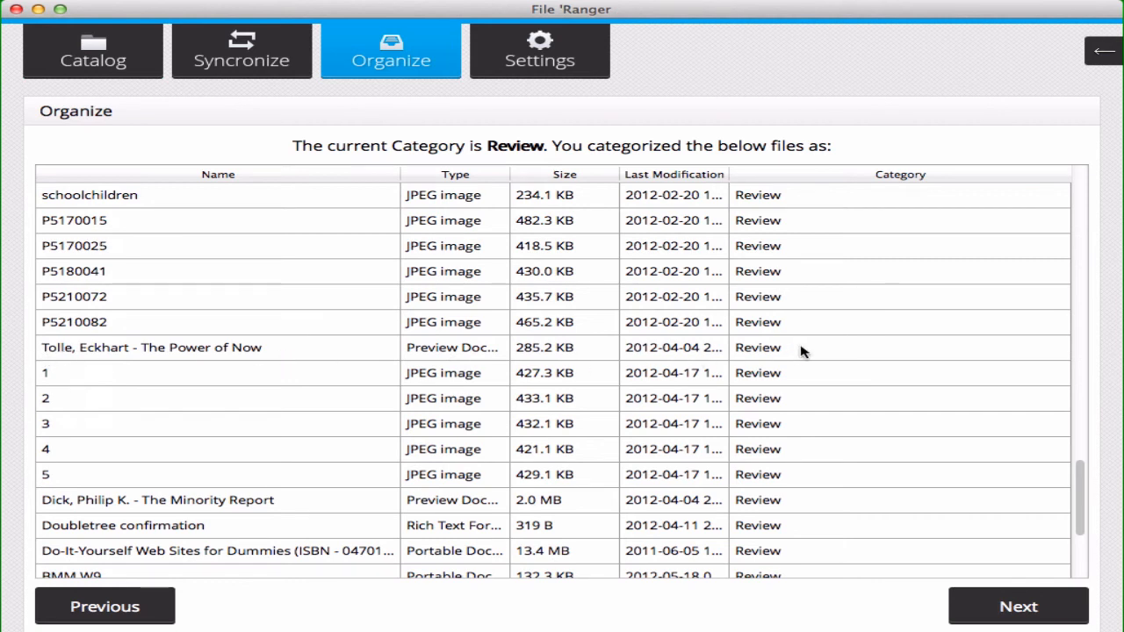
Change The Power of Now's category from Review to Good.
left_click(900, 348)
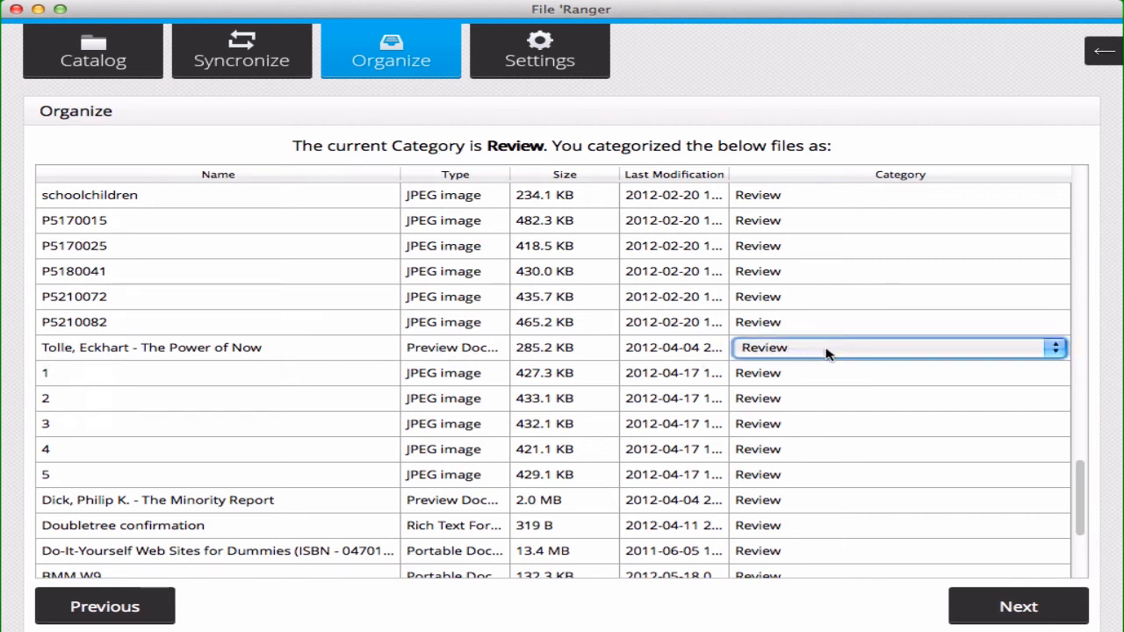
left_click(900, 347)
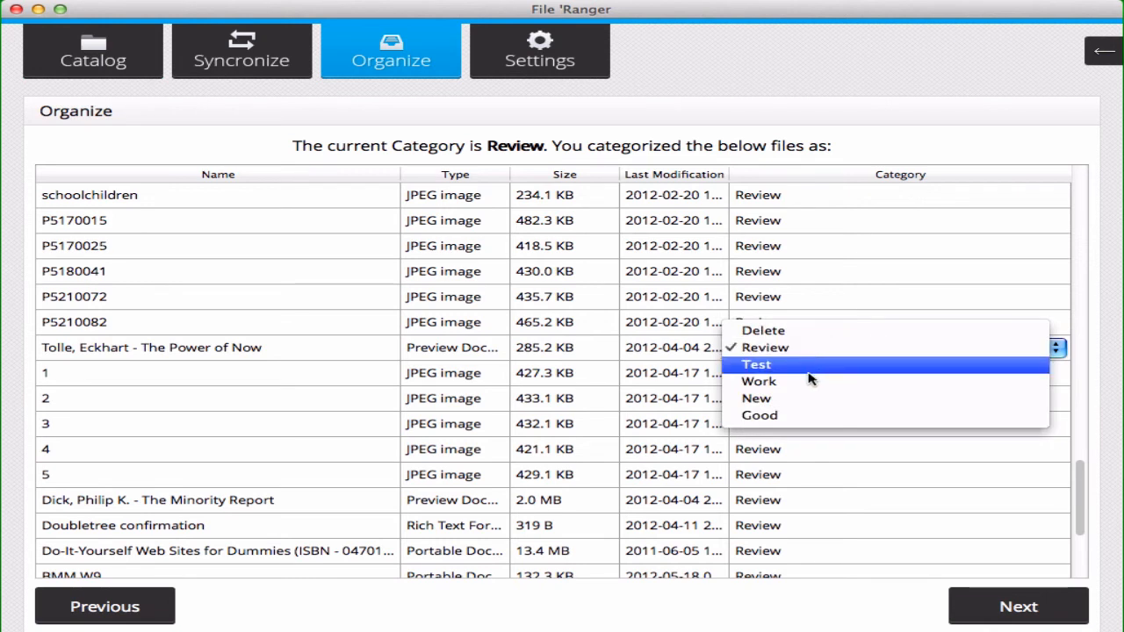
mouse_move(792, 414)
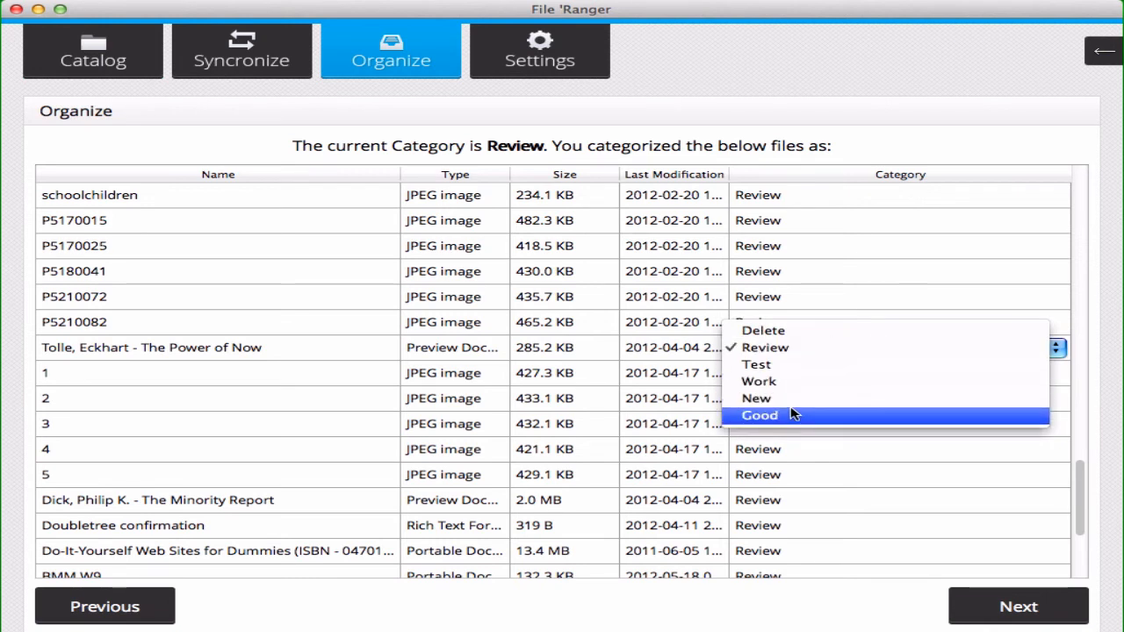
left_click(759, 415)
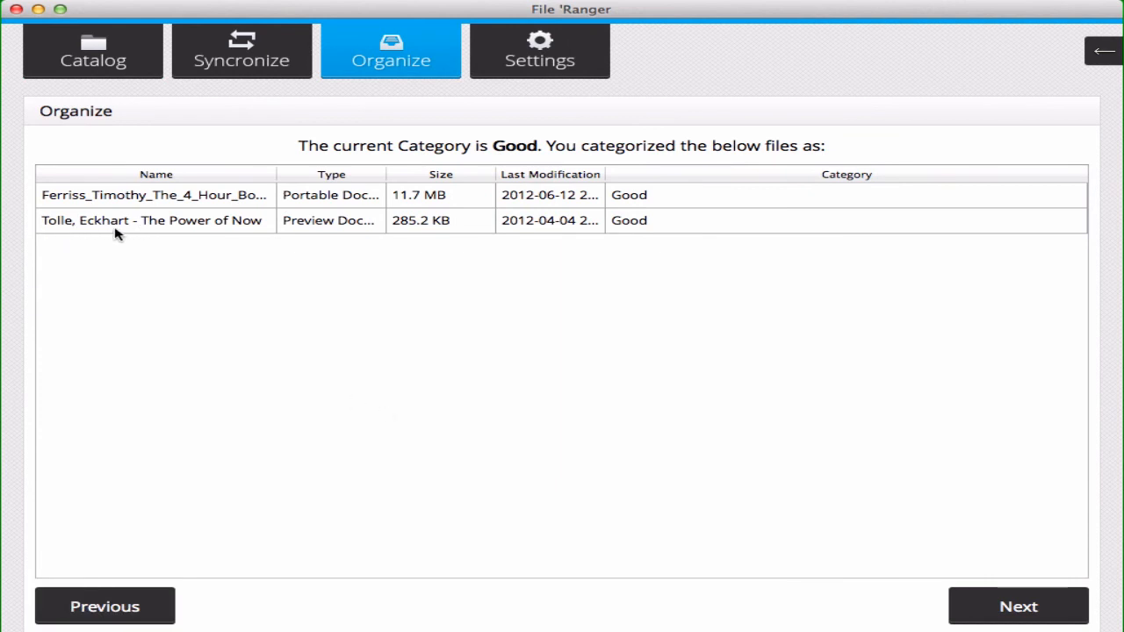
mouse_move(220, 225)
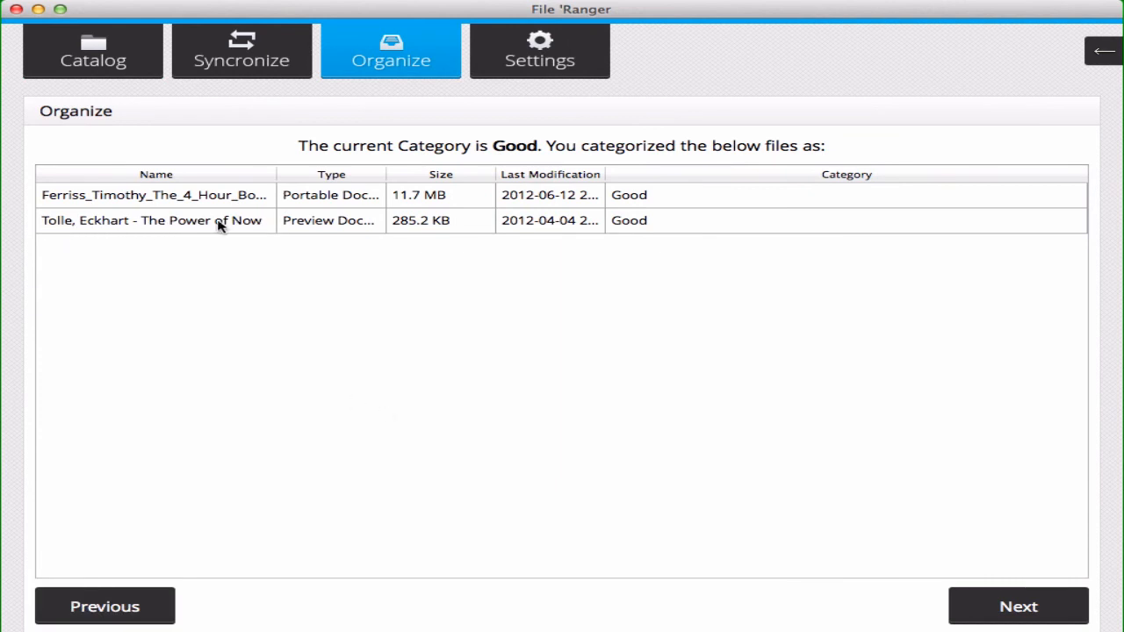
mouse_move(512, 252)
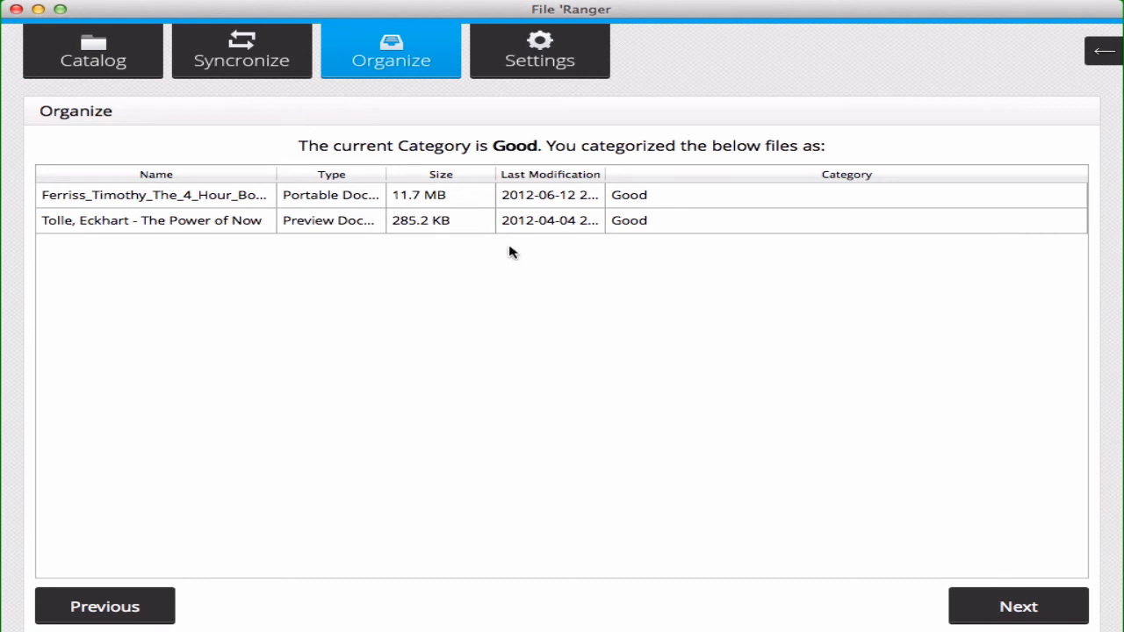
mouse_move(990, 511)
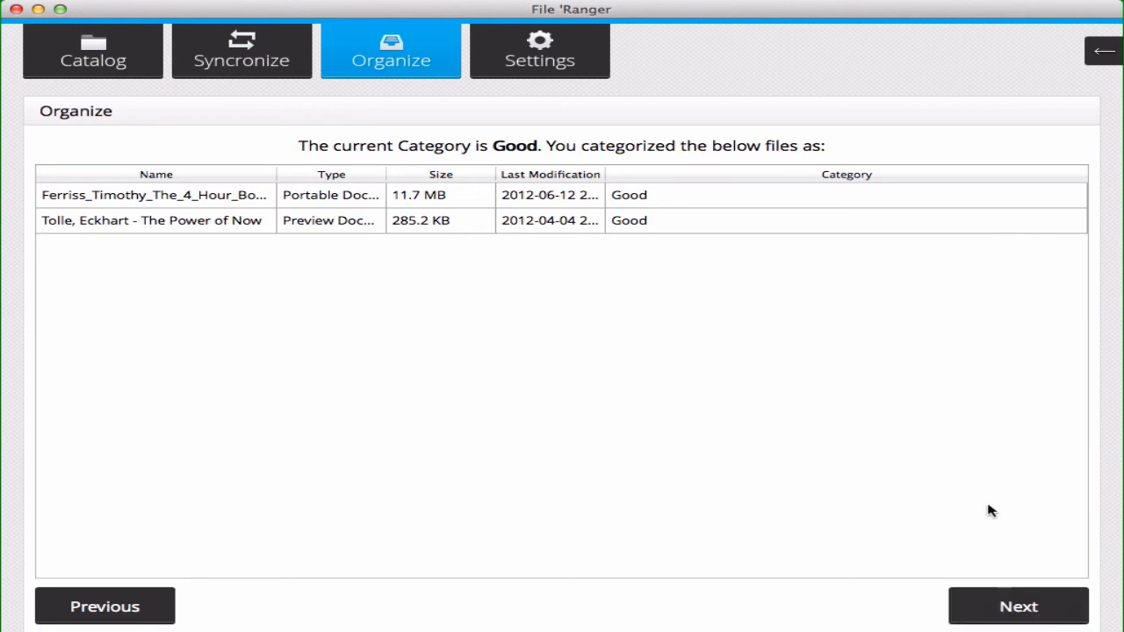
mouse_move(988, 615)
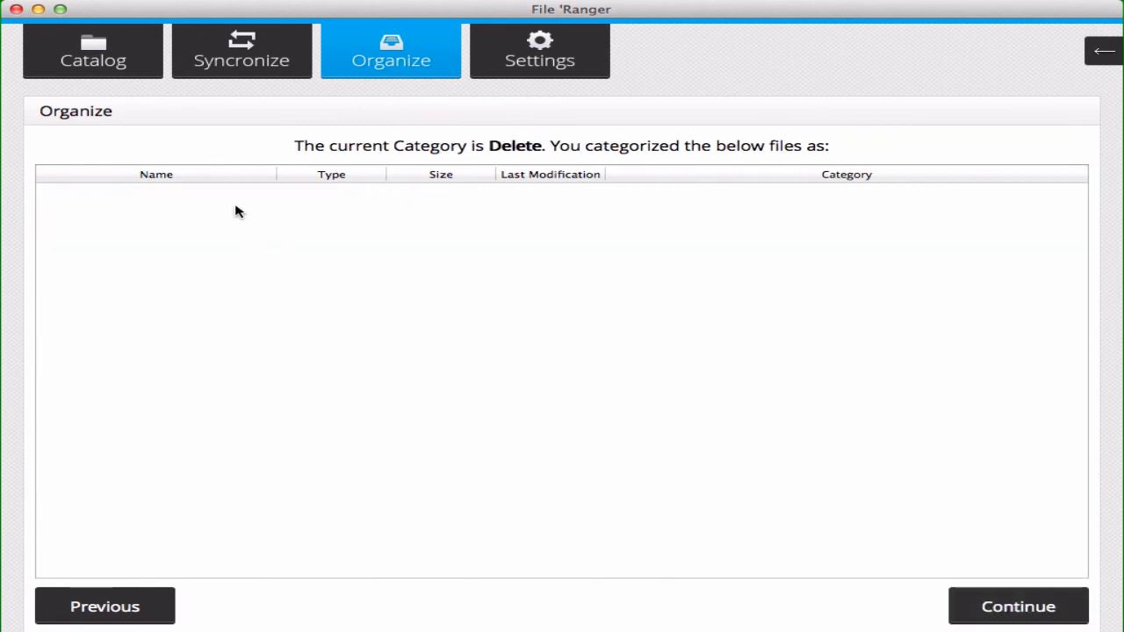
mouse_move(806, 290)
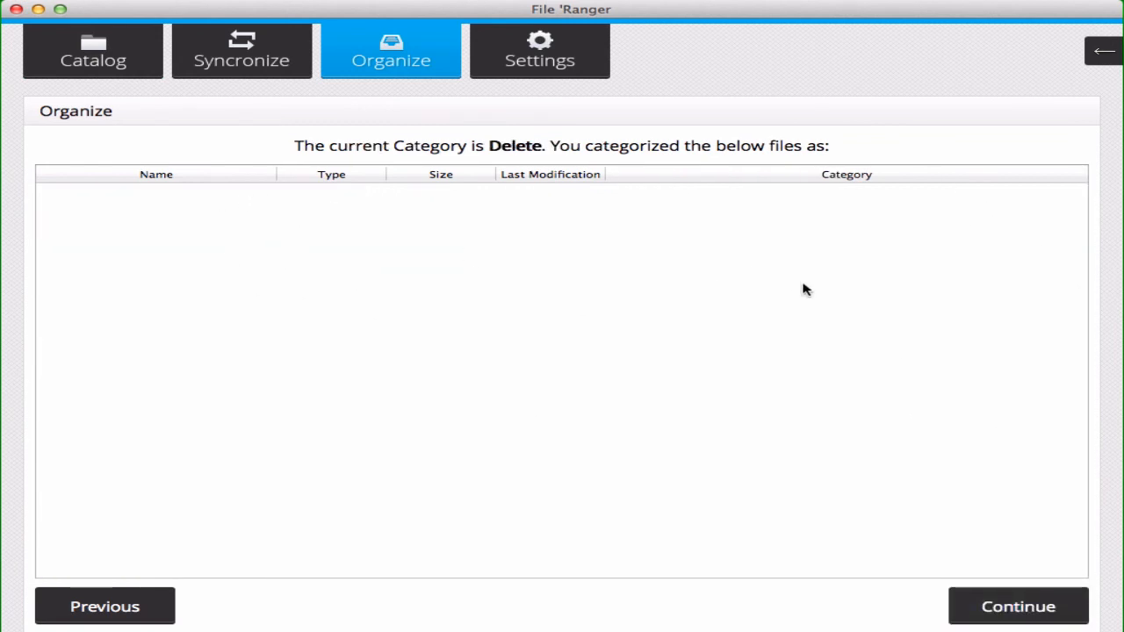
mouse_move(783, 220)
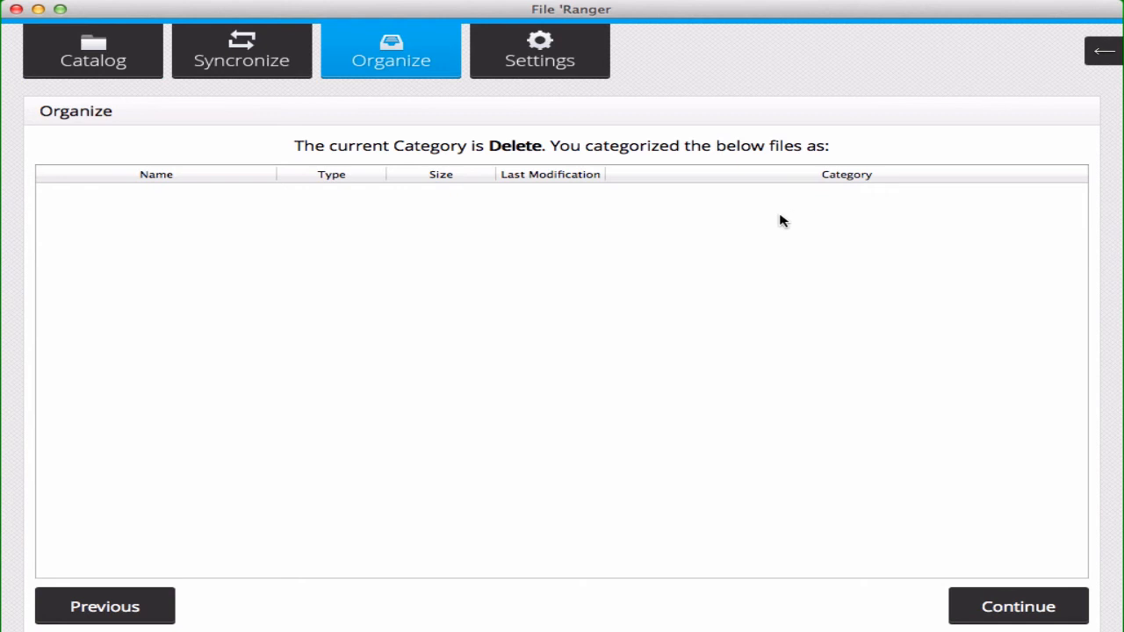
mouse_move(817, 220)
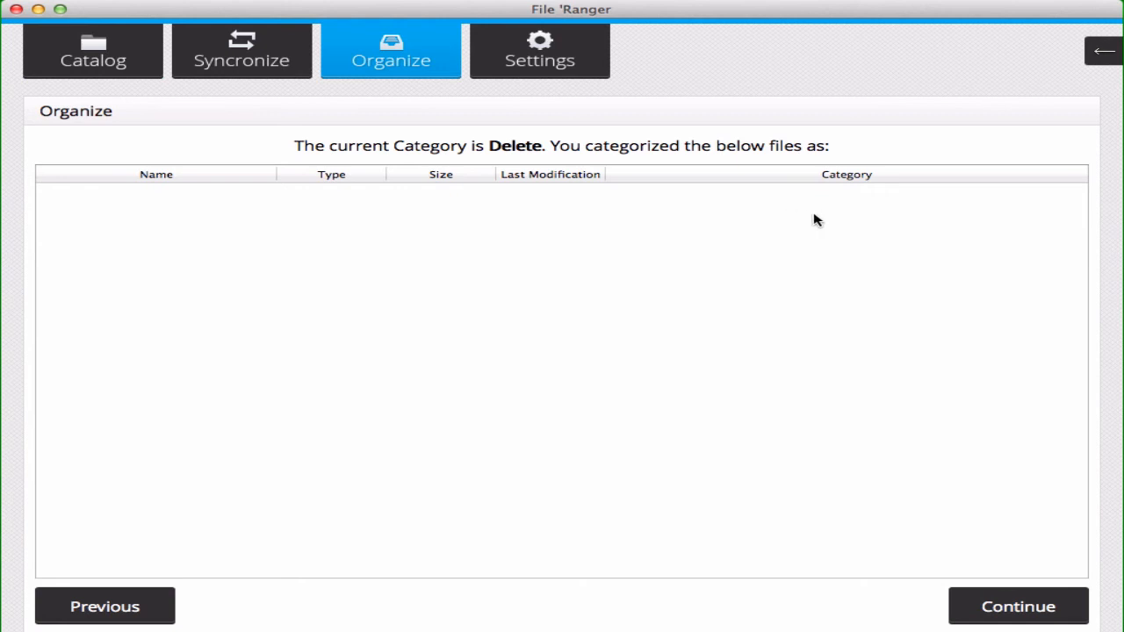
mouse_move(830, 199)
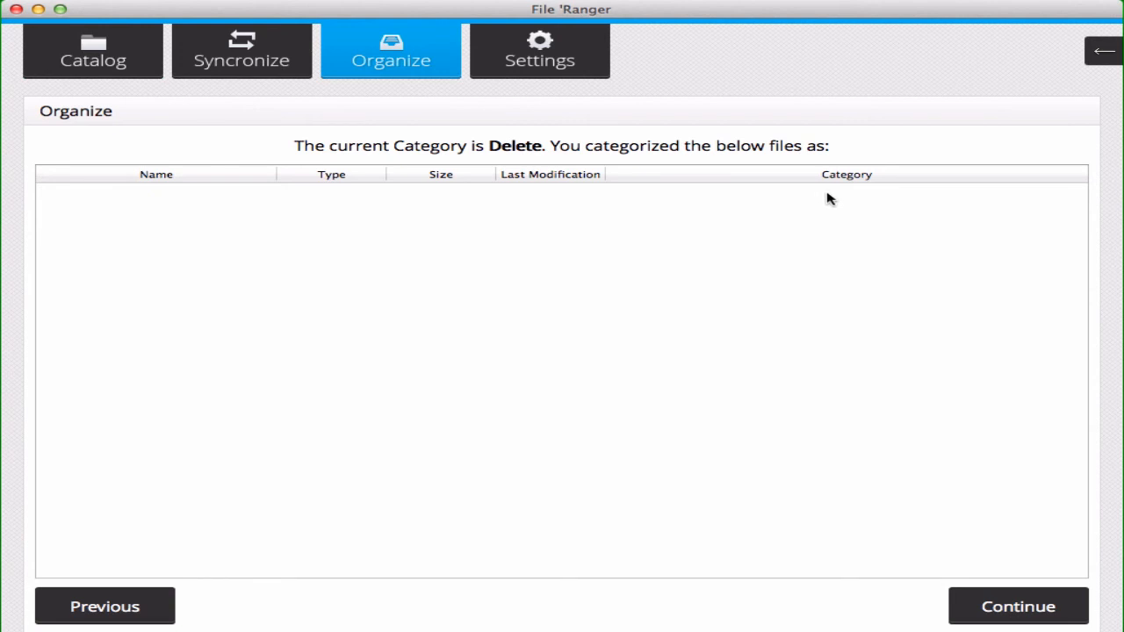
mouse_move(748, 235)
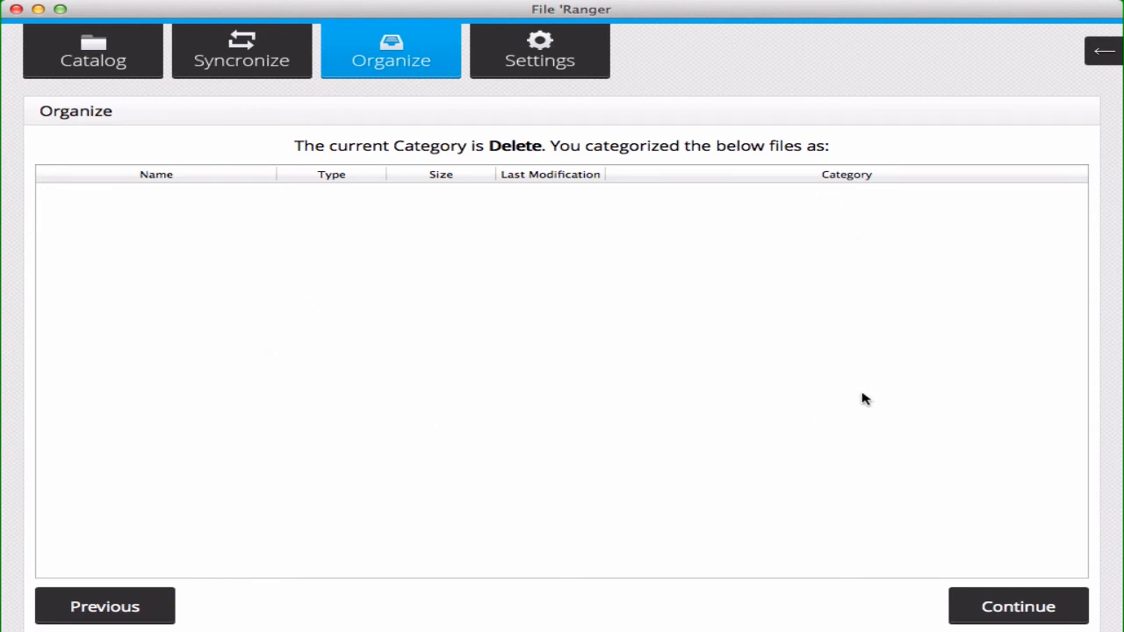
mouse_move(1022, 609)
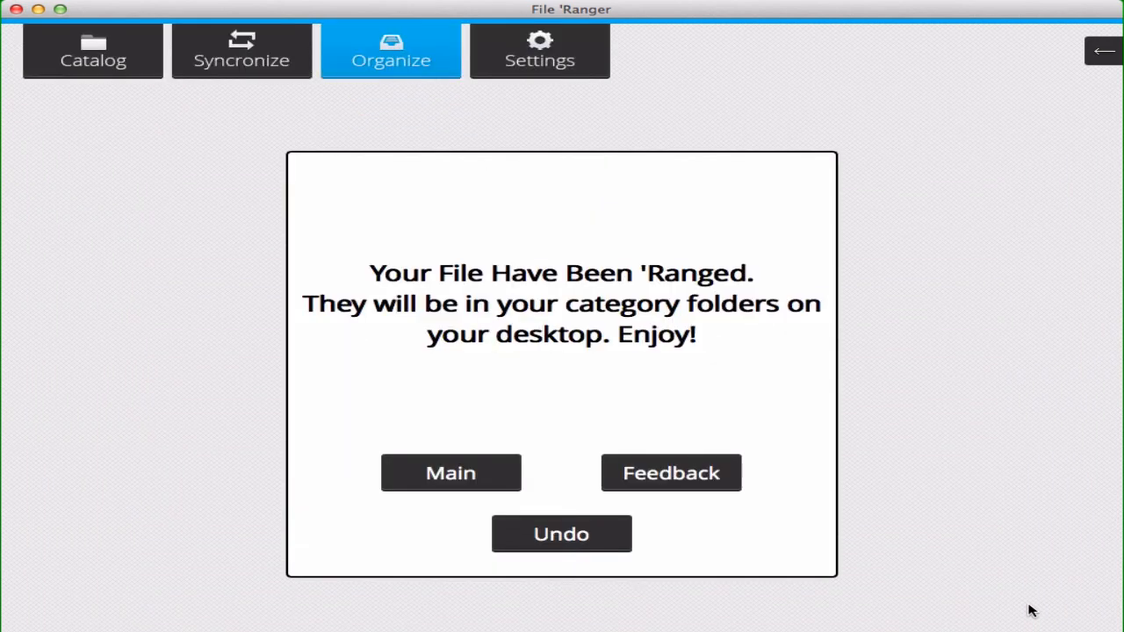
mouse_move(454, 288)
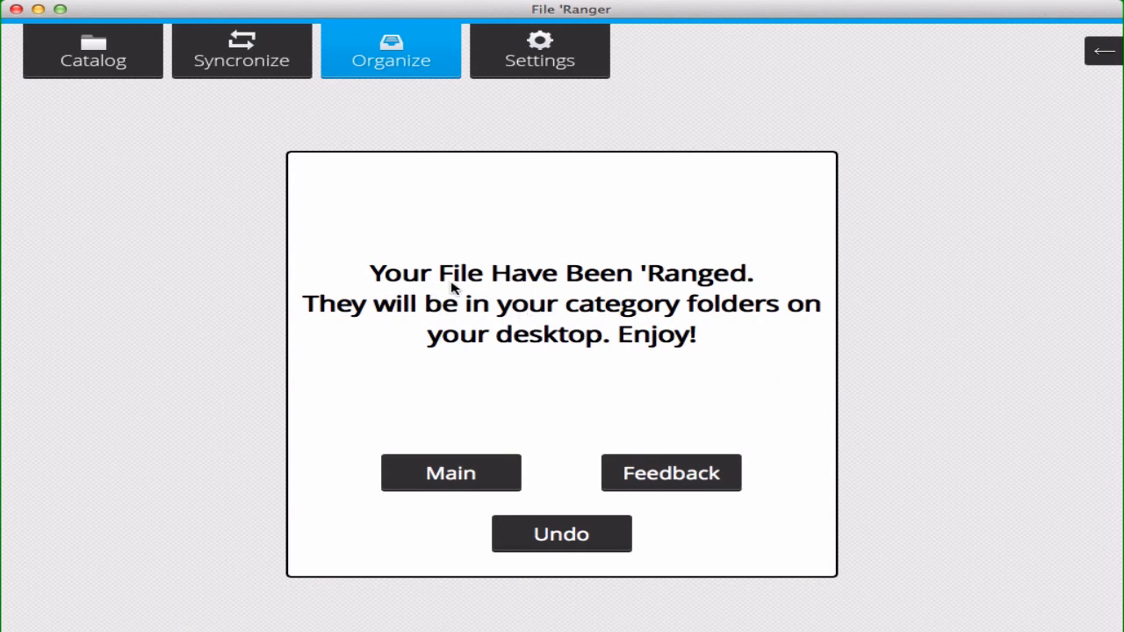
mouse_move(479, 297)
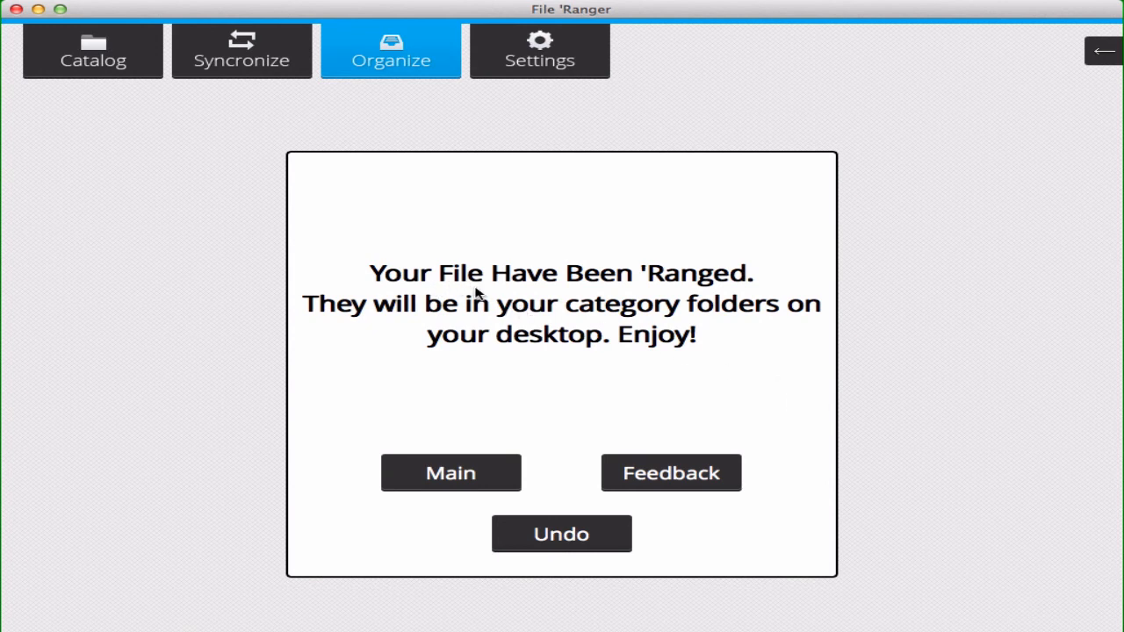
mouse_move(297, 247)
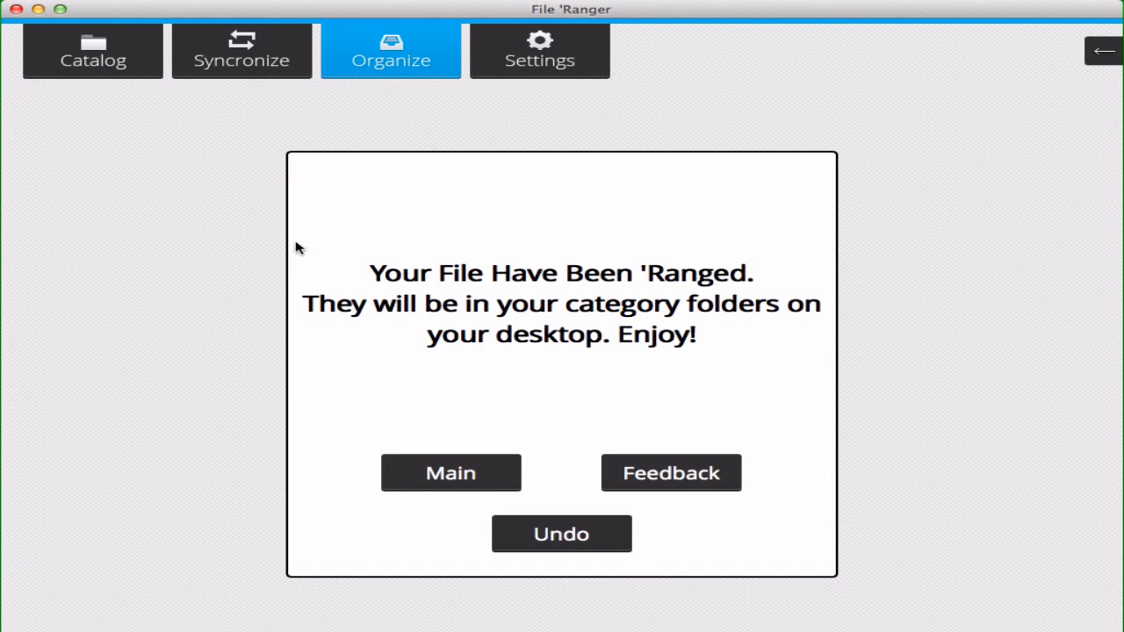
mouse_move(806, 309)
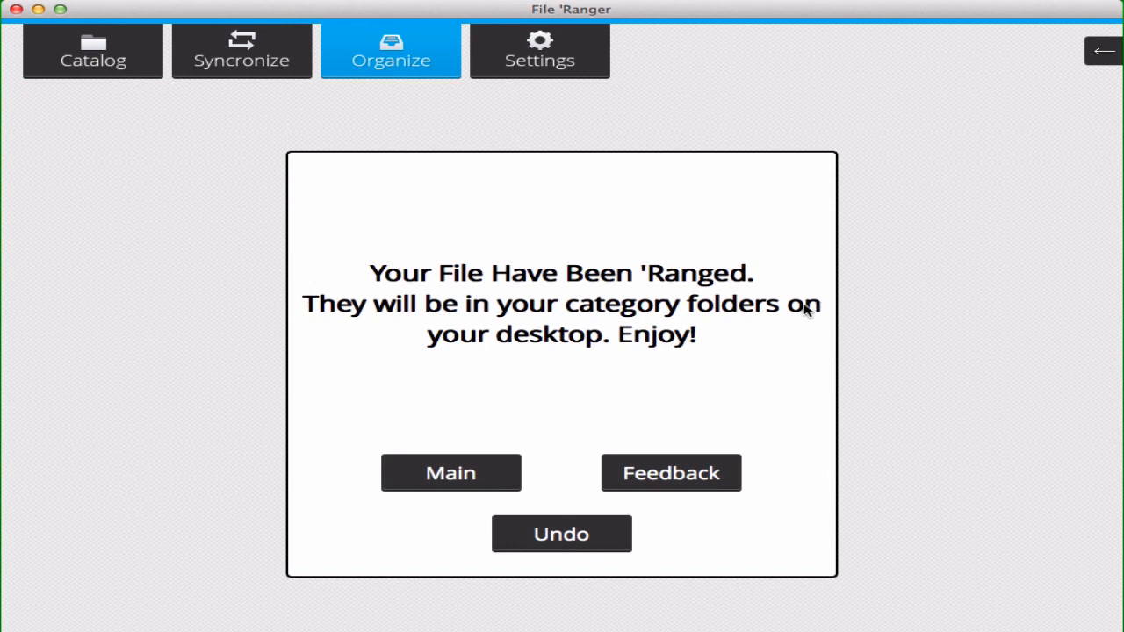
mouse_move(808, 345)
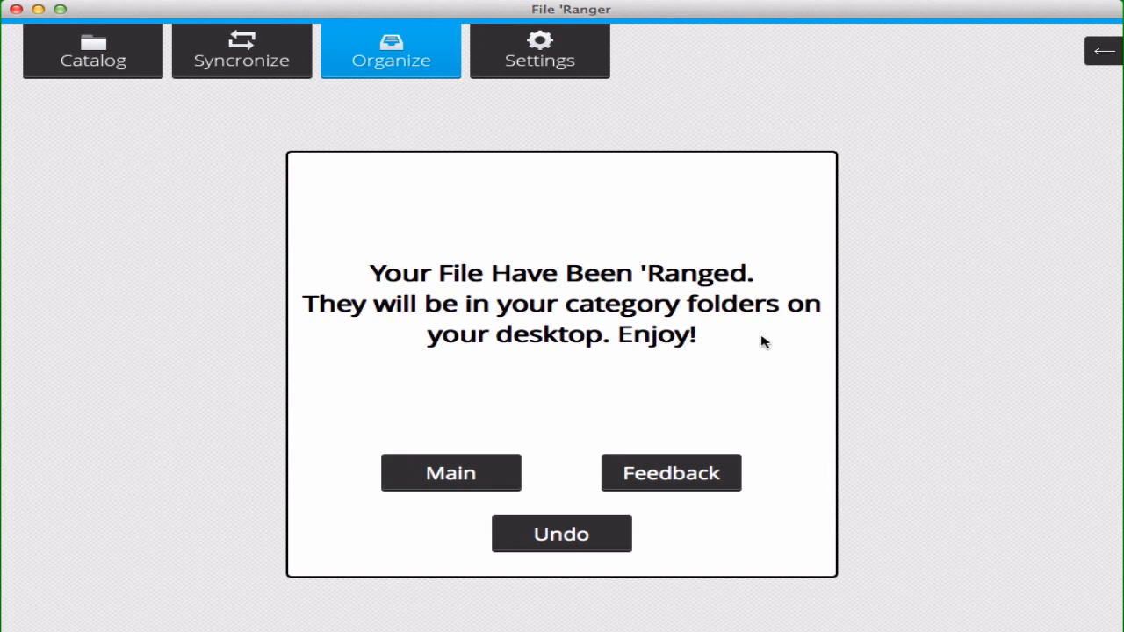
mouse_move(663, 290)
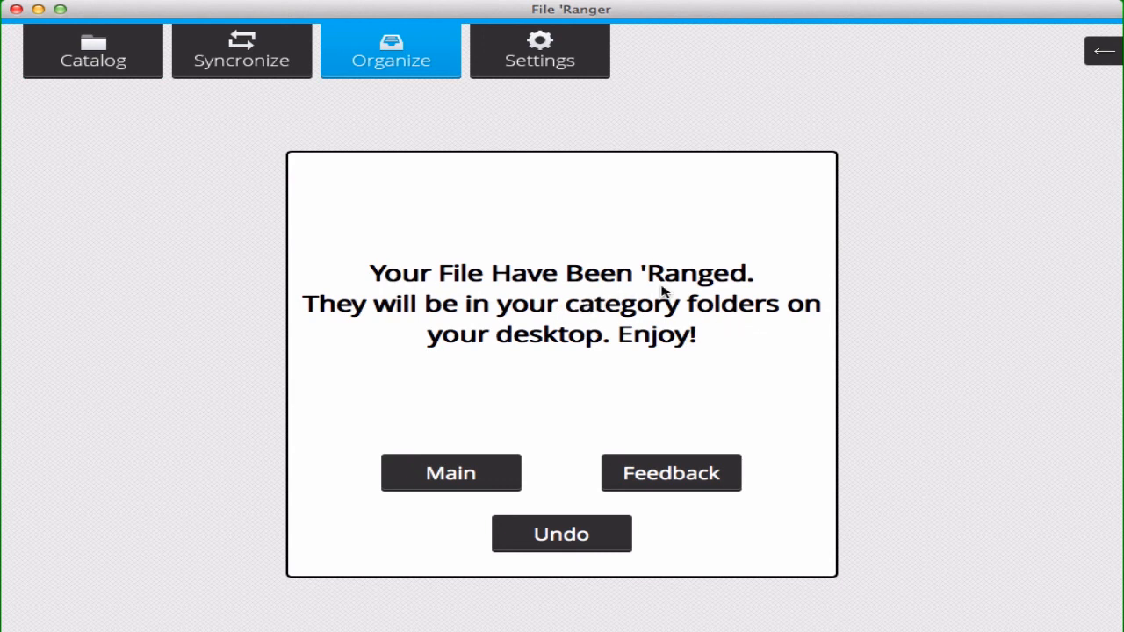
mouse_move(755, 288)
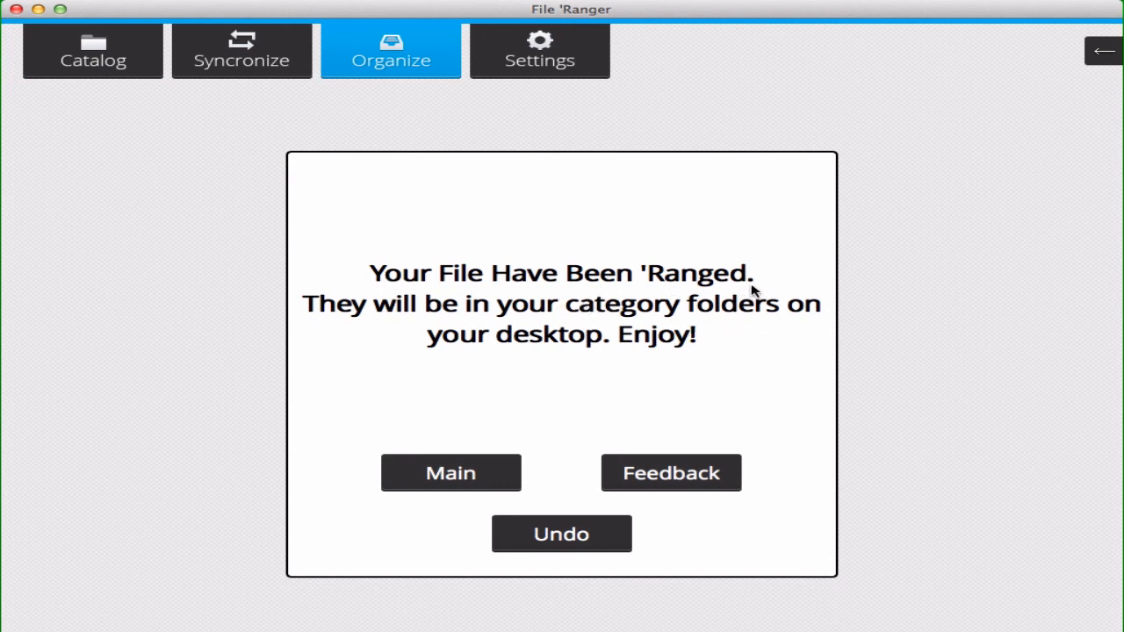
mouse_move(582, 326)
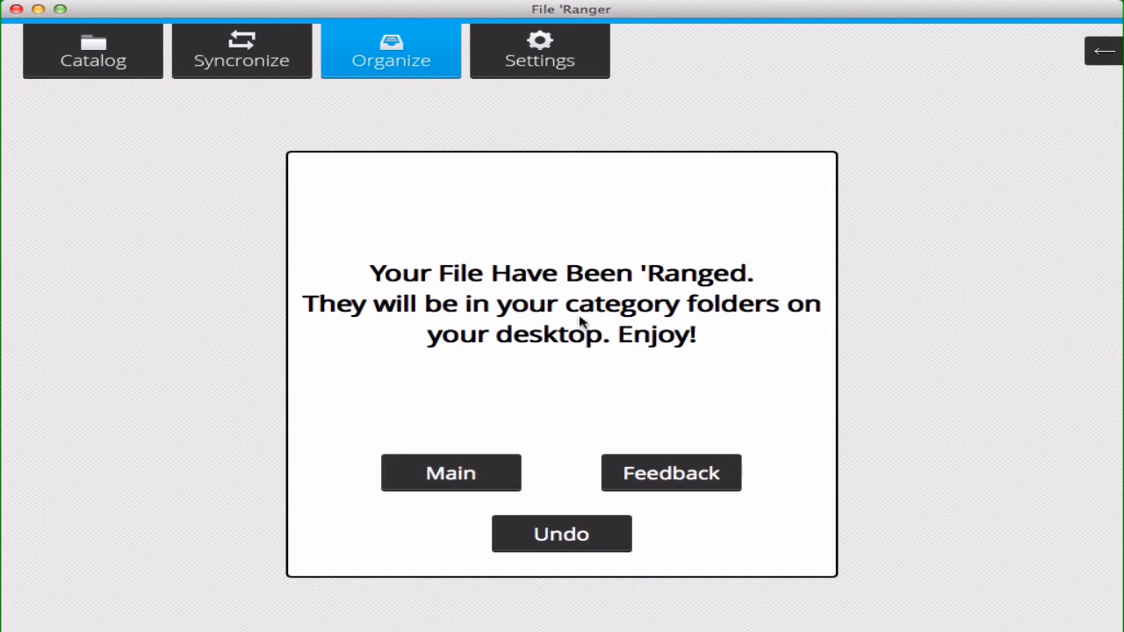
mouse_move(568, 399)
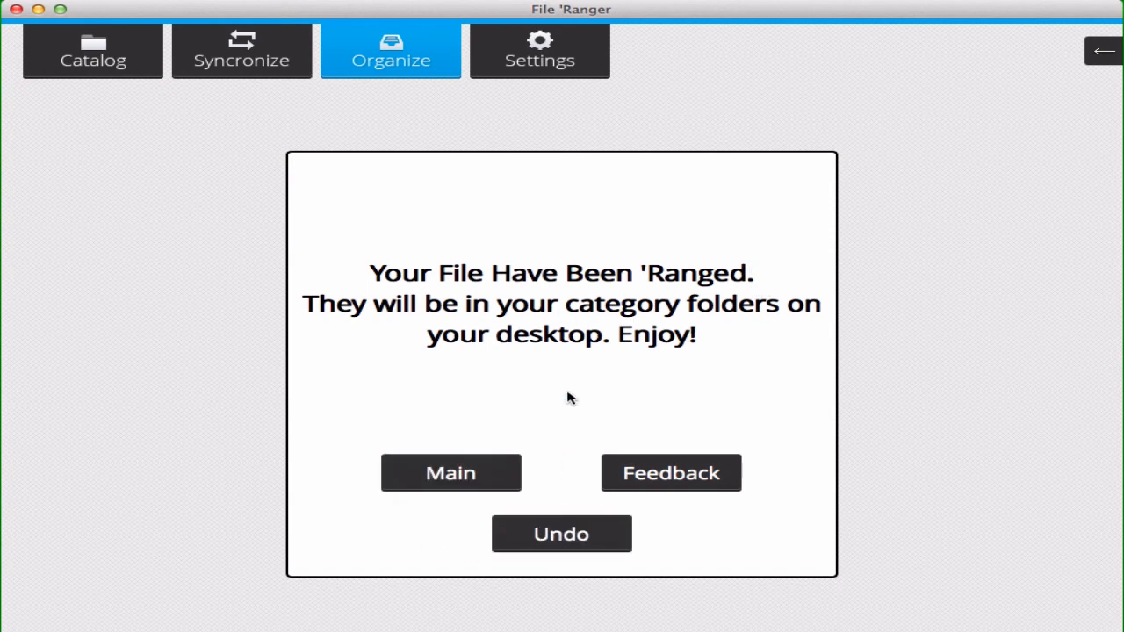
mouse_move(303, 481)
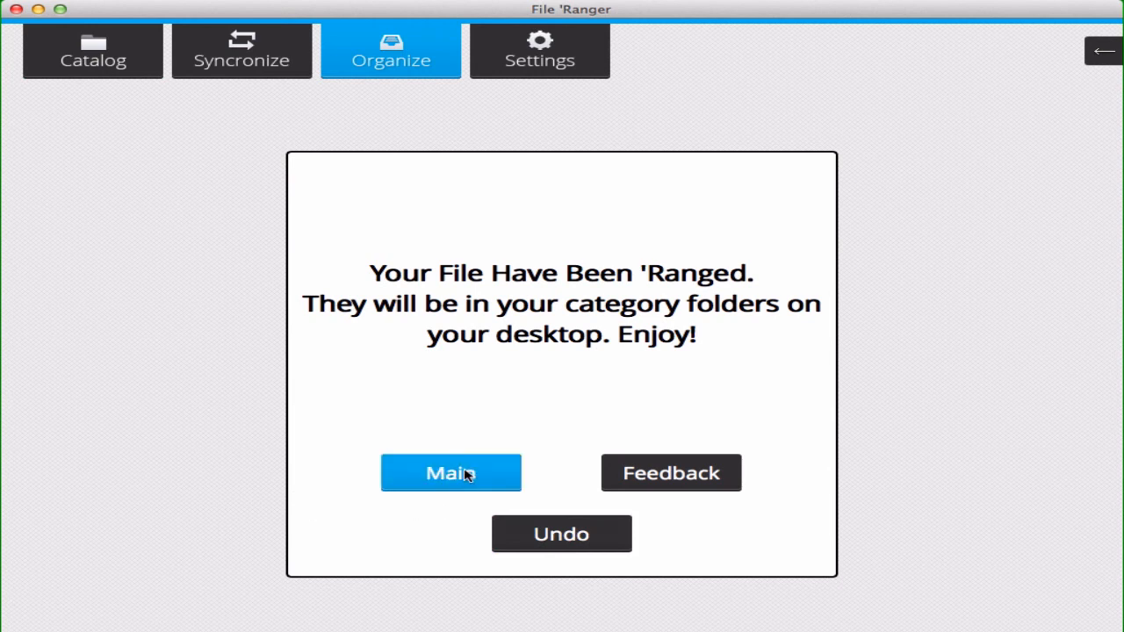
mouse_move(749, 368)
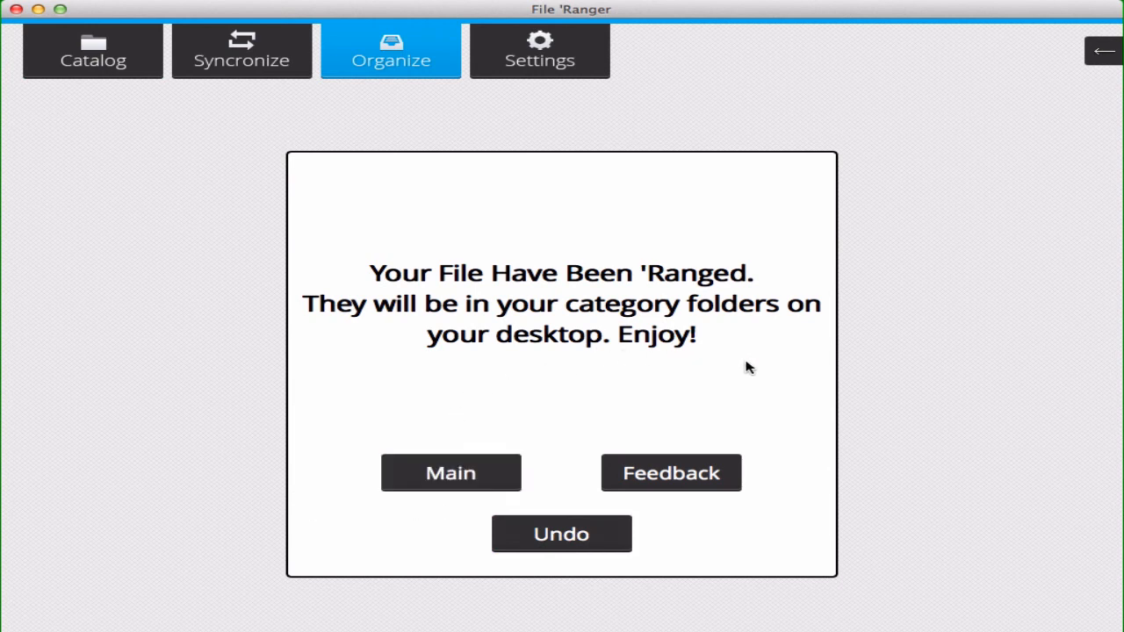
mouse_move(731, 545)
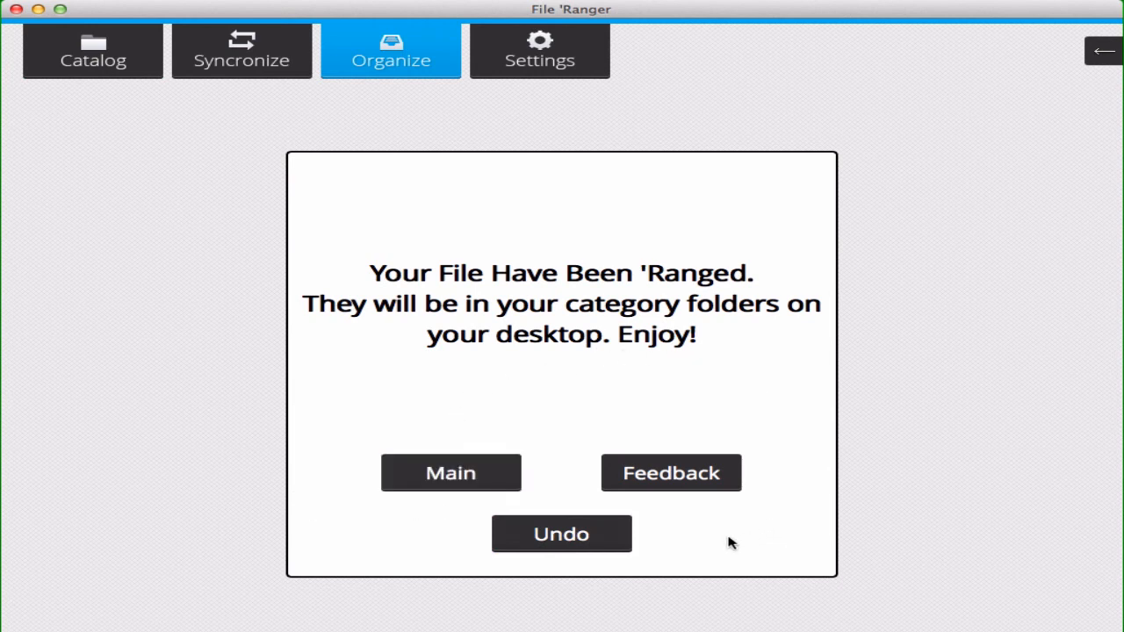
mouse_move(687, 514)
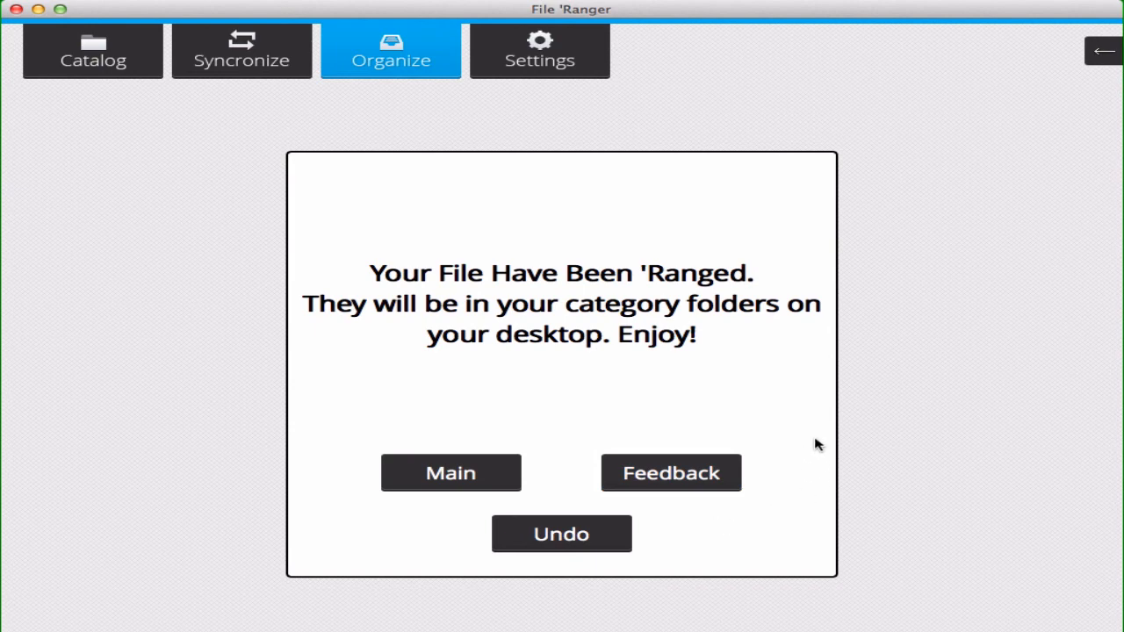
mouse_move(467, 481)
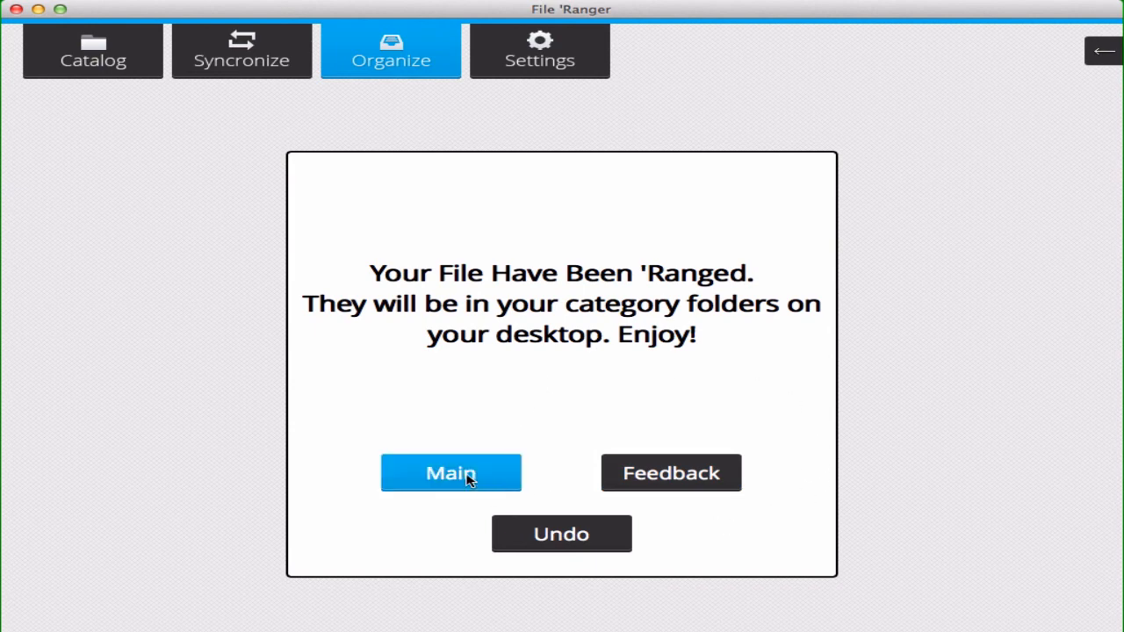
Dismiss the confirmation and go back to File Ranger's home screen.
left_click(450, 473)
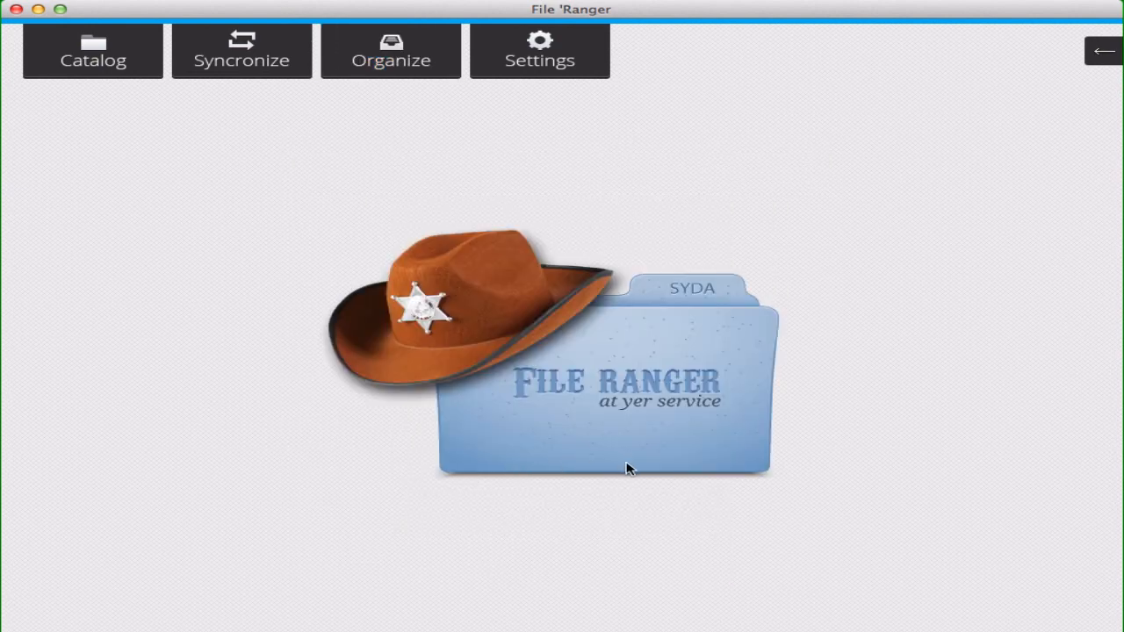
mouse_move(279, 223)
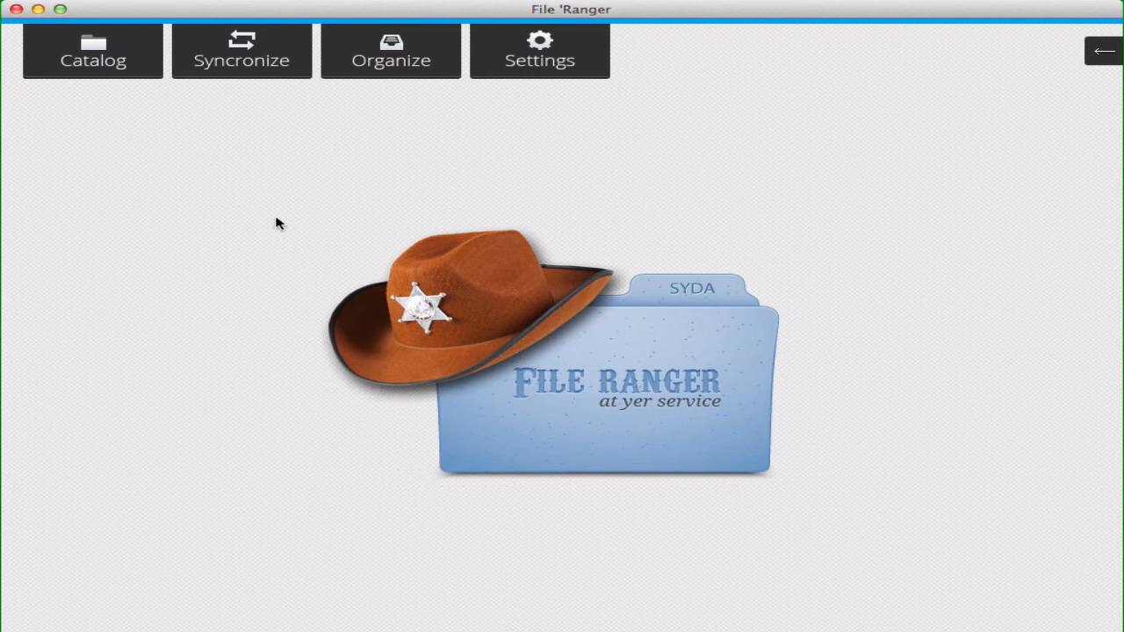